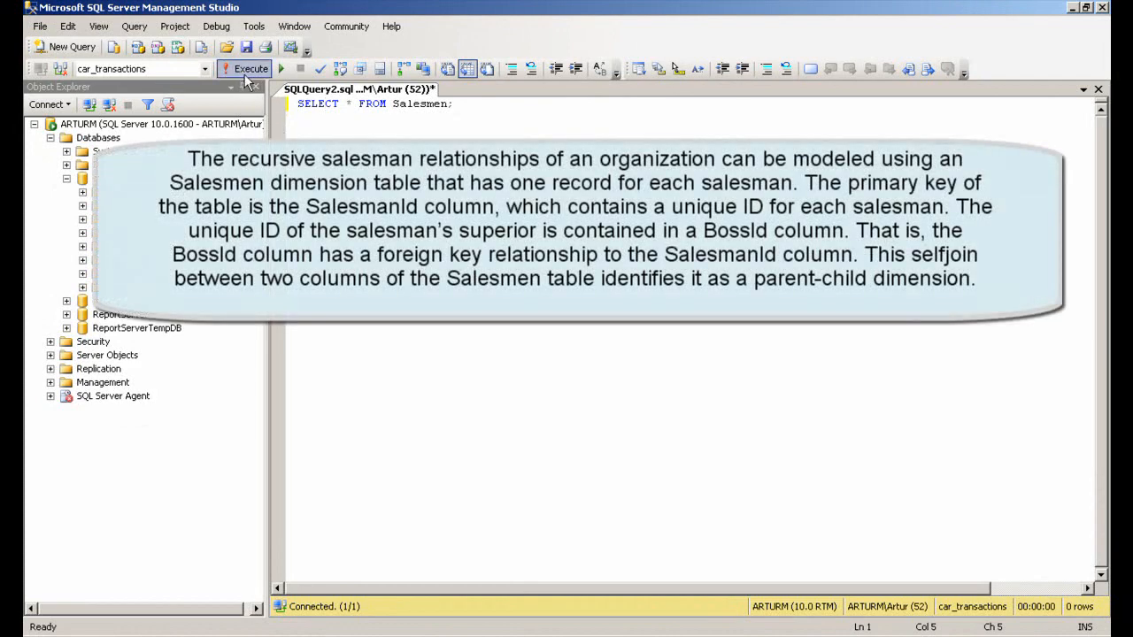
- Run SELECT * FROM Salesmen to list all five salesmen with their BossId values
click(217, 76)
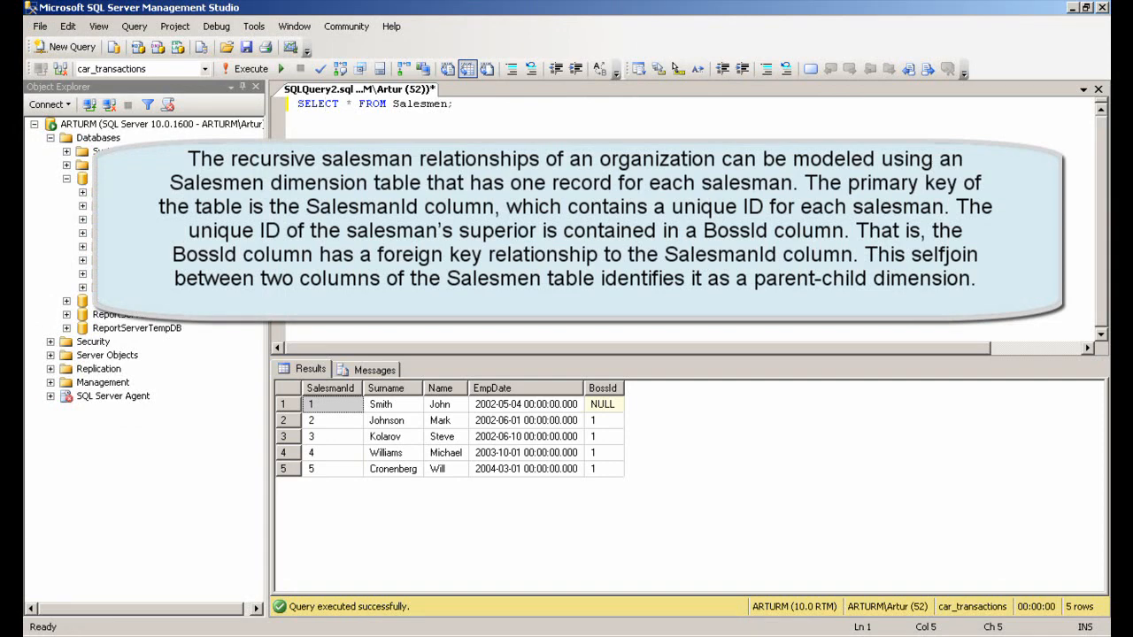
click(329, 404)
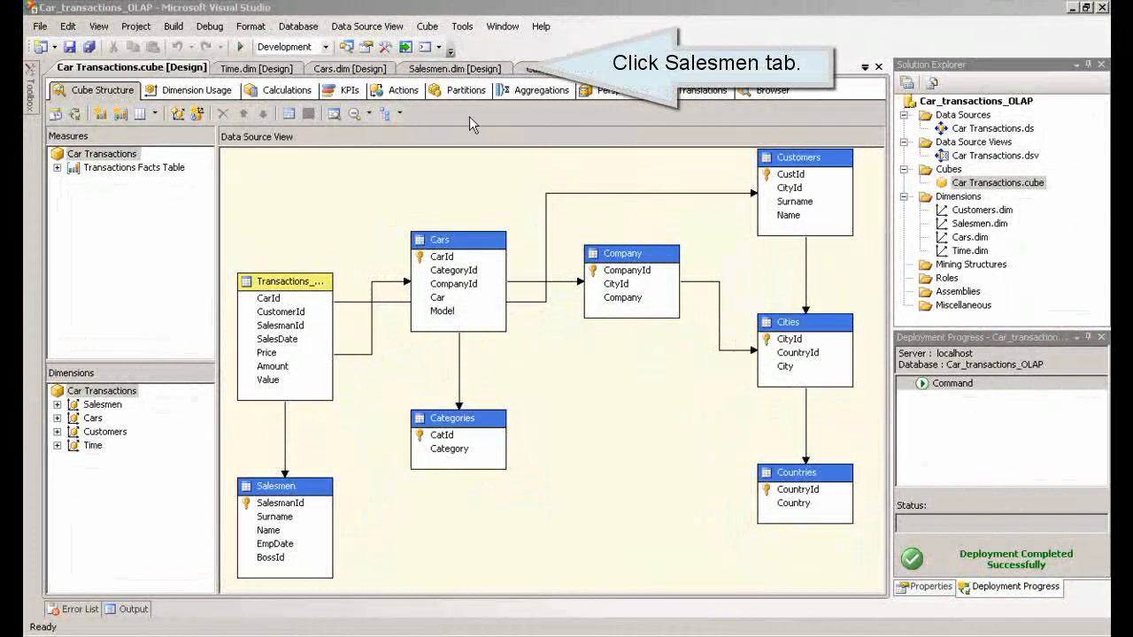
- Browse the Salesmen dimension and expand All to list its salesman members
click(450, 68)
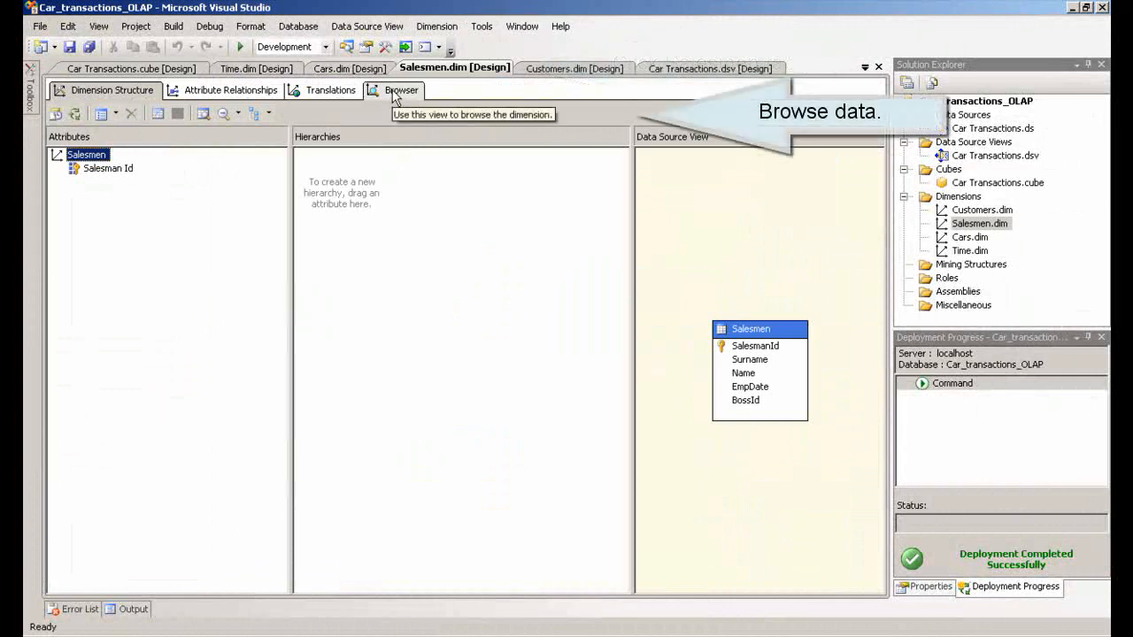
click(397, 89)
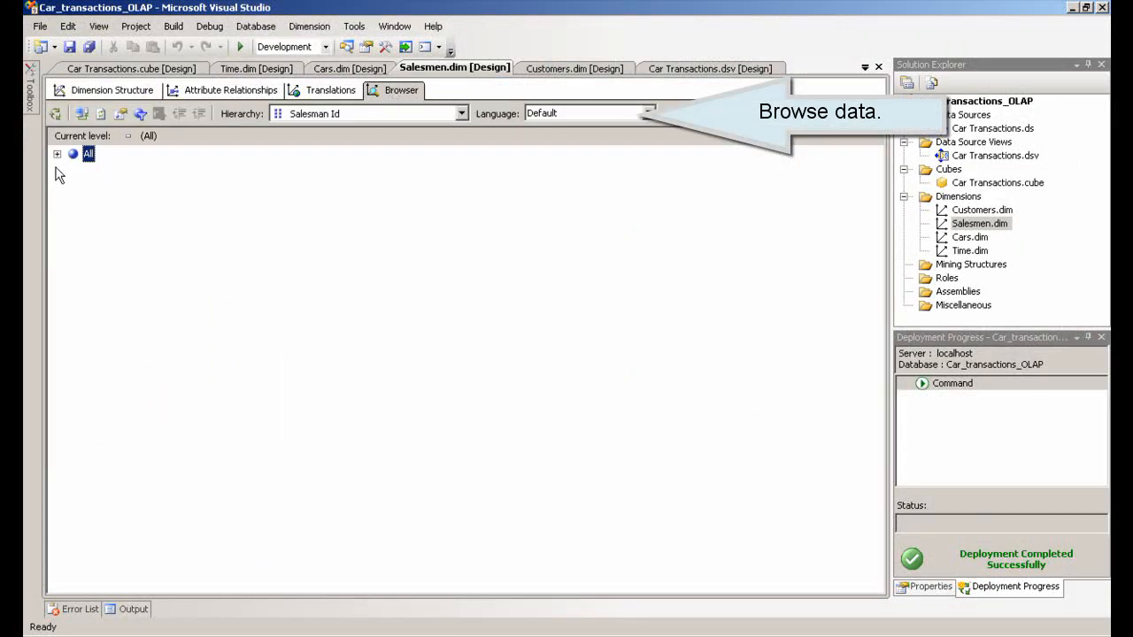
click(56, 153)
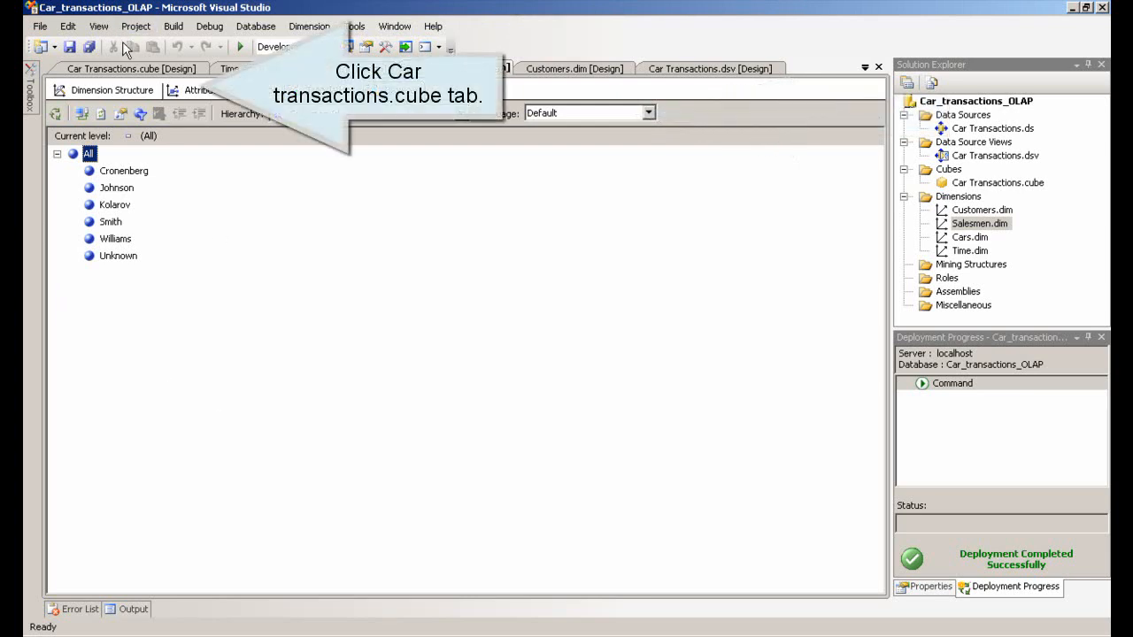
mouse_move(126, 68)
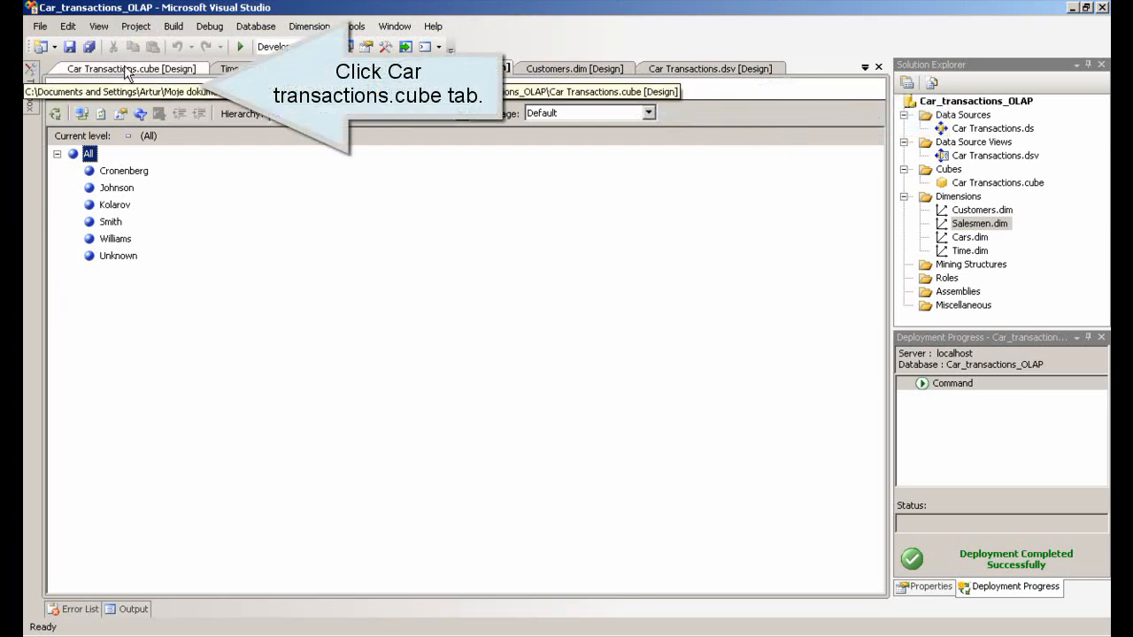
- Browse the Car Transactions cube and expand the measures to show Amount per salesman
click(131, 68)
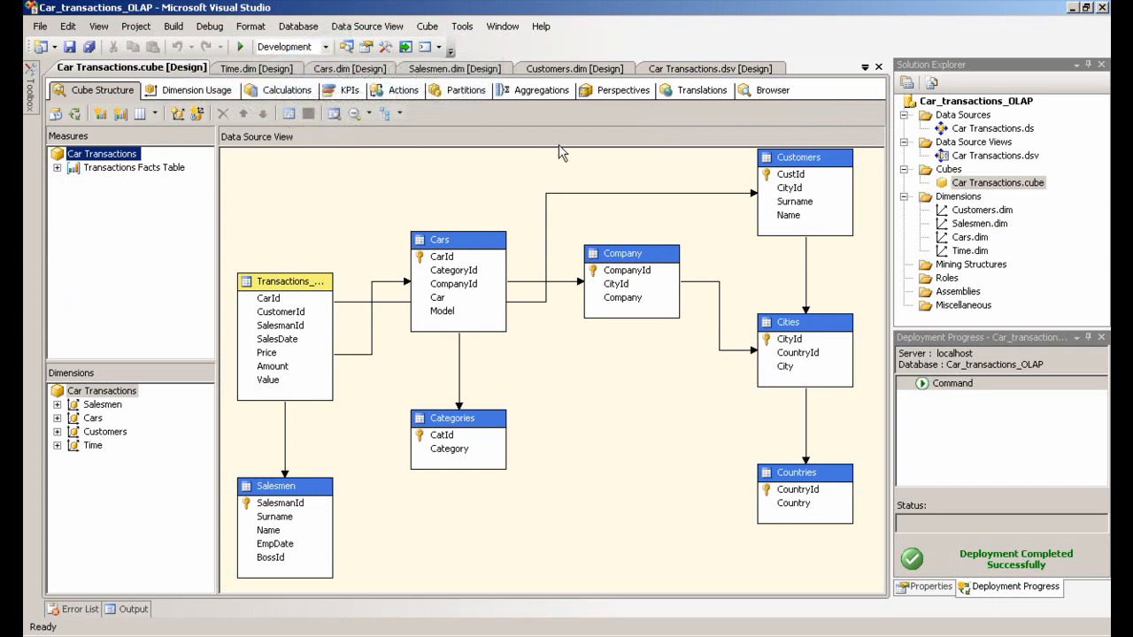
click(771, 89)
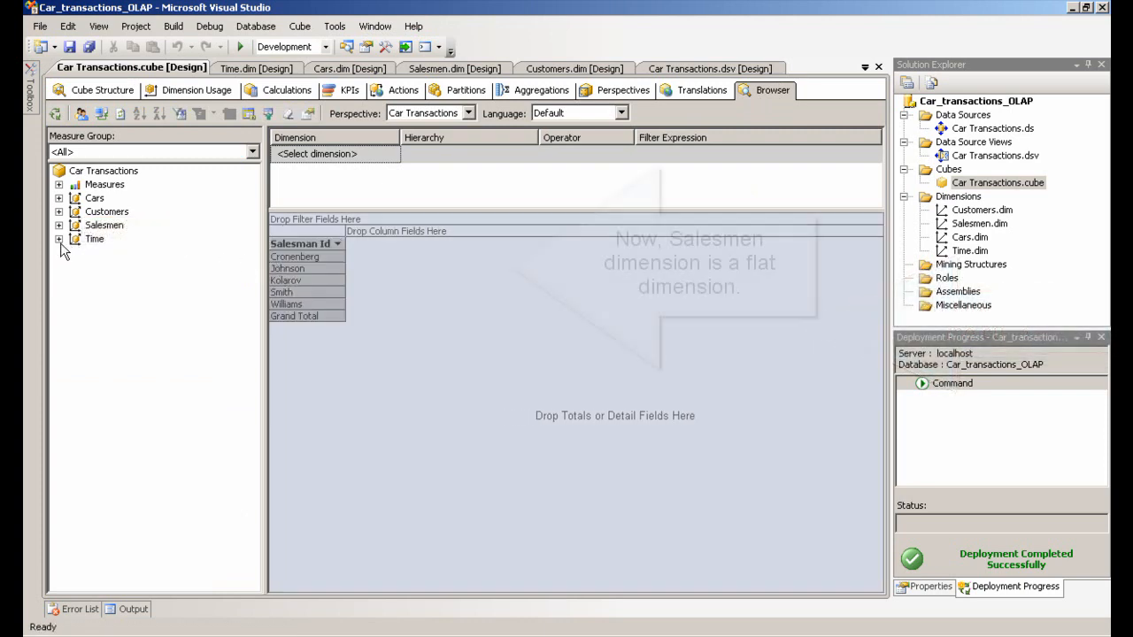
click(59, 184)
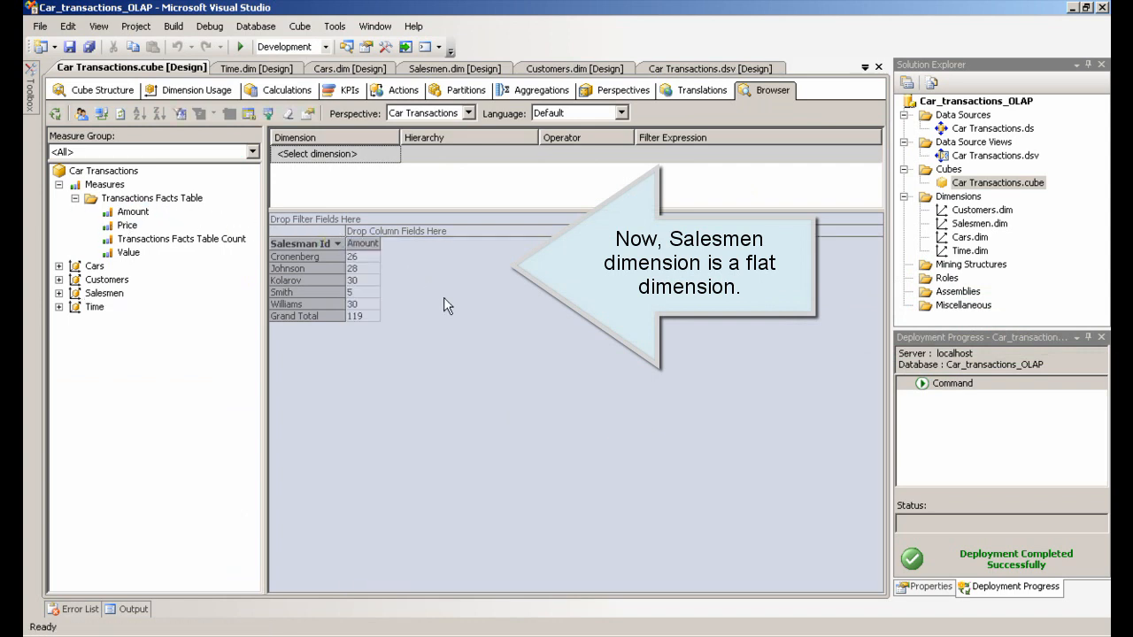
mouse_move(524, 349)
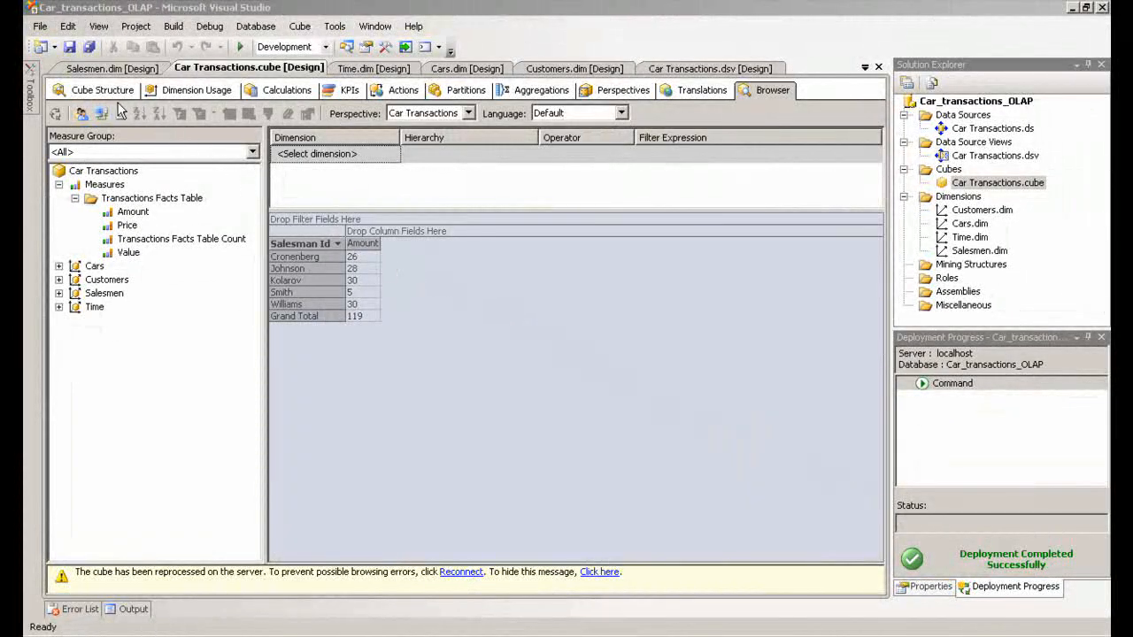
- Delete Salesmen.dim from Solution Explorer, confirming with OK
click(89, 90)
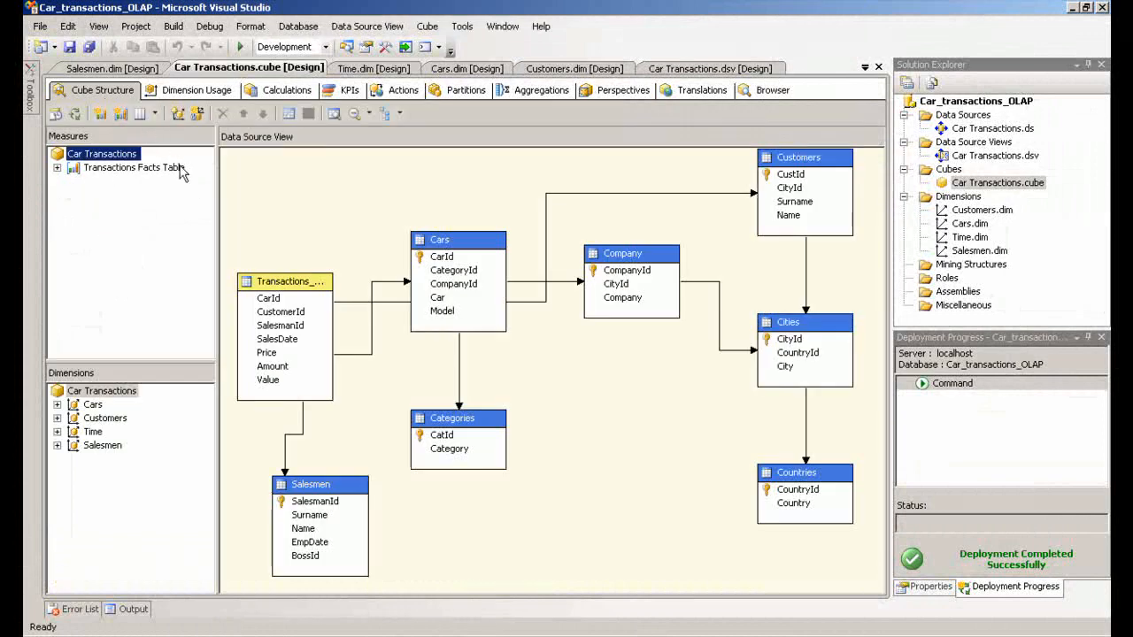
mouse_move(572, 535)
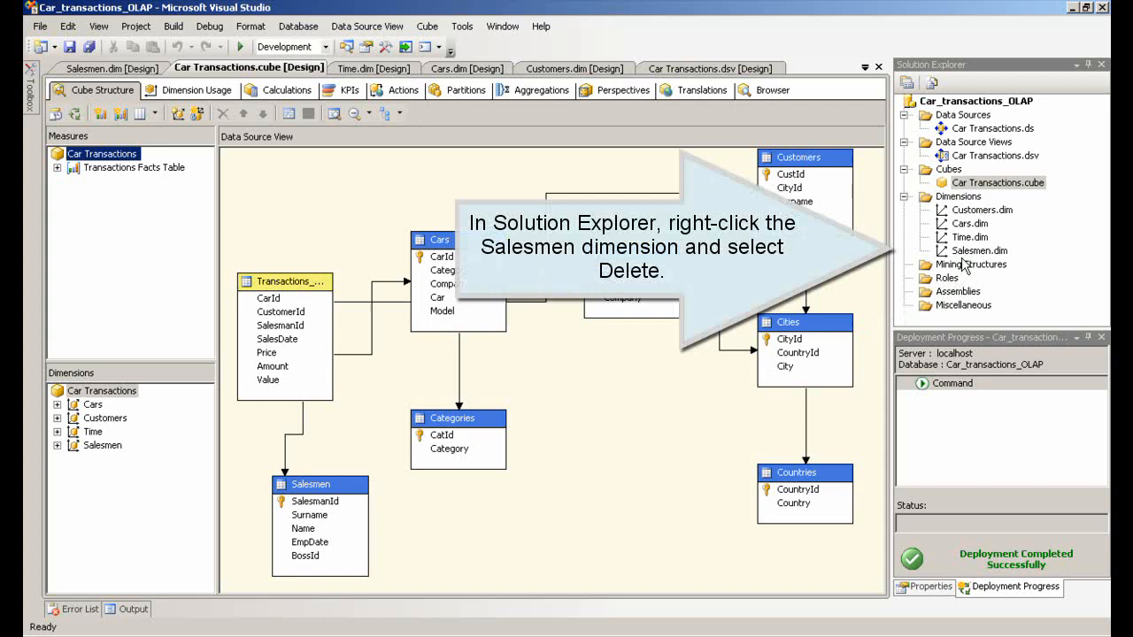
right_click(979, 251)
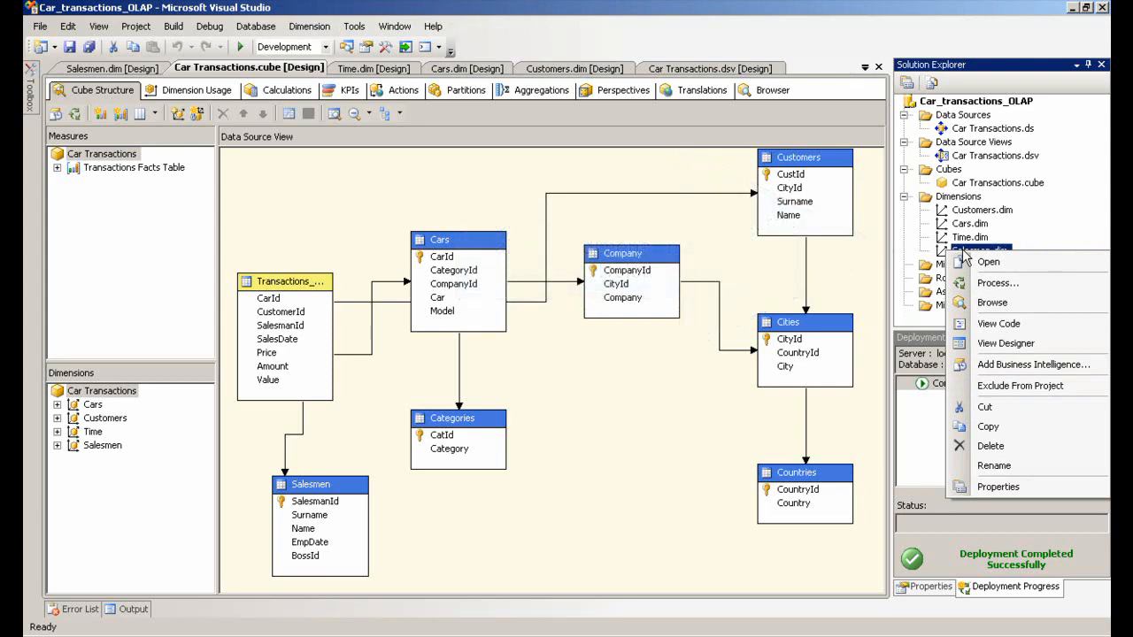
click(990, 446)
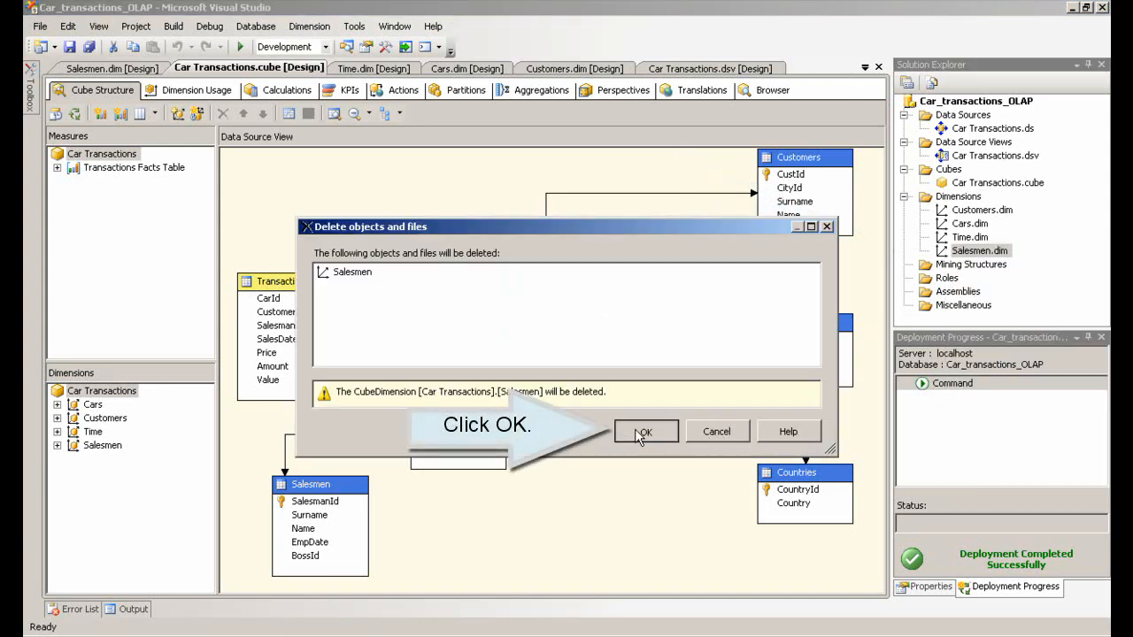
click(645, 431)
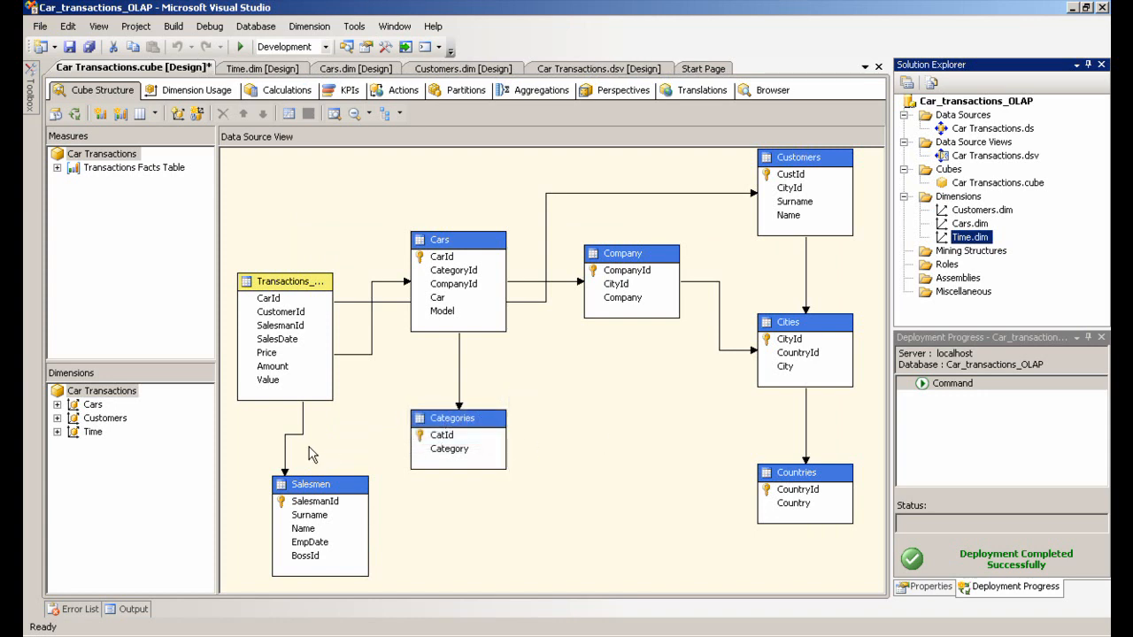
click(598, 68)
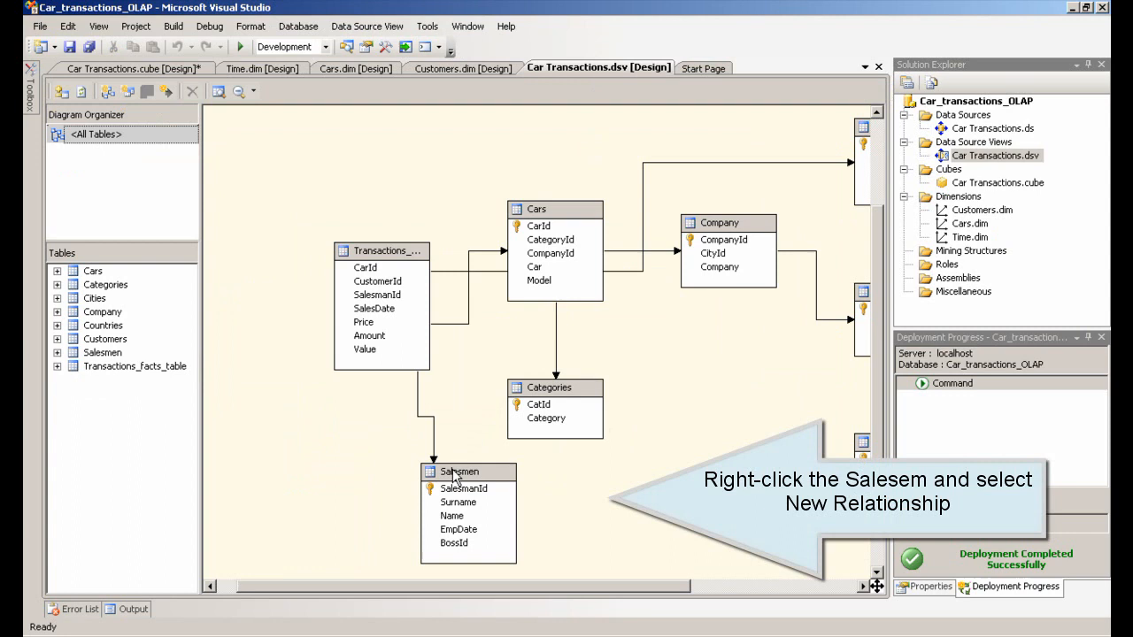
- Add a 'Parent - Child' relationship from Salesmen.BossId to Salesmen.SalesmanId
right_click(459, 471)
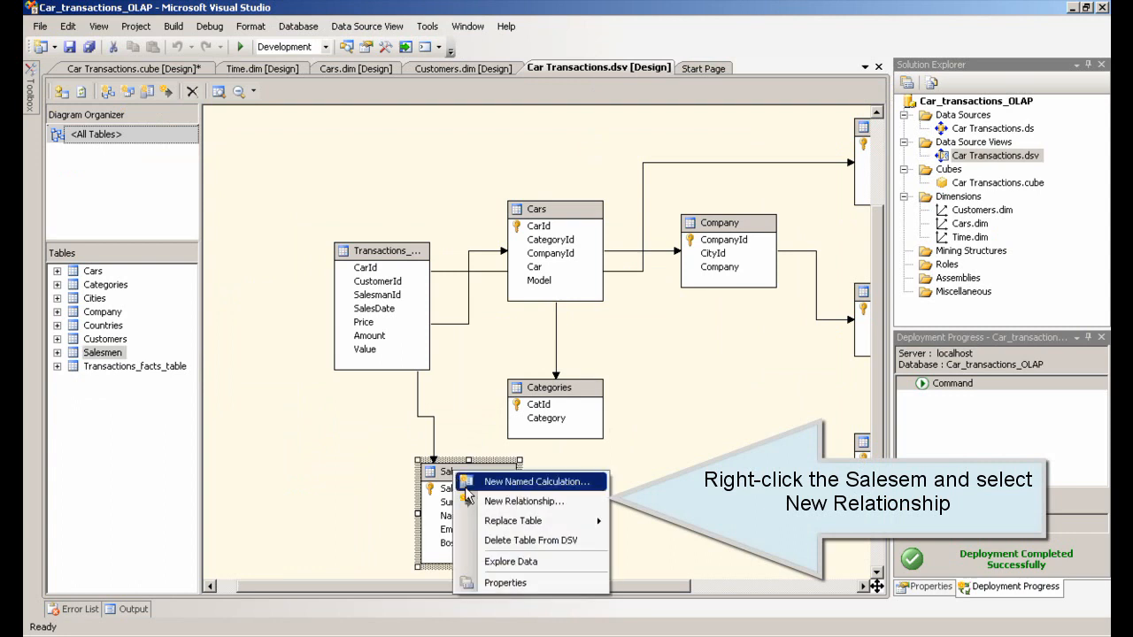
mouse_move(526, 501)
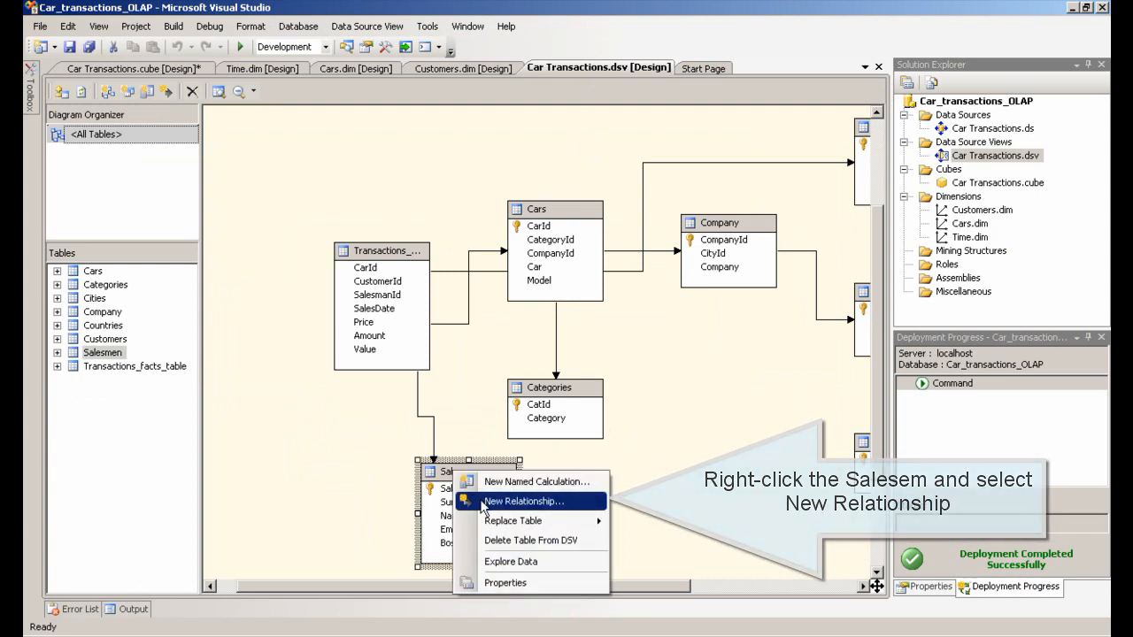
click(524, 500)
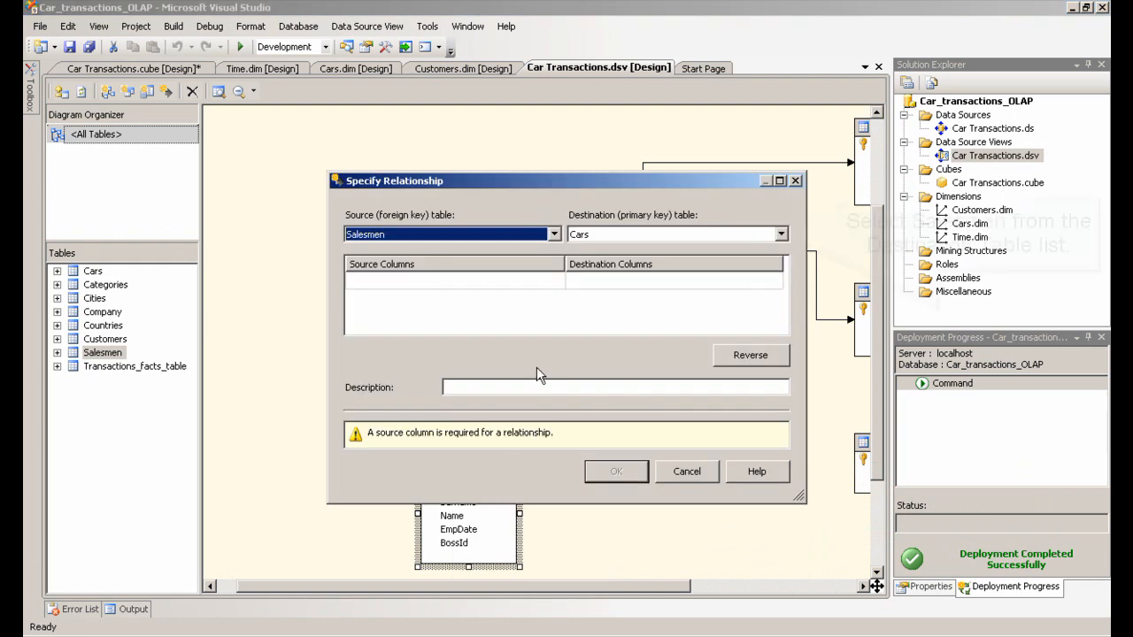
click(780, 234)
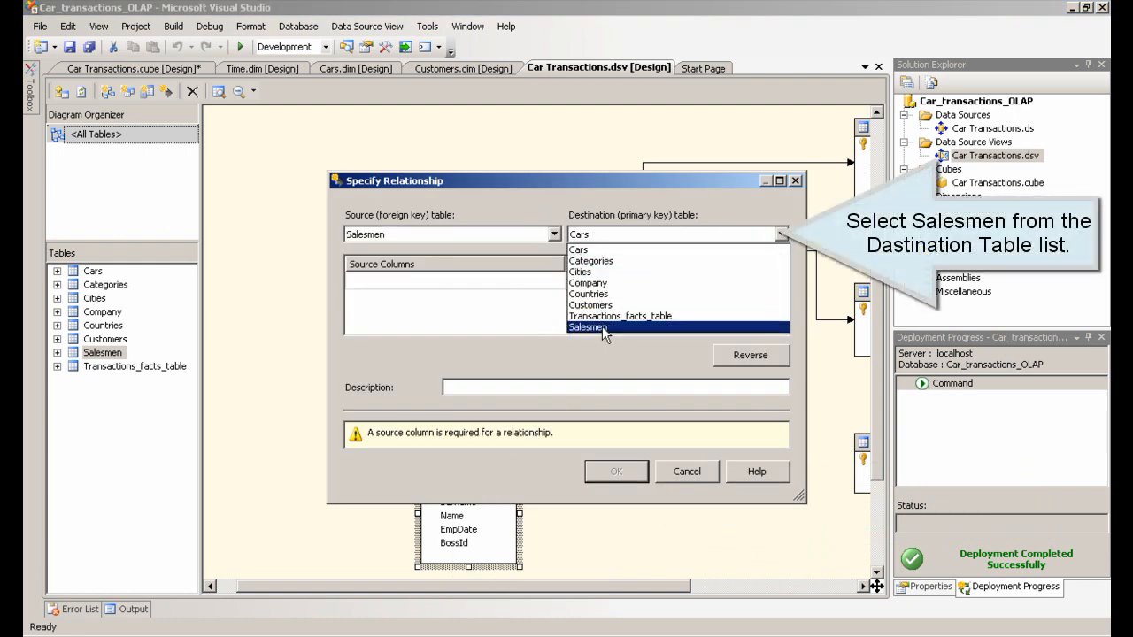
click(589, 327)
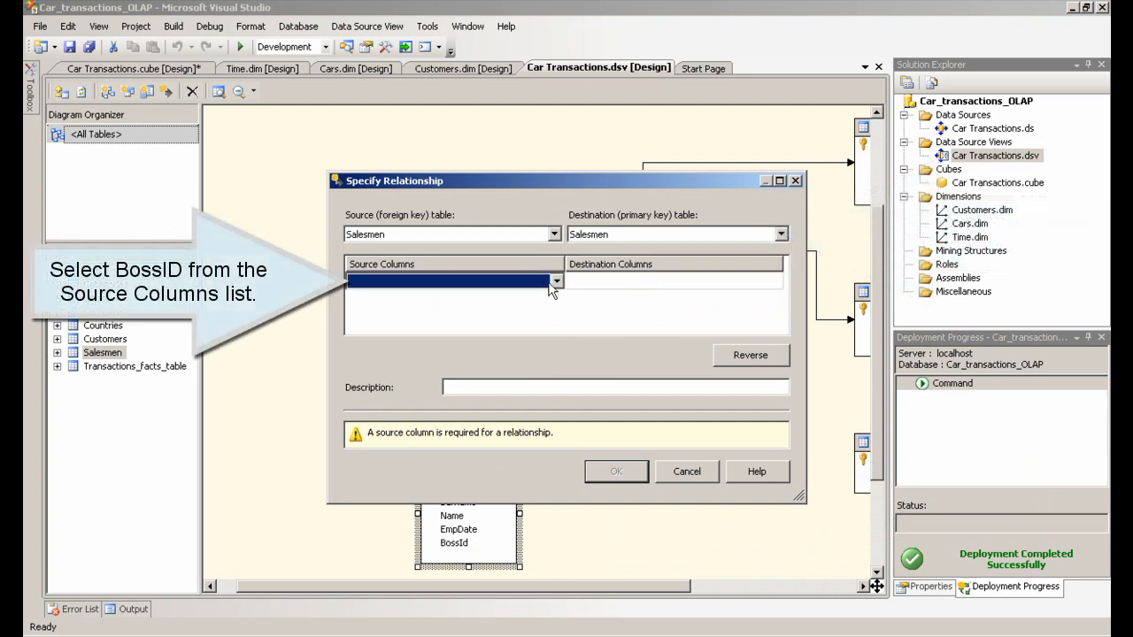
click(555, 280)
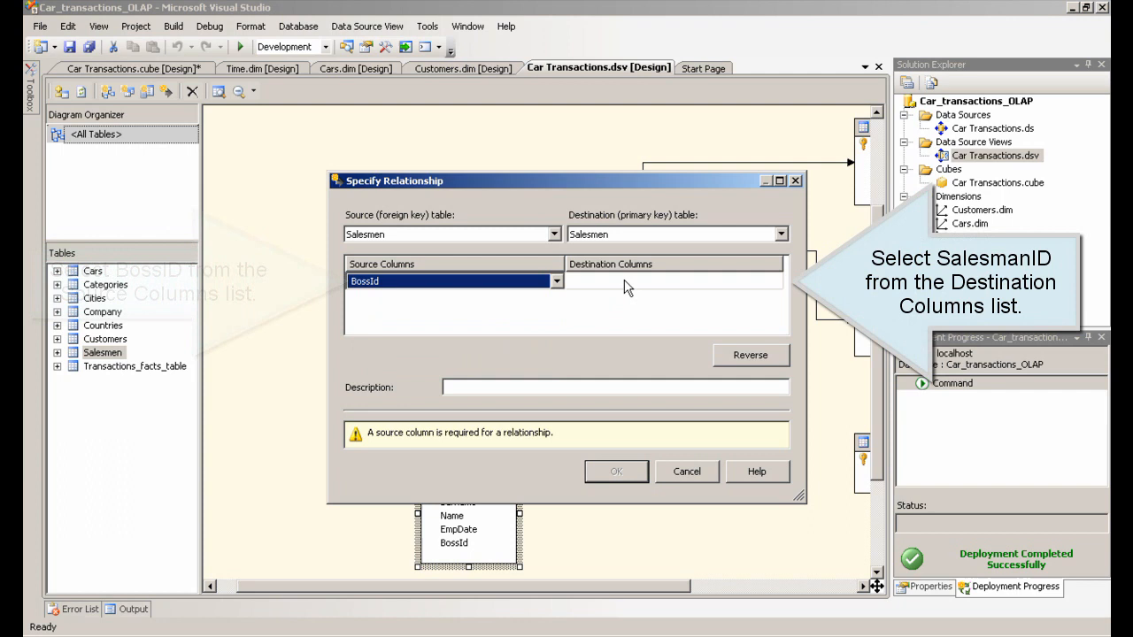
click(773, 280)
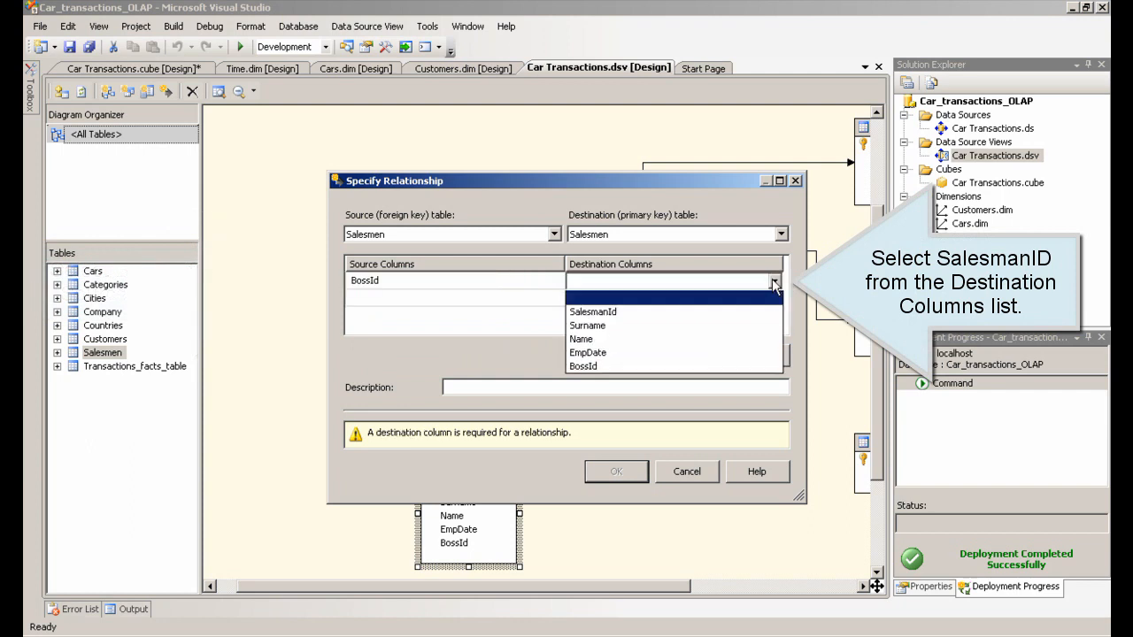
mouse_move(668, 325)
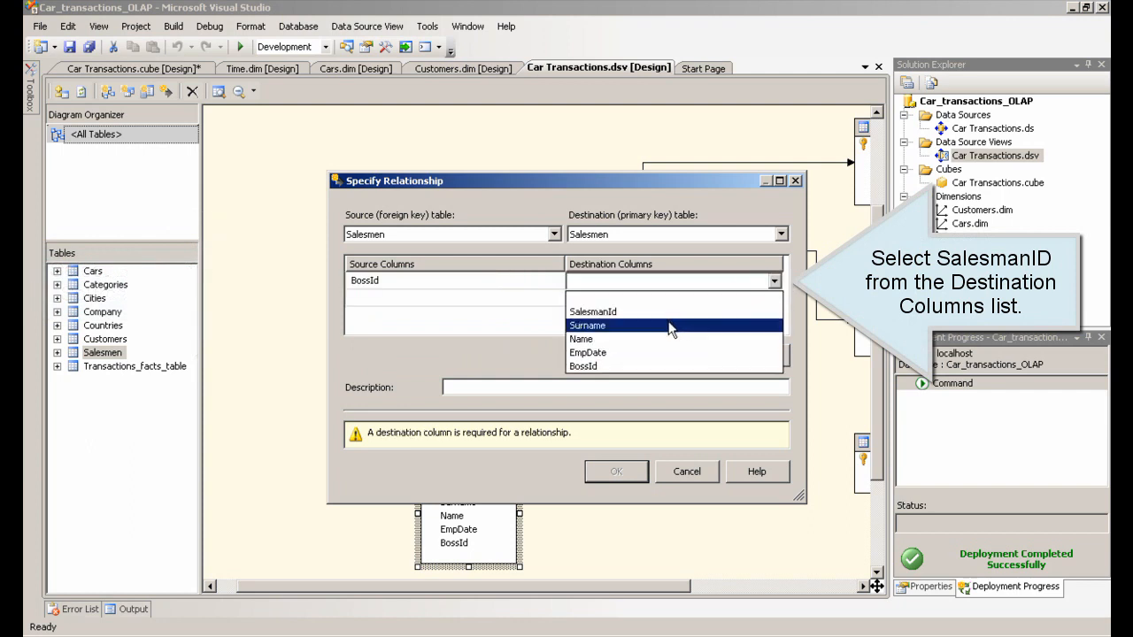
click(591, 311)
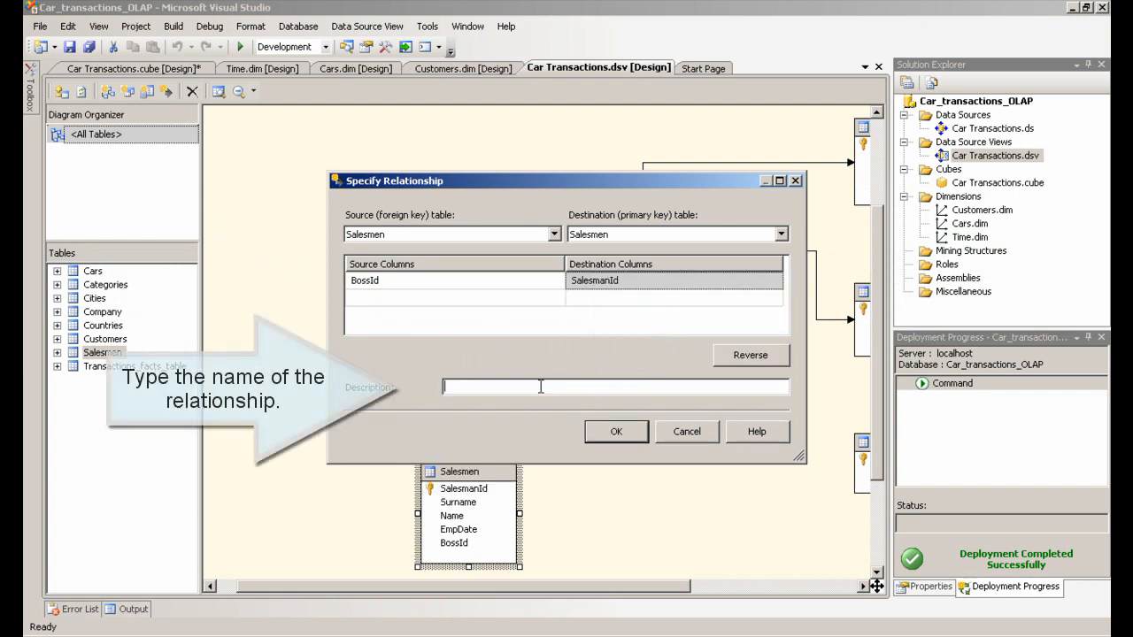
text(Parent - Child)
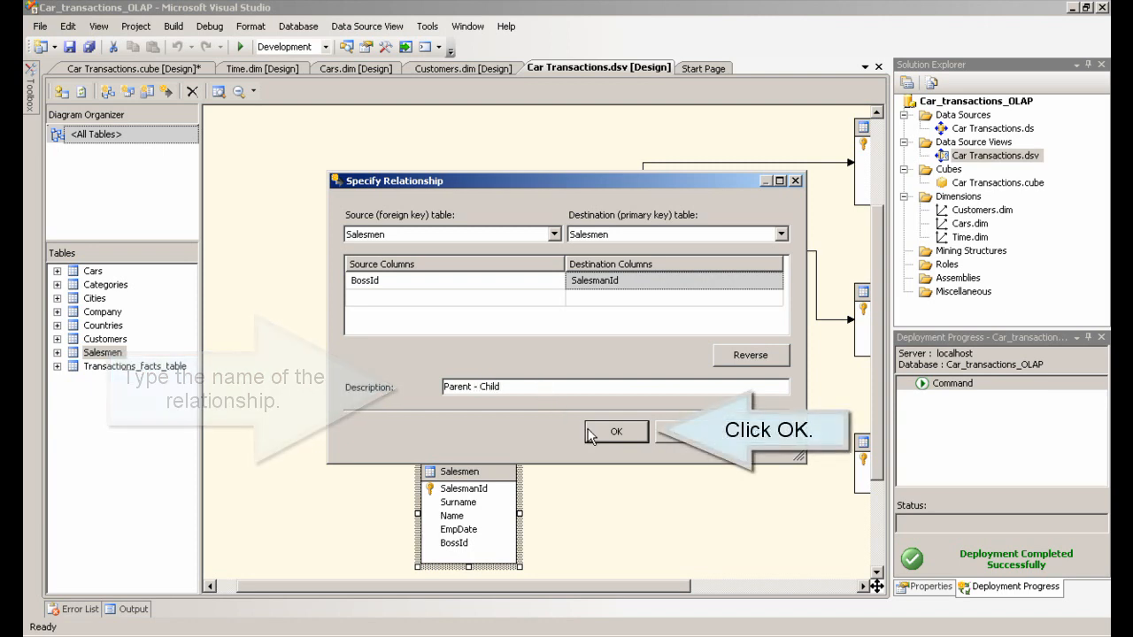
click(618, 432)
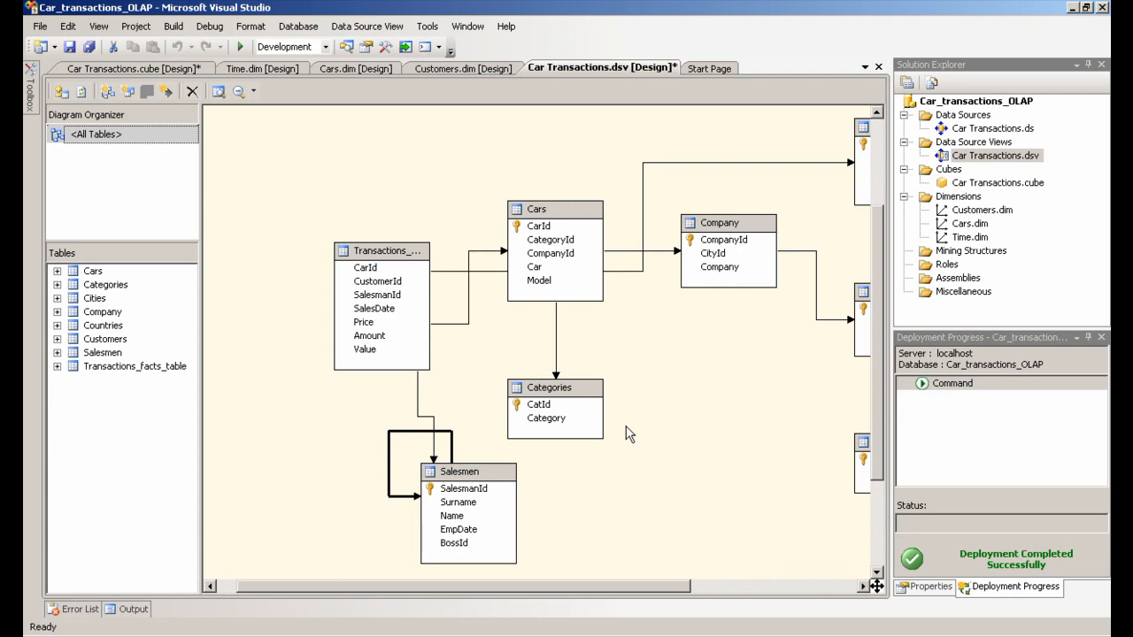
mouse_move(181, 80)
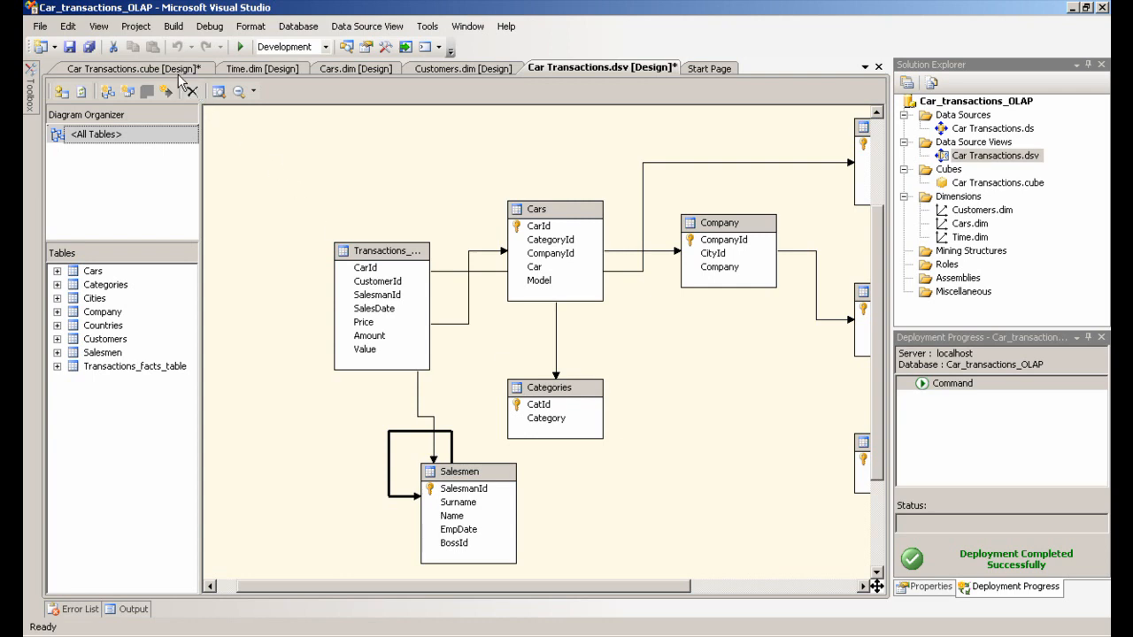
- Create a Salesmen dimension from the Salesmen table, naming by Surname, with Salesman Id and Boss Id
click(124, 67)
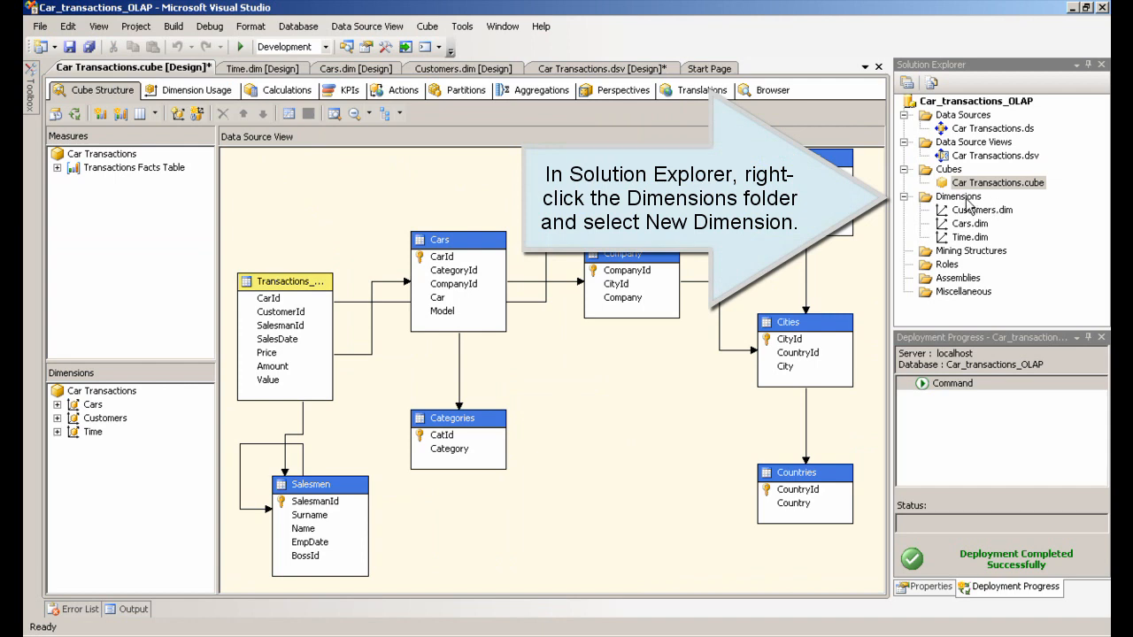
right_click(973, 197)
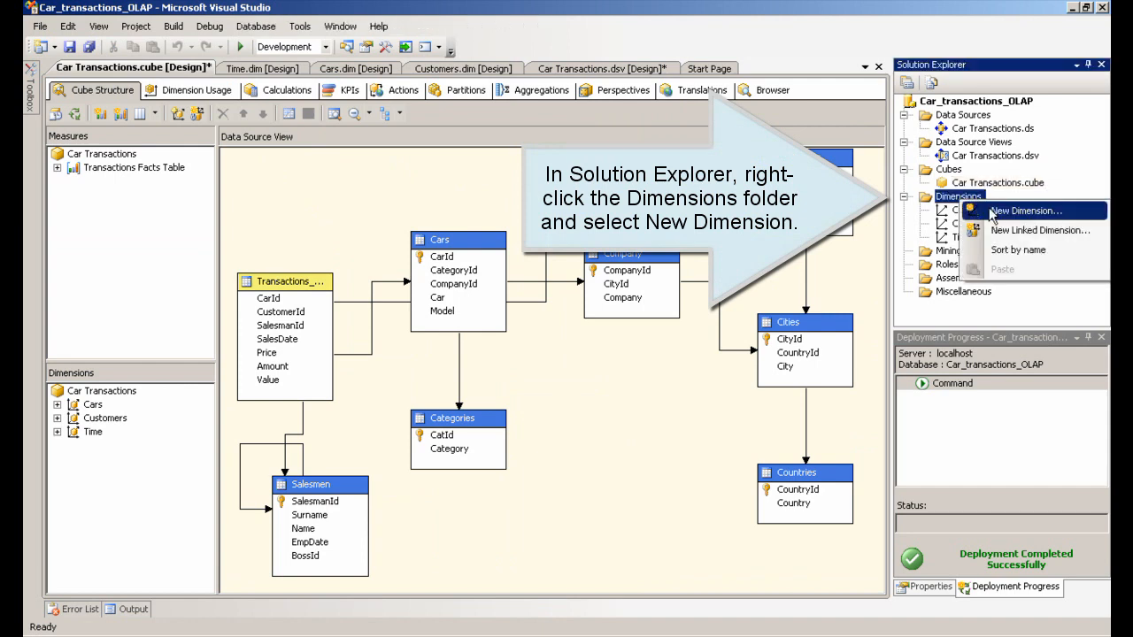
click(1034, 210)
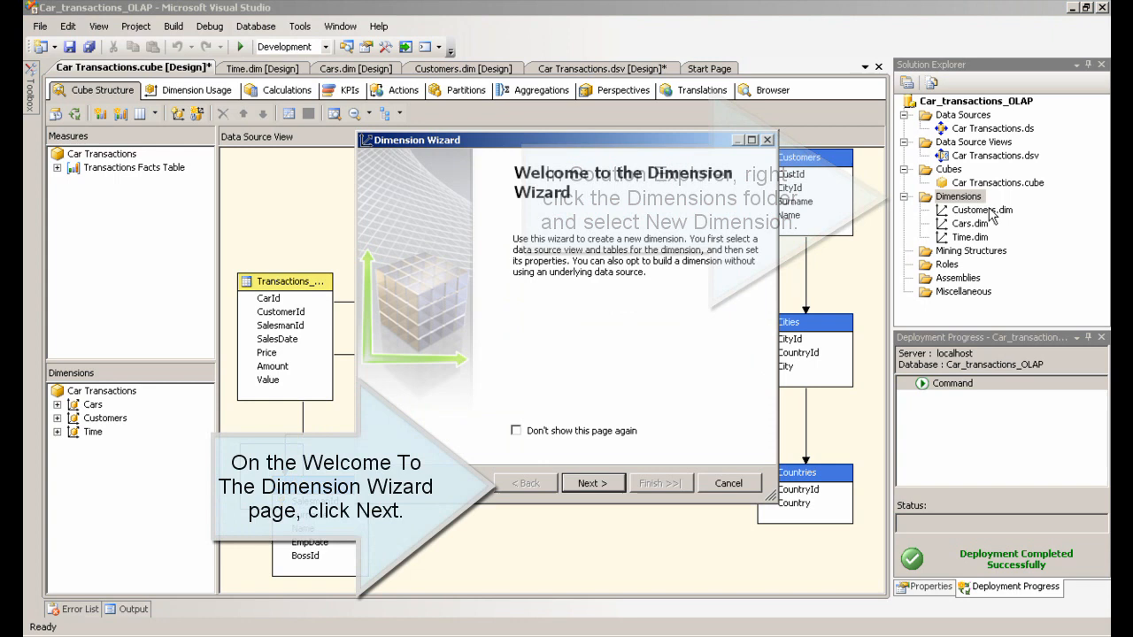
click(592, 482)
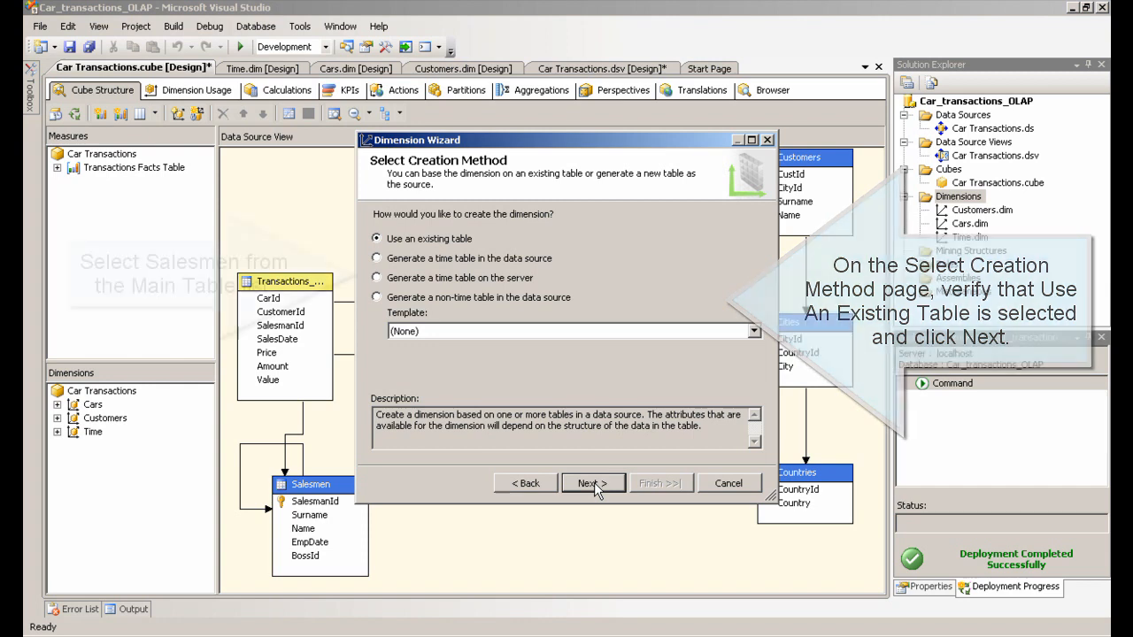
click(592, 482)
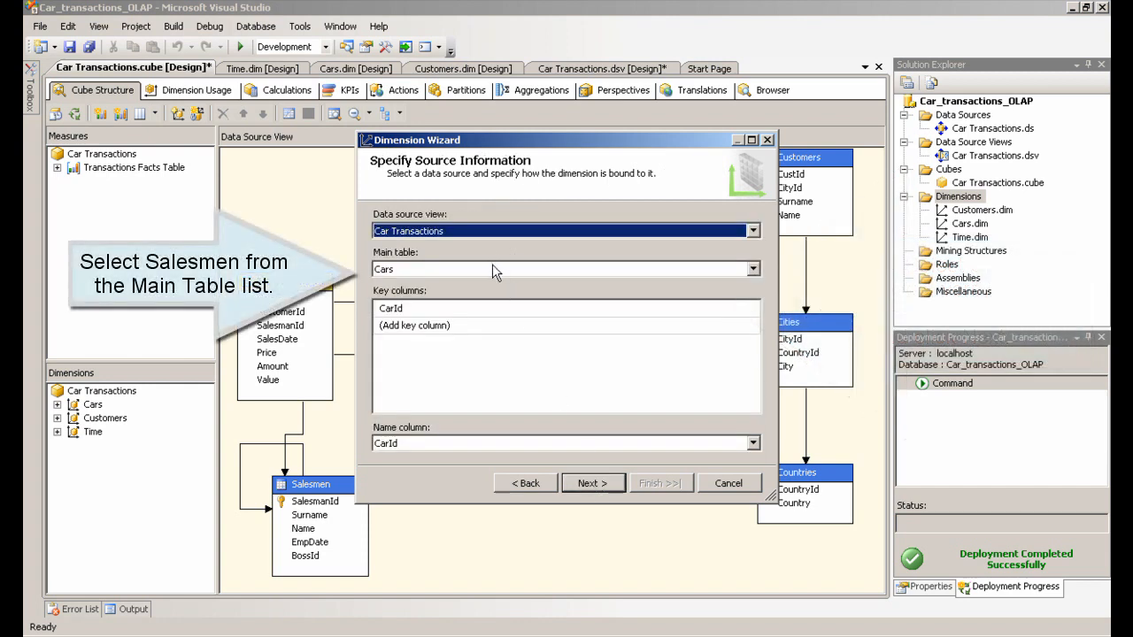
click(751, 269)
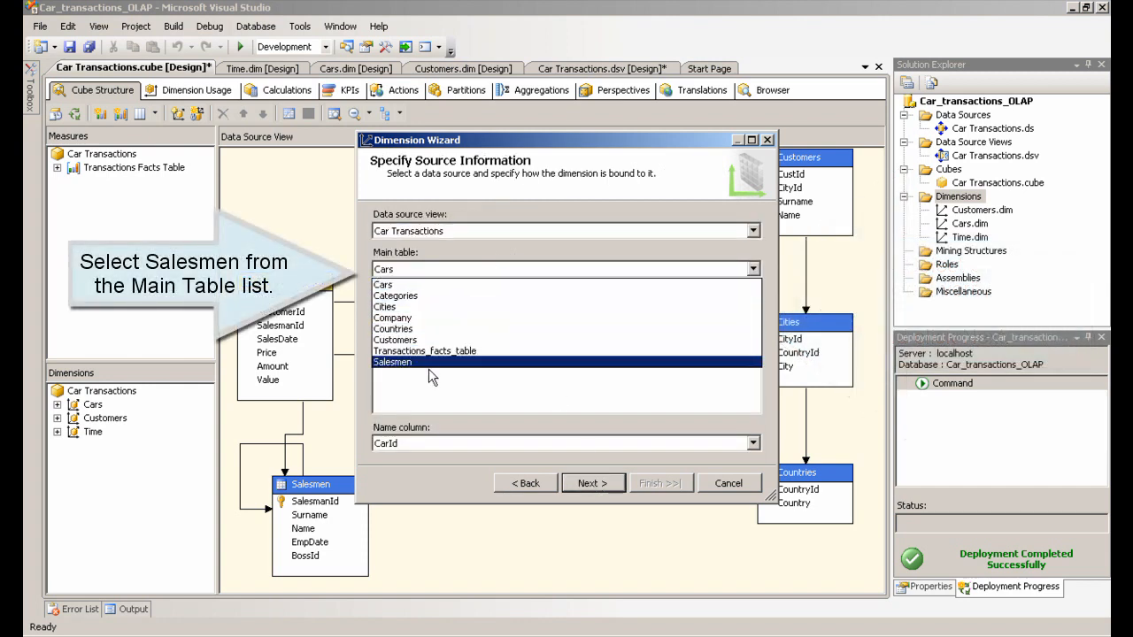
click(393, 362)
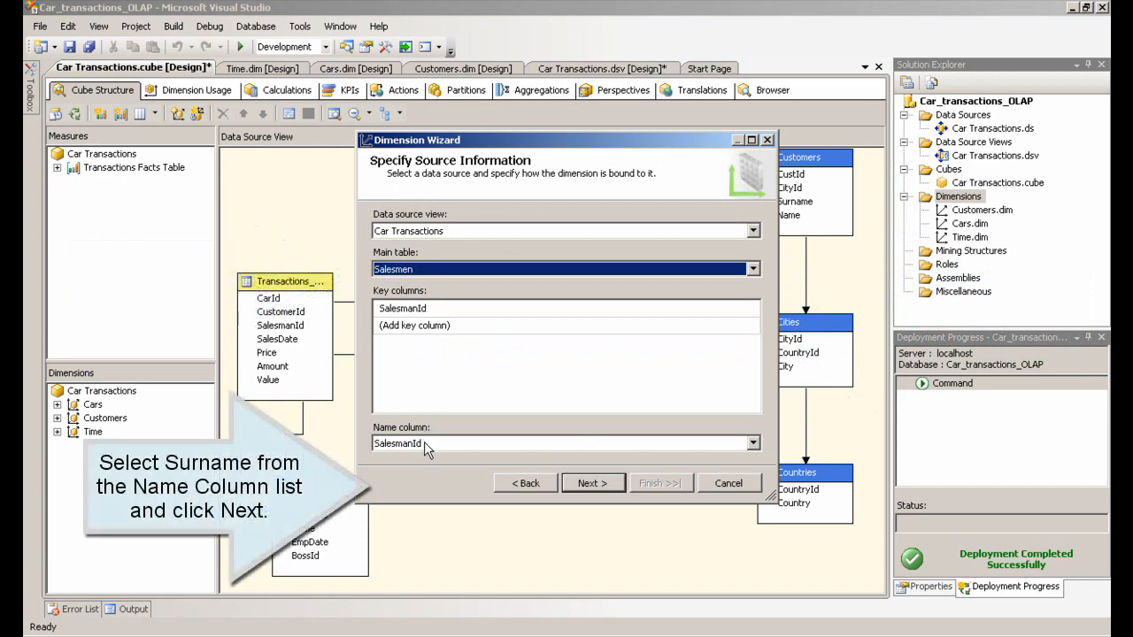
click(752, 443)
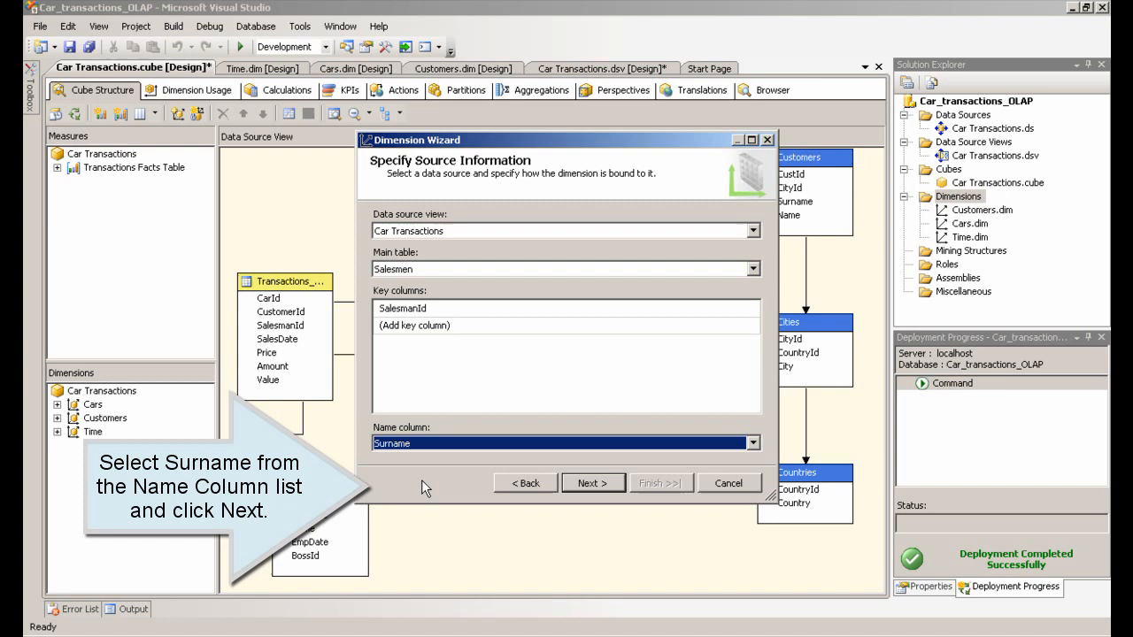
mouse_move(593, 482)
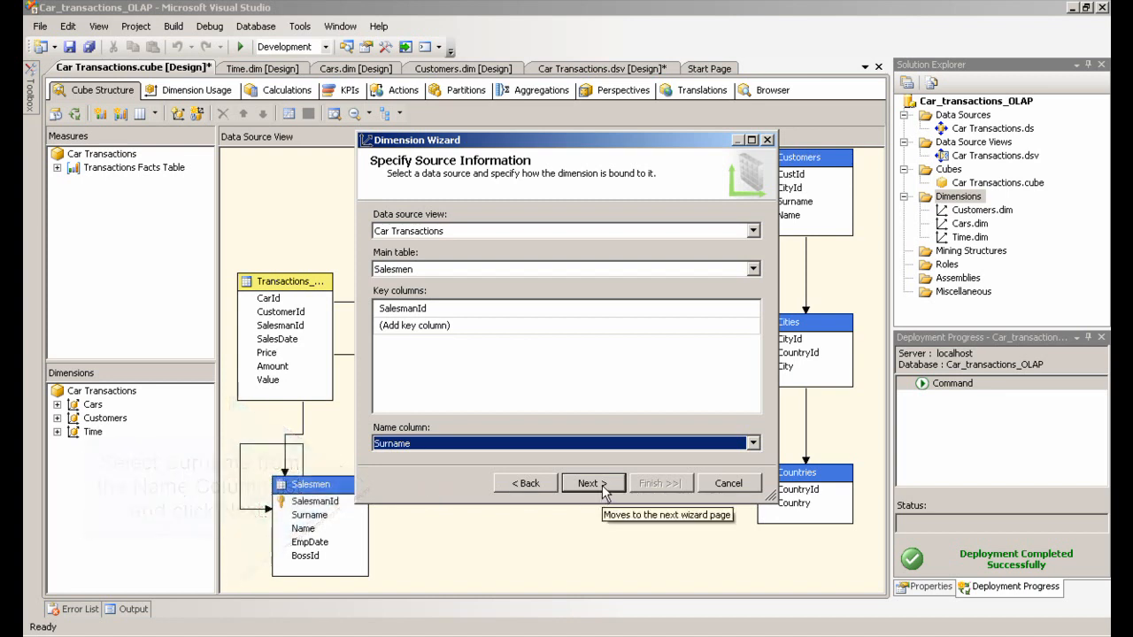
click(592, 483)
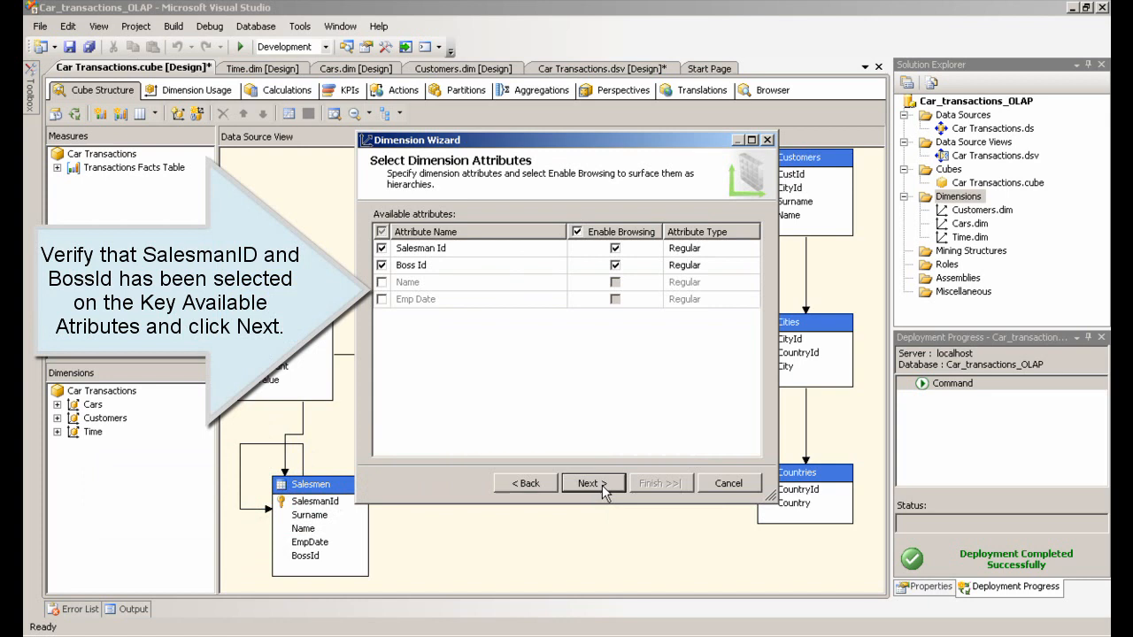
click(593, 483)
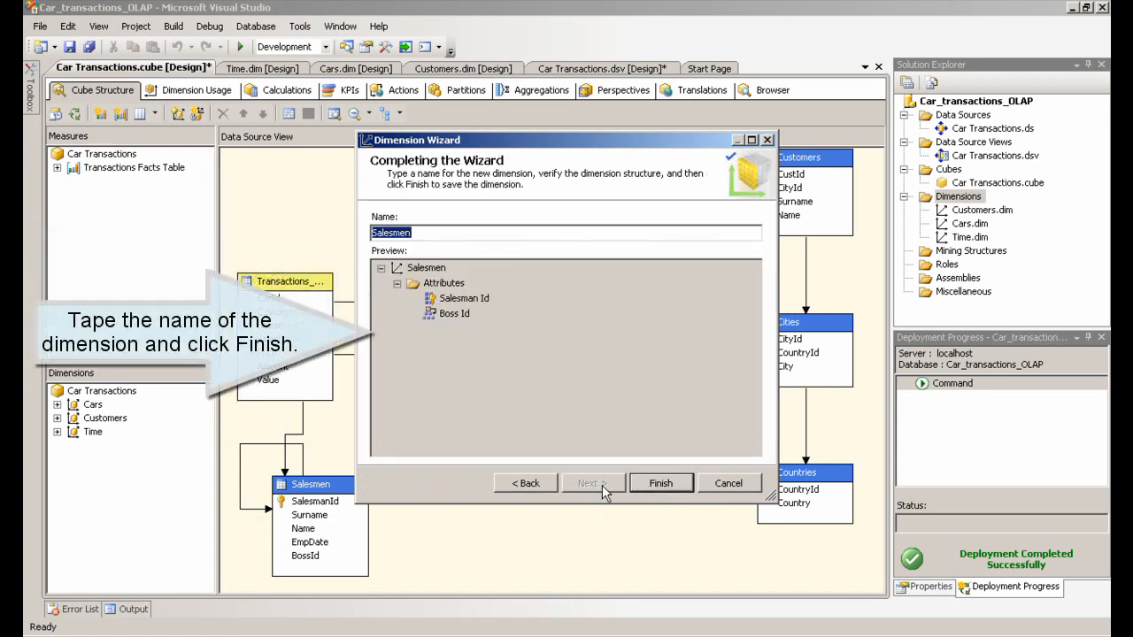
mouse_move(661, 483)
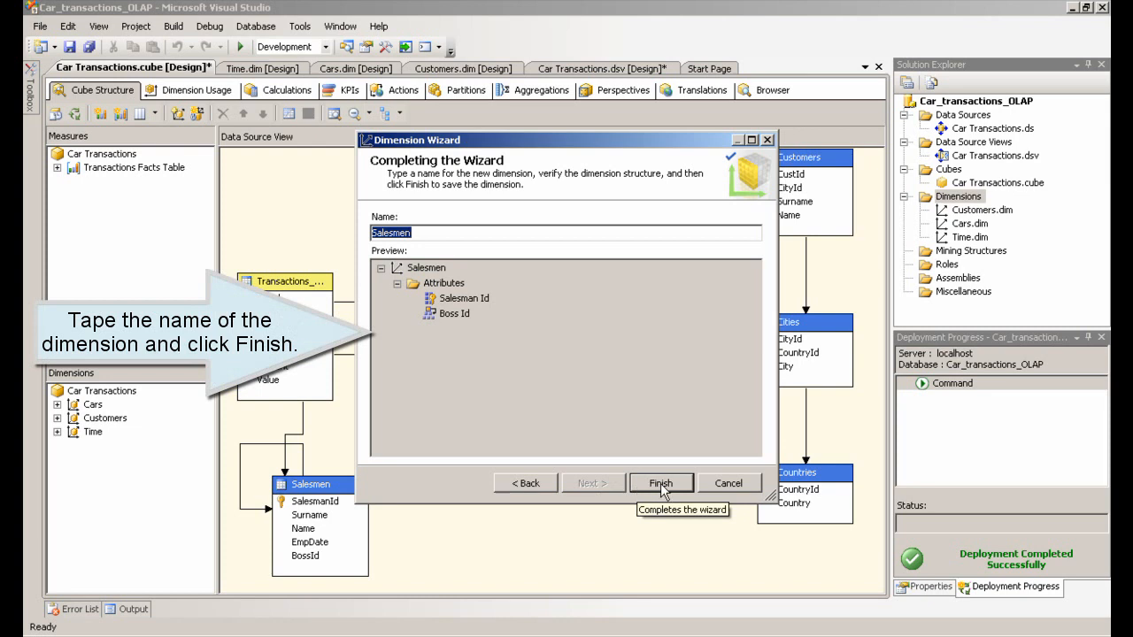
click(660, 483)
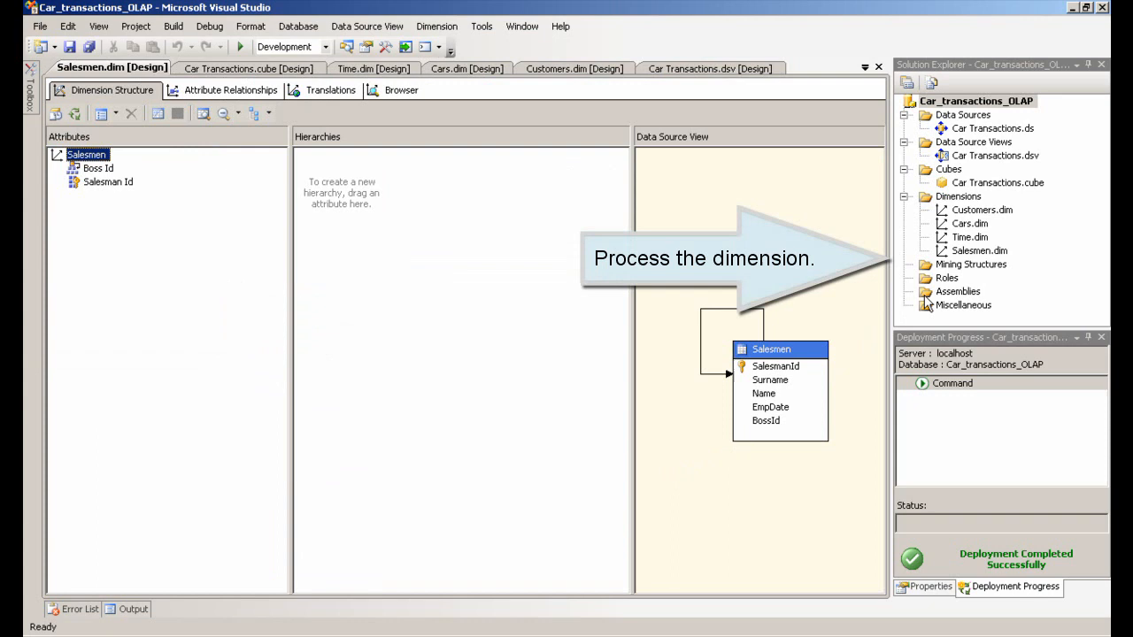
- Build, deploy and fully process Salesmen.dim, then close both processing dialogs
right_click(979, 250)
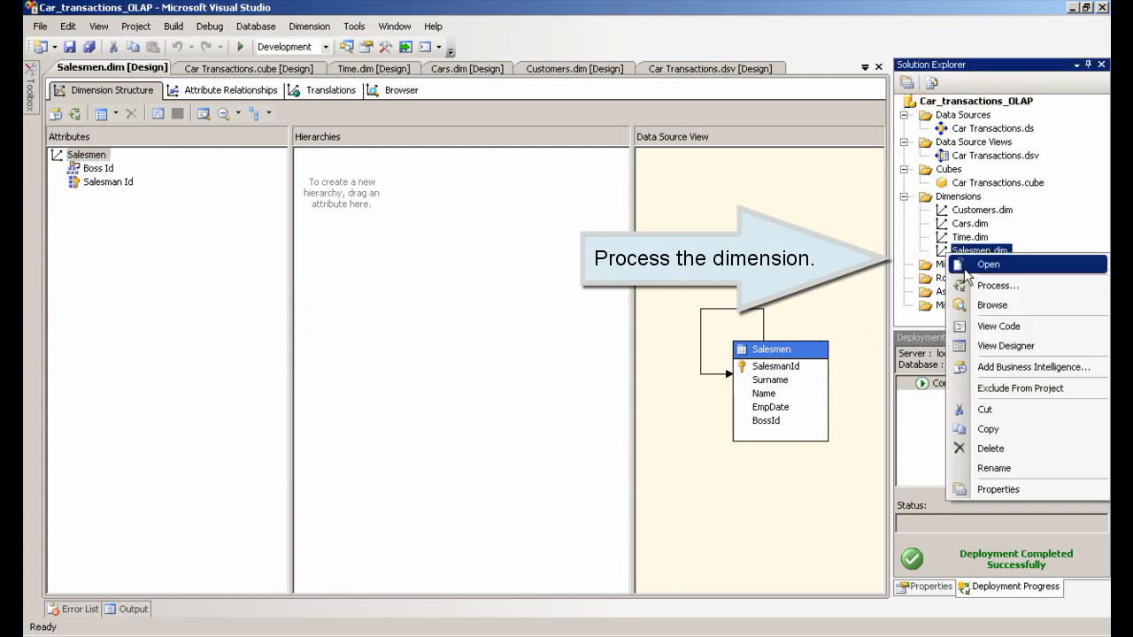
mouse_move(997, 284)
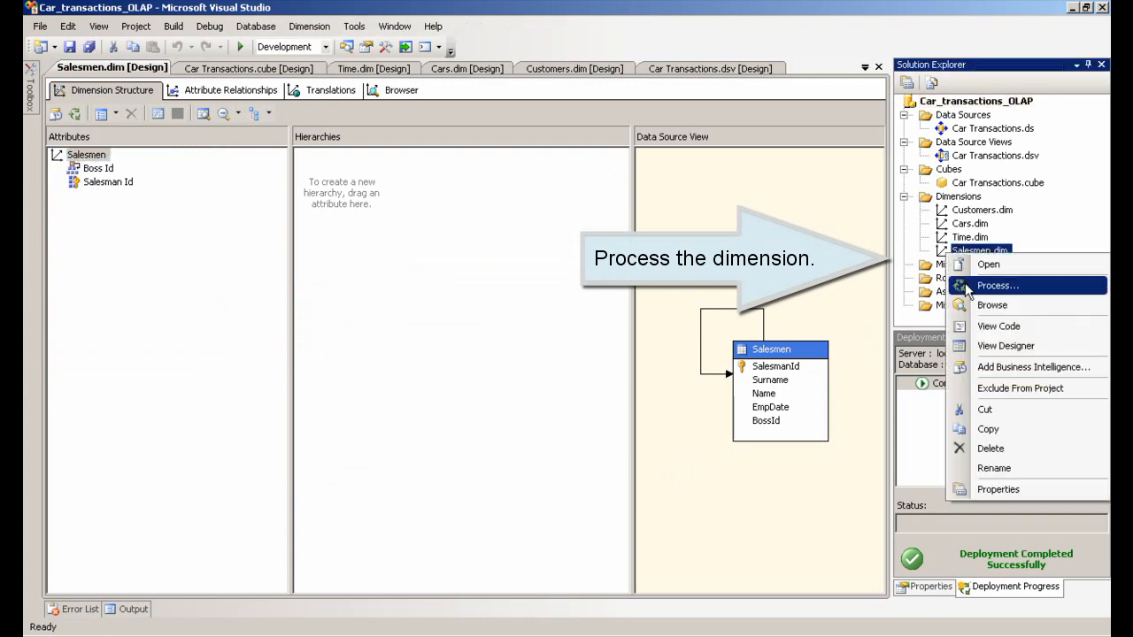
click(997, 285)
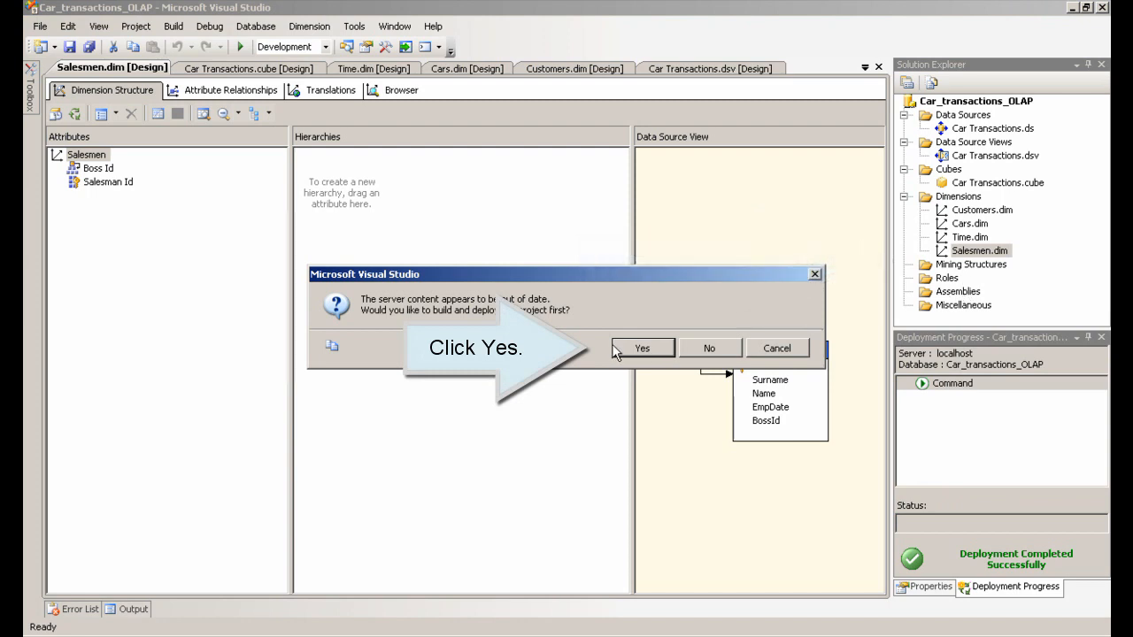
click(643, 347)
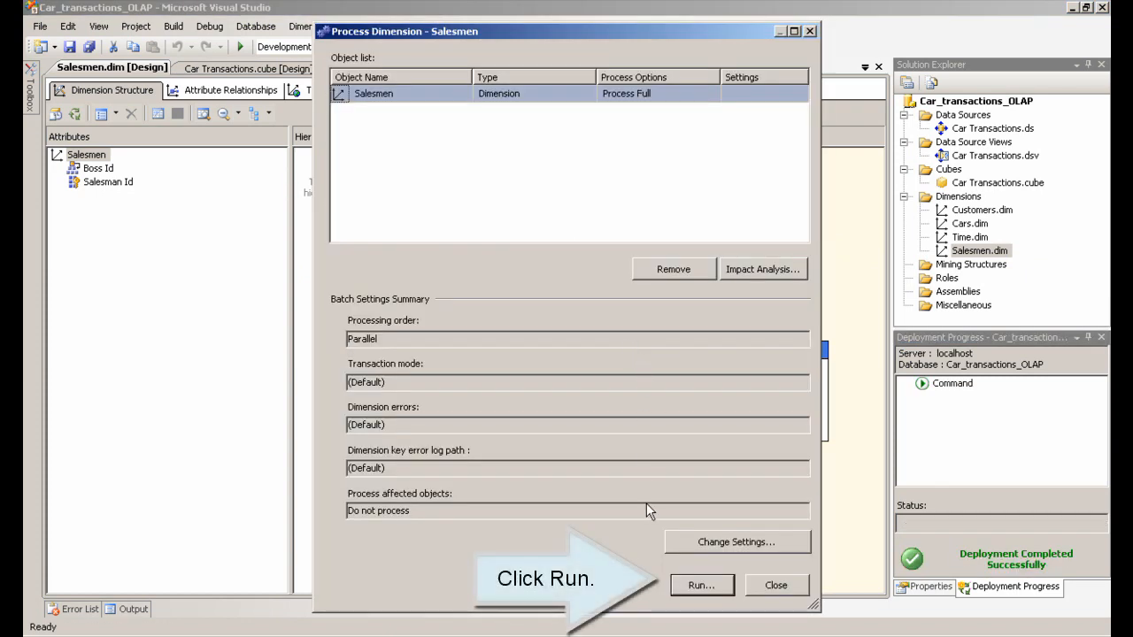
click(701, 585)
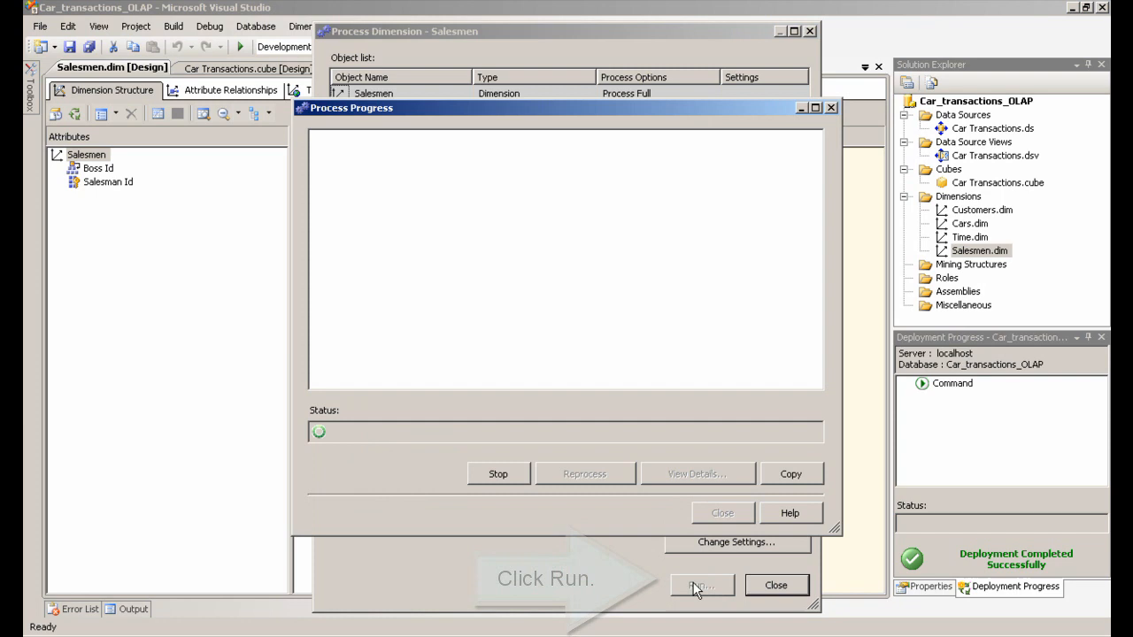
click(699, 585)
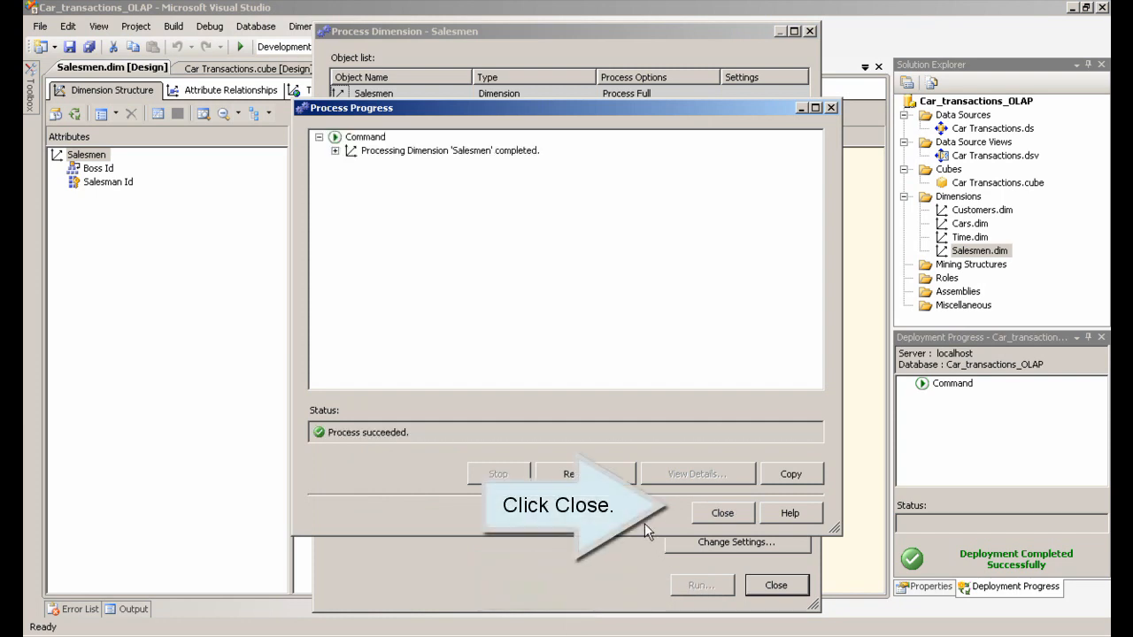
click(722, 512)
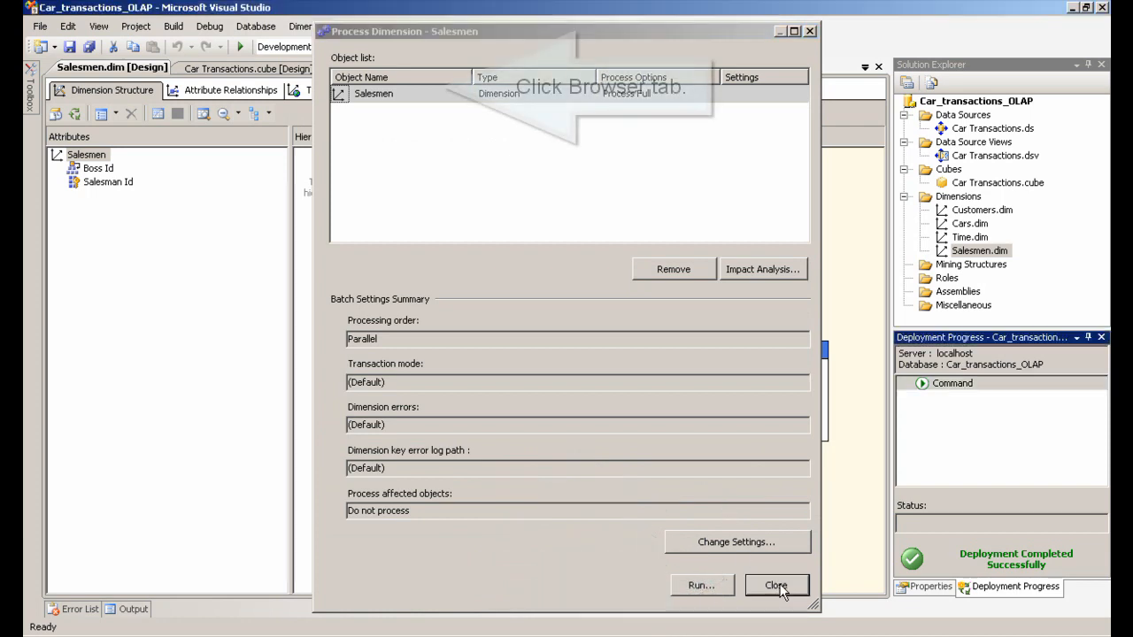
click(777, 584)
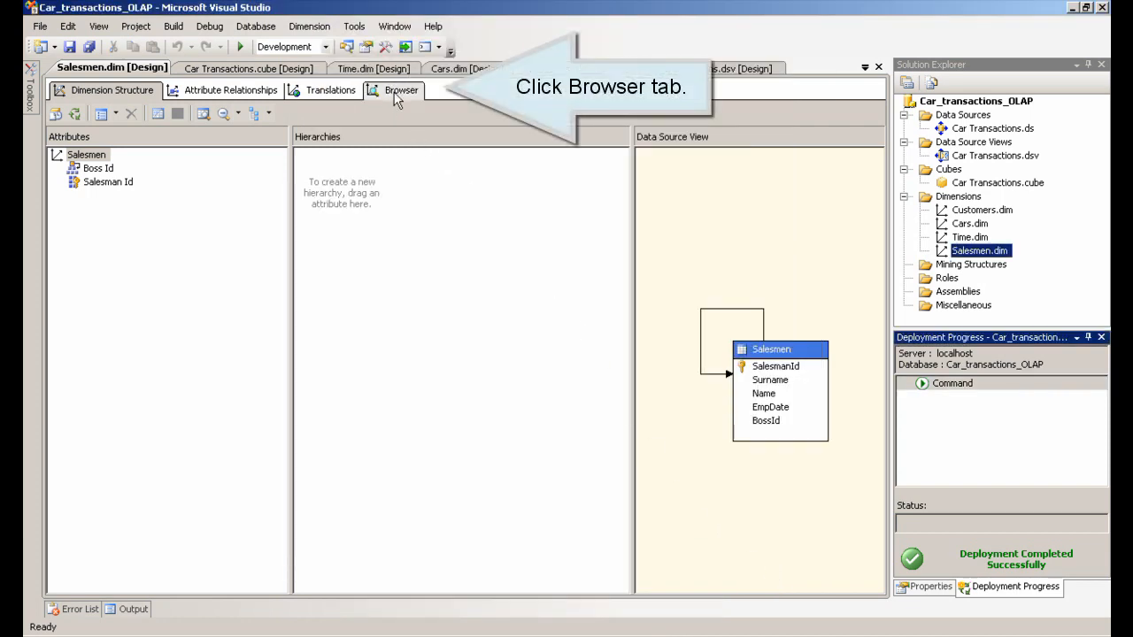
- Reconnect the Salesmen dimension browser and expand Smith to show his five subordinates
click(396, 89)
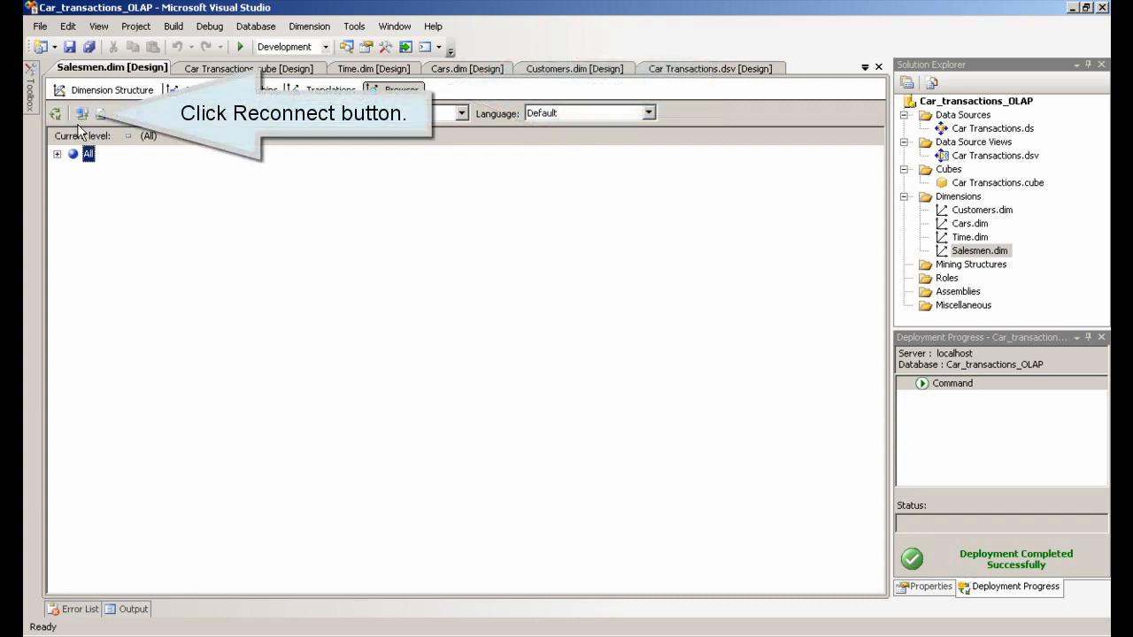
click(55, 114)
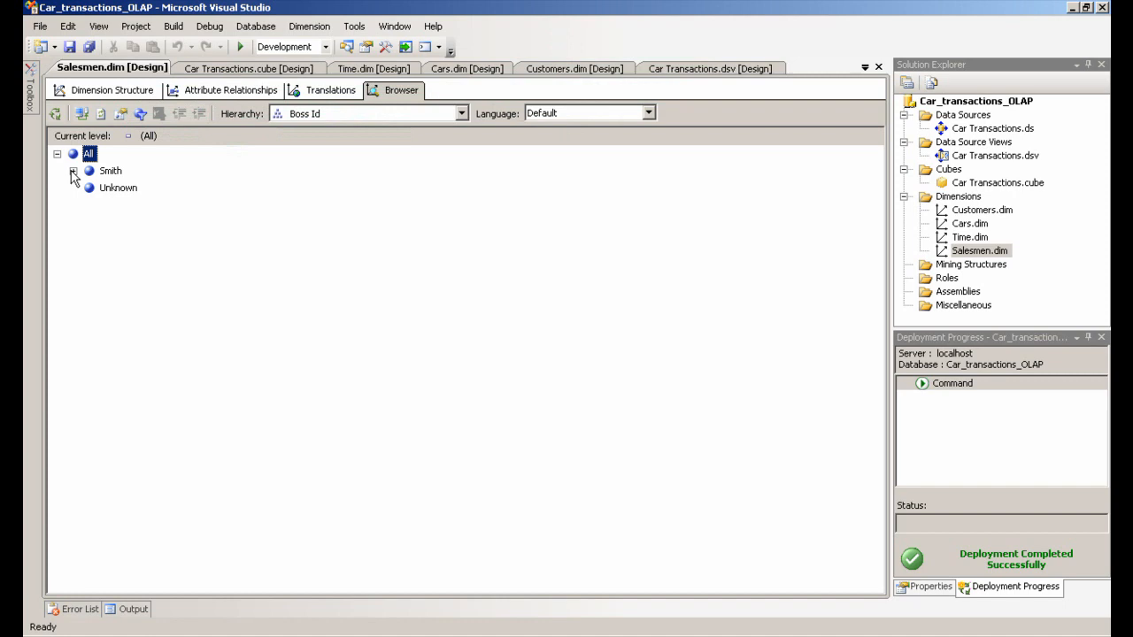
click(73, 171)
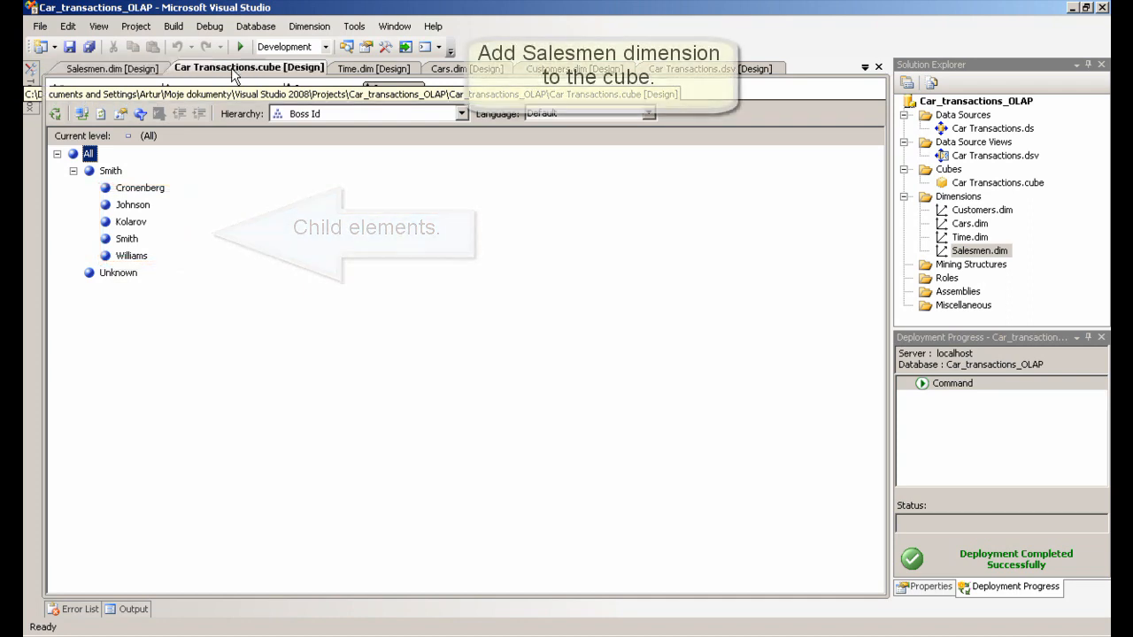
- From the cube designer, add the Salesmen dimension via Add Cube Dimension
click(248, 68)
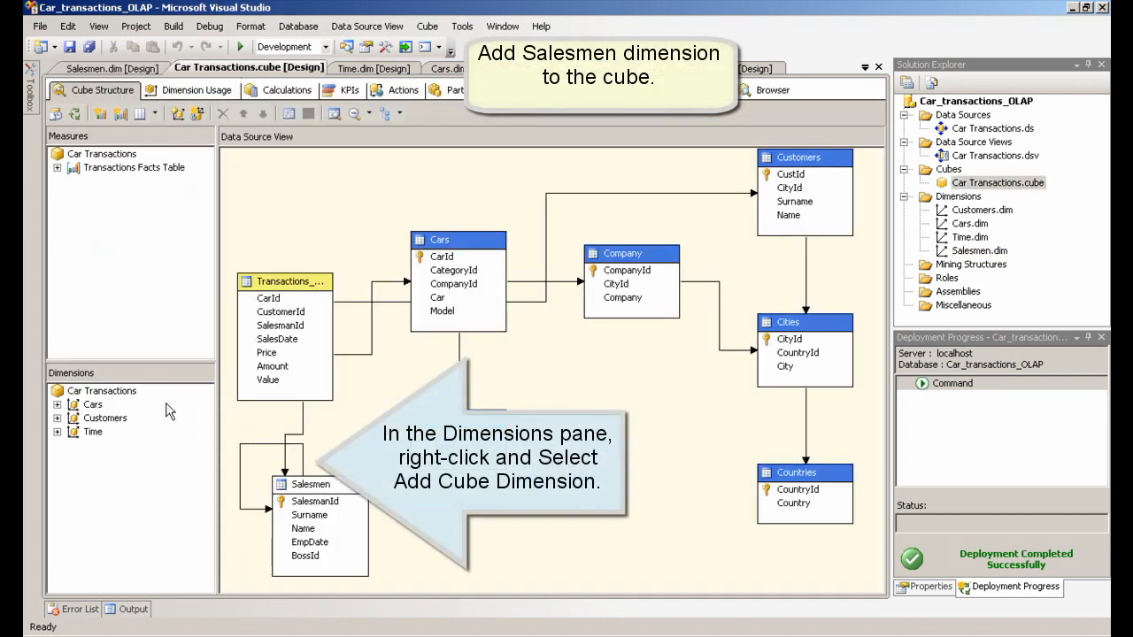
right_click(89, 405)
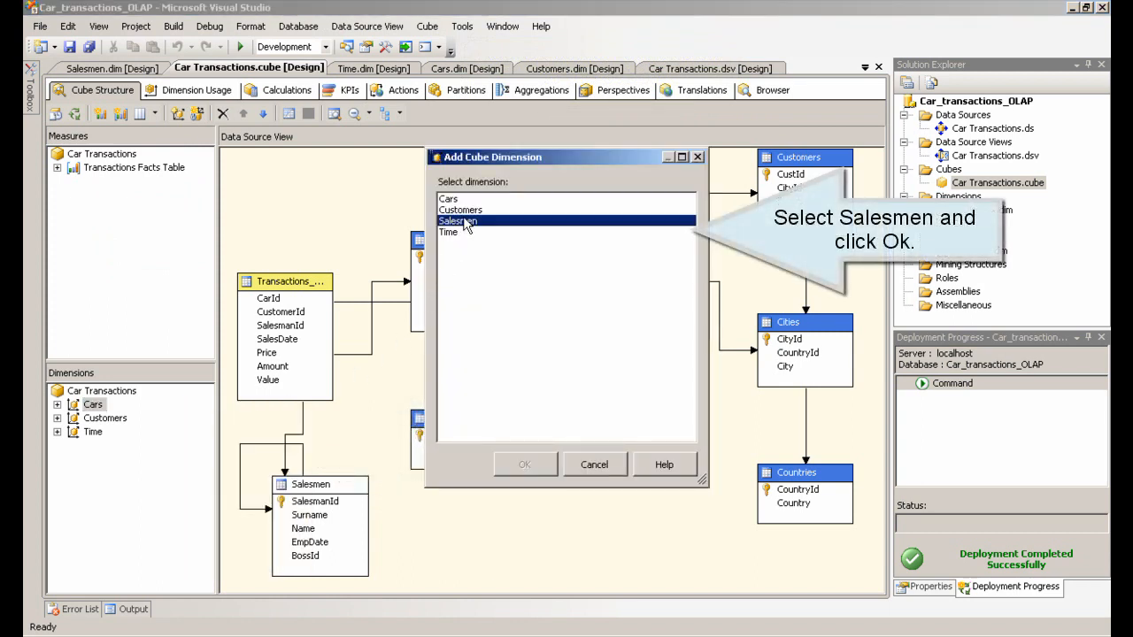
click(525, 464)
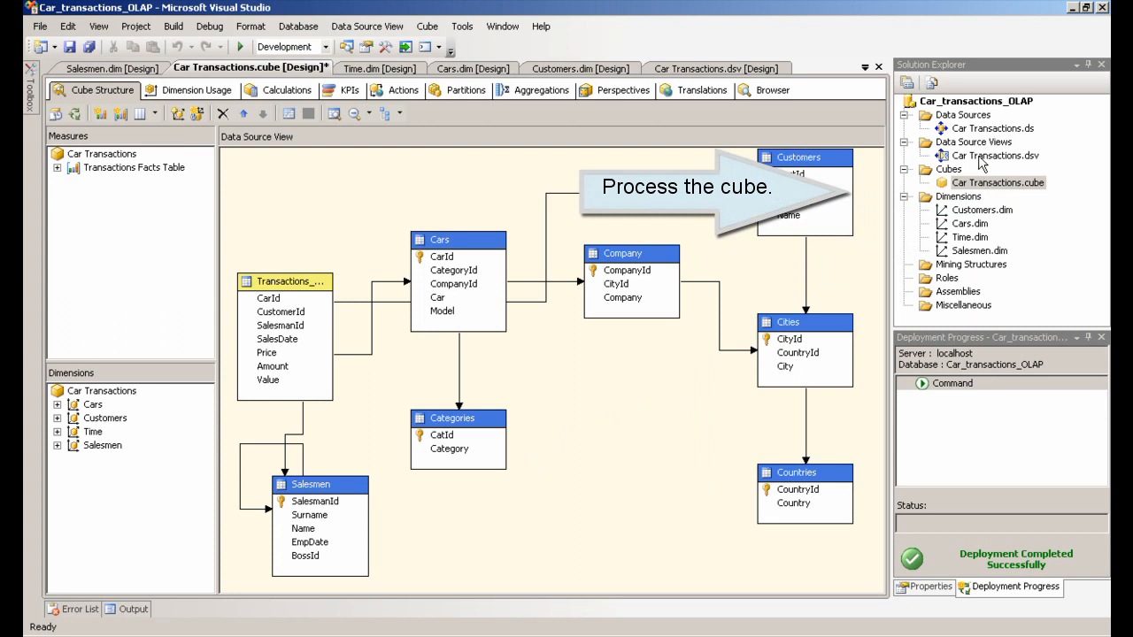
mouse_move(990, 183)
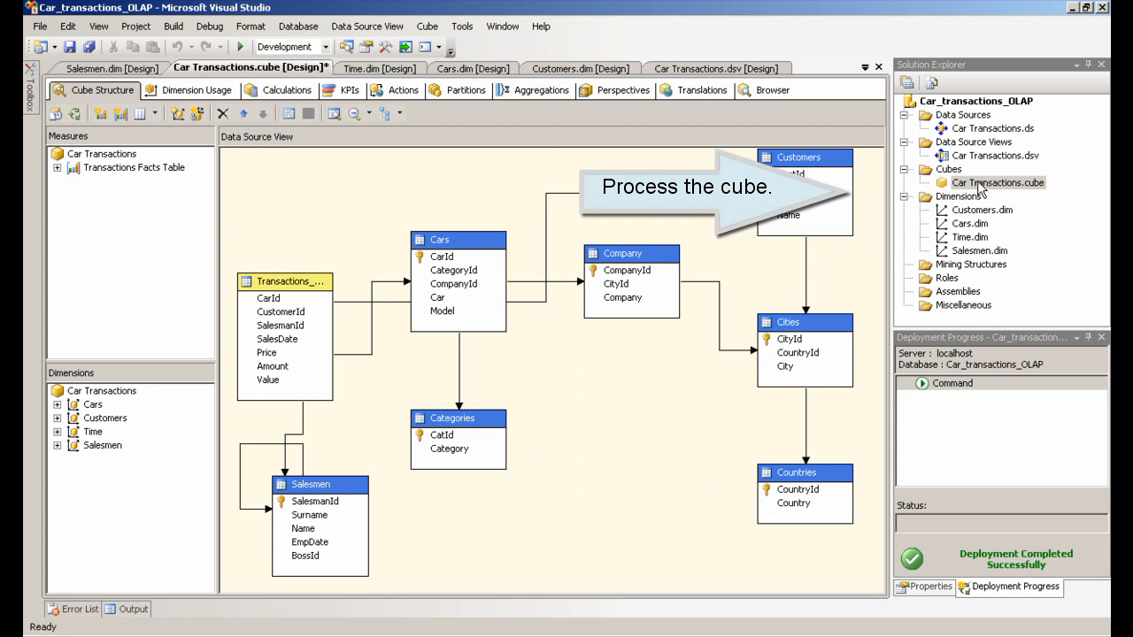
- Deploy and fully process the Car Transactions cube, then close both dialogs
right_click(998, 182)
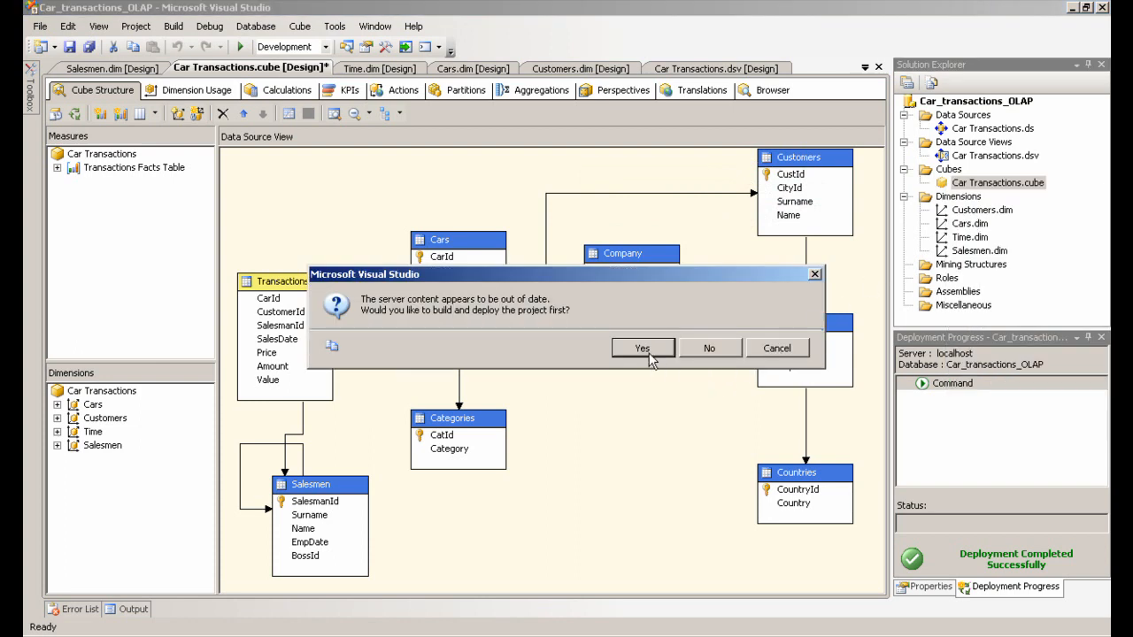
click(641, 348)
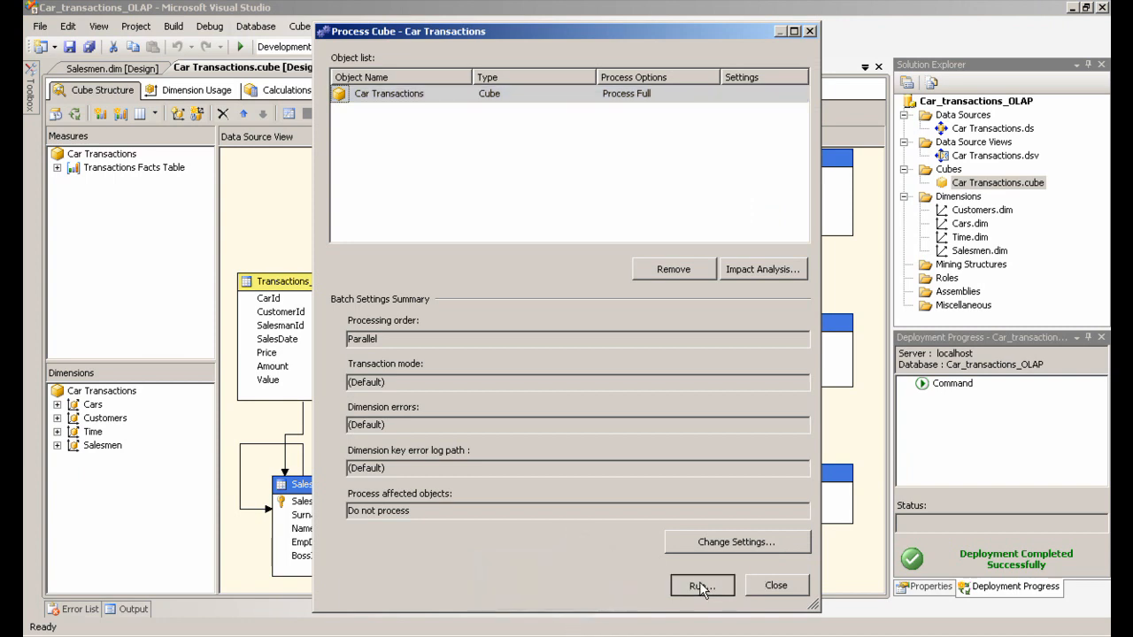
click(701, 585)
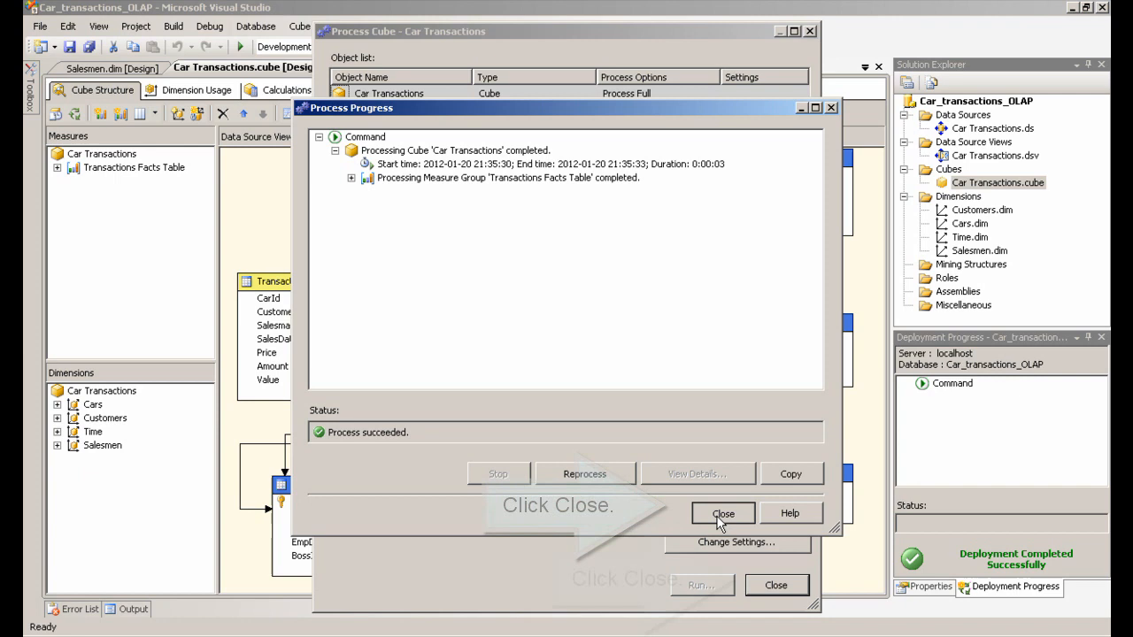
click(723, 513)
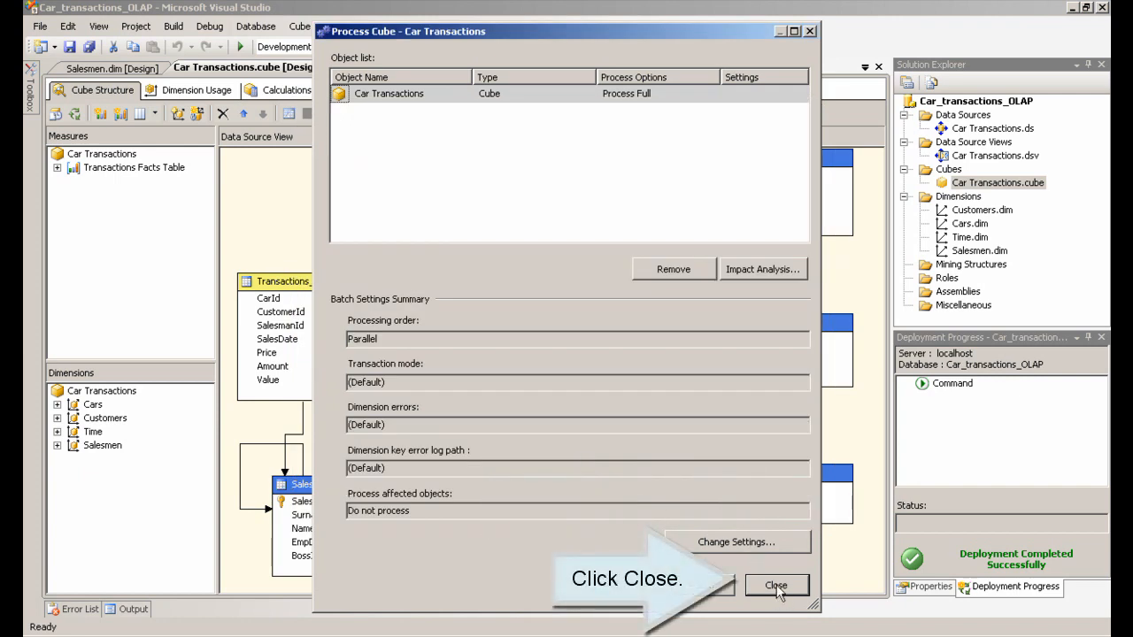
click(776, 584)
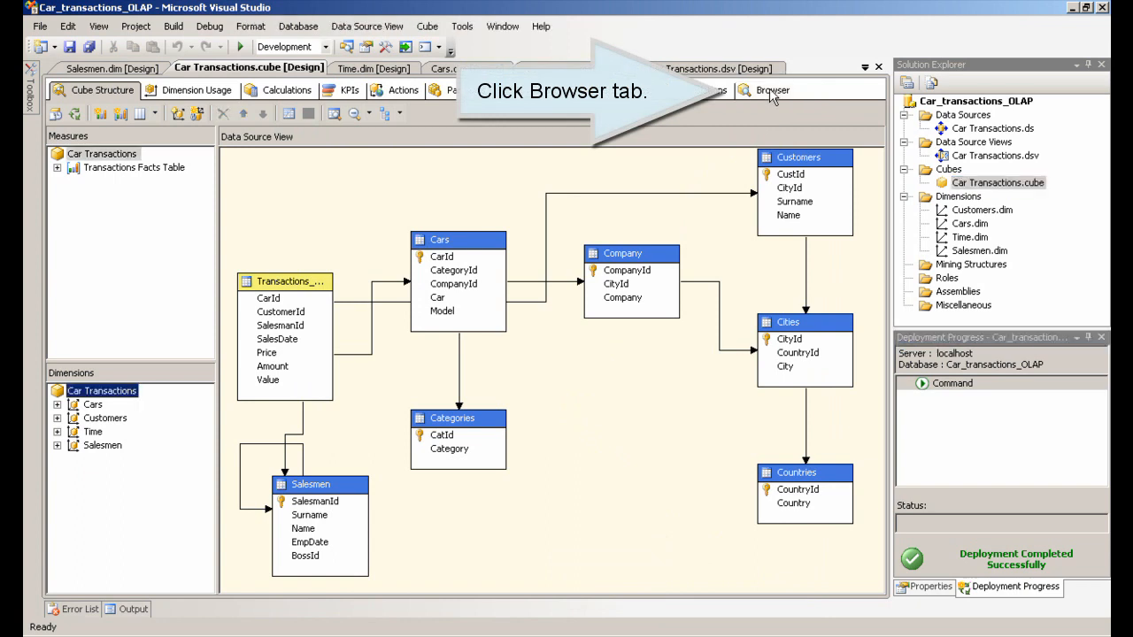
- Reconnect the cube browser and show Amount by the Salesmen hierarchy, Smith over five salesmen
click(768, 90)
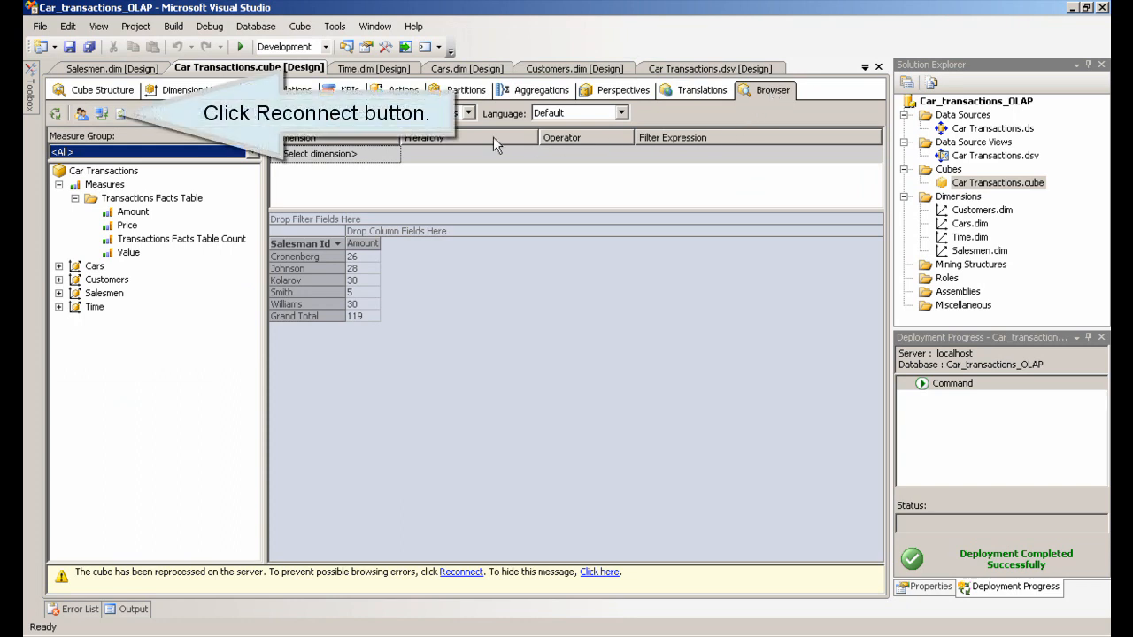
mouse_move(101, 114)
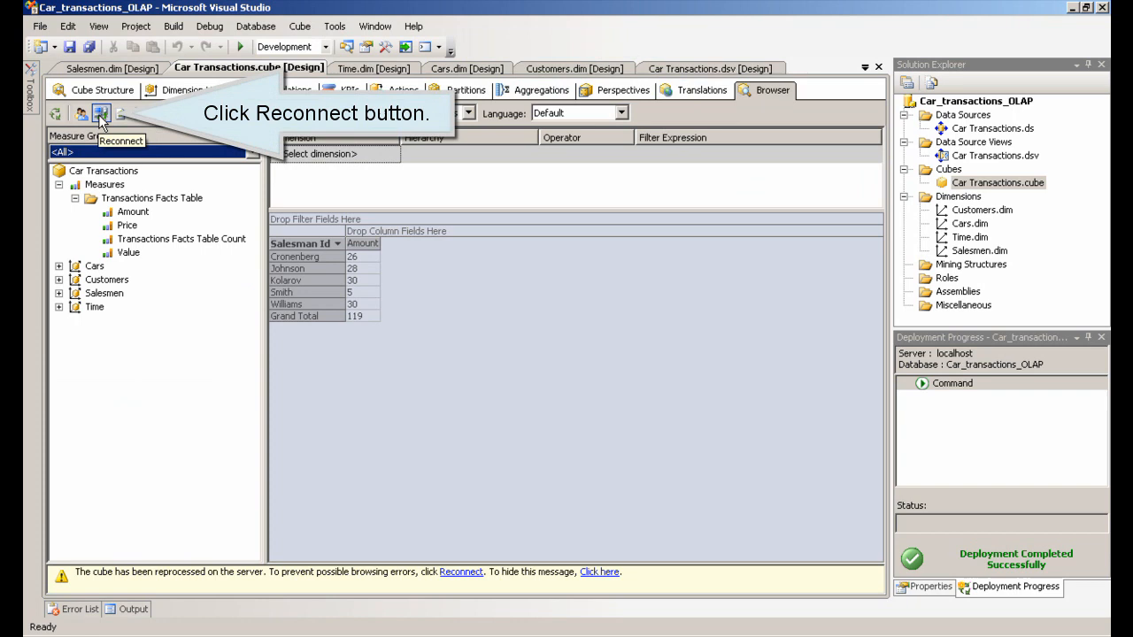
click(100, 126)
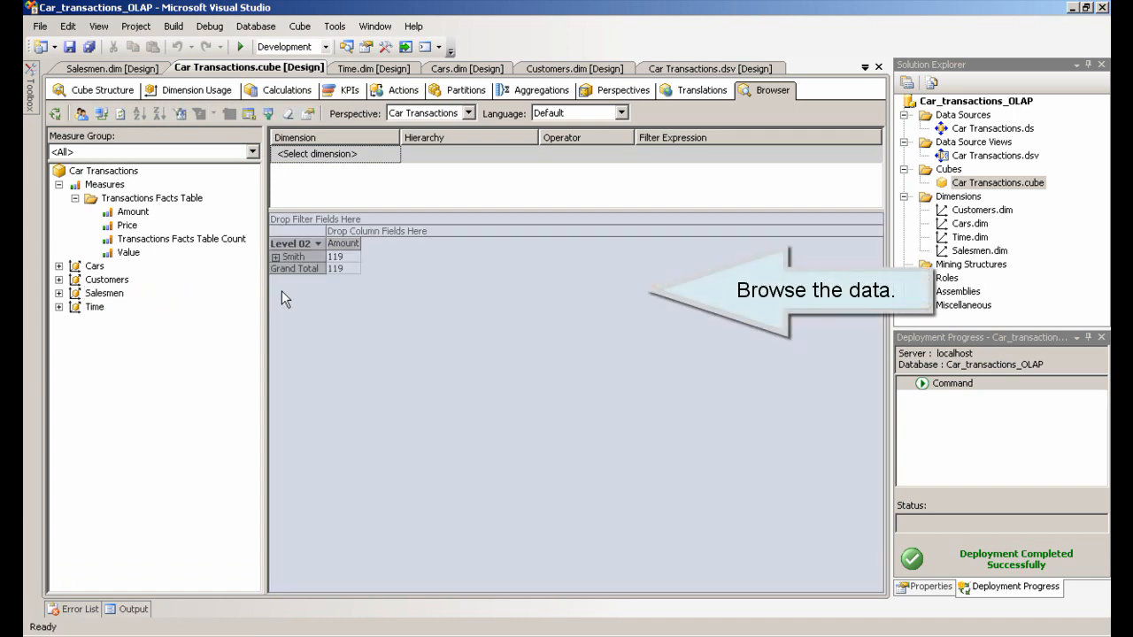
click(276, 257)
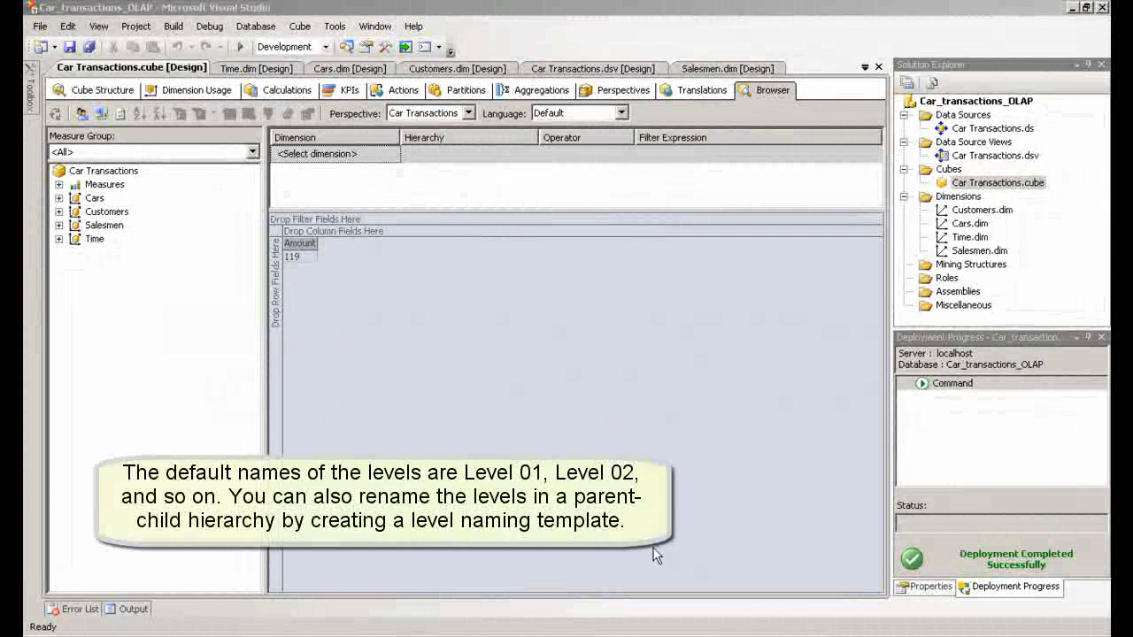
click(97, 225)
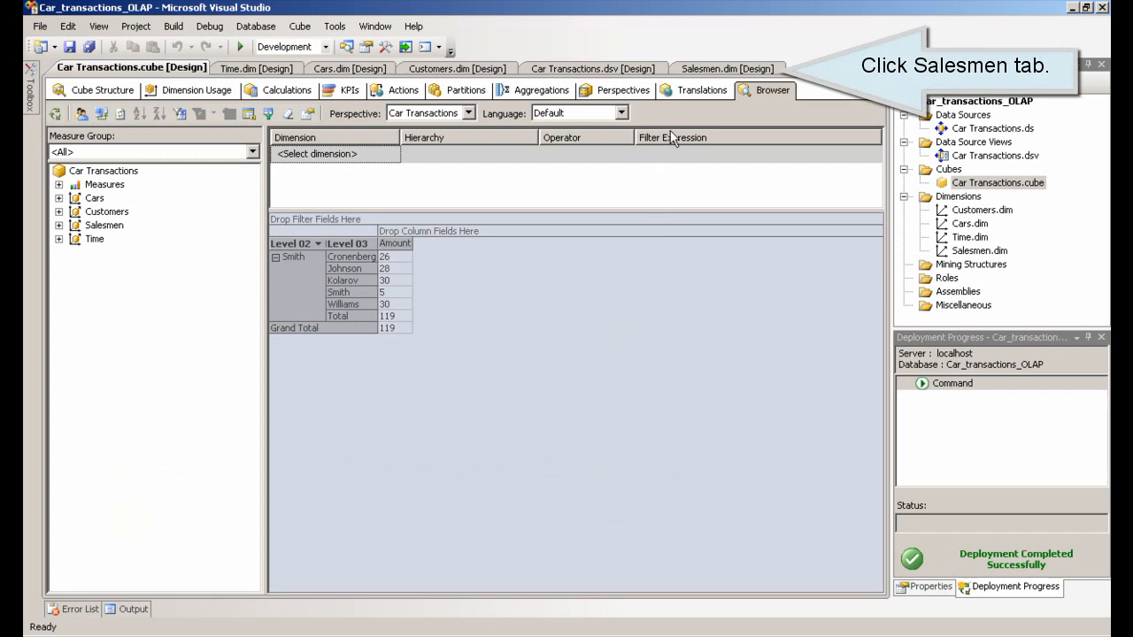
mouse_move(737, 69)
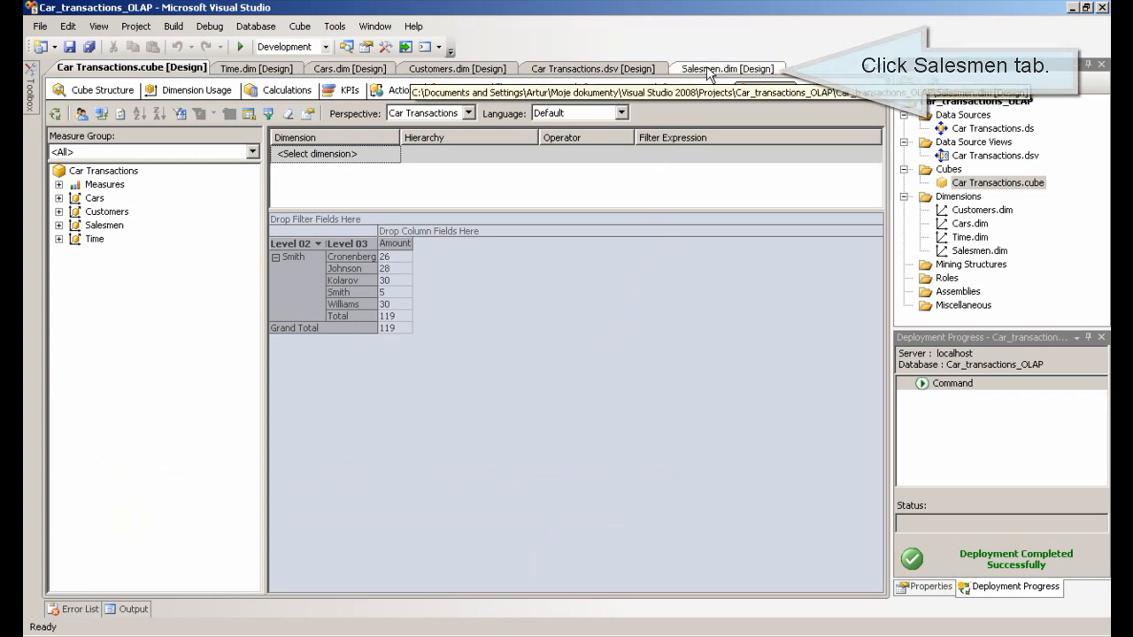
- Open the NamingTemplate editor in the Properties of the Salesmen dimension's Boss Id attribute
click(723, 66)
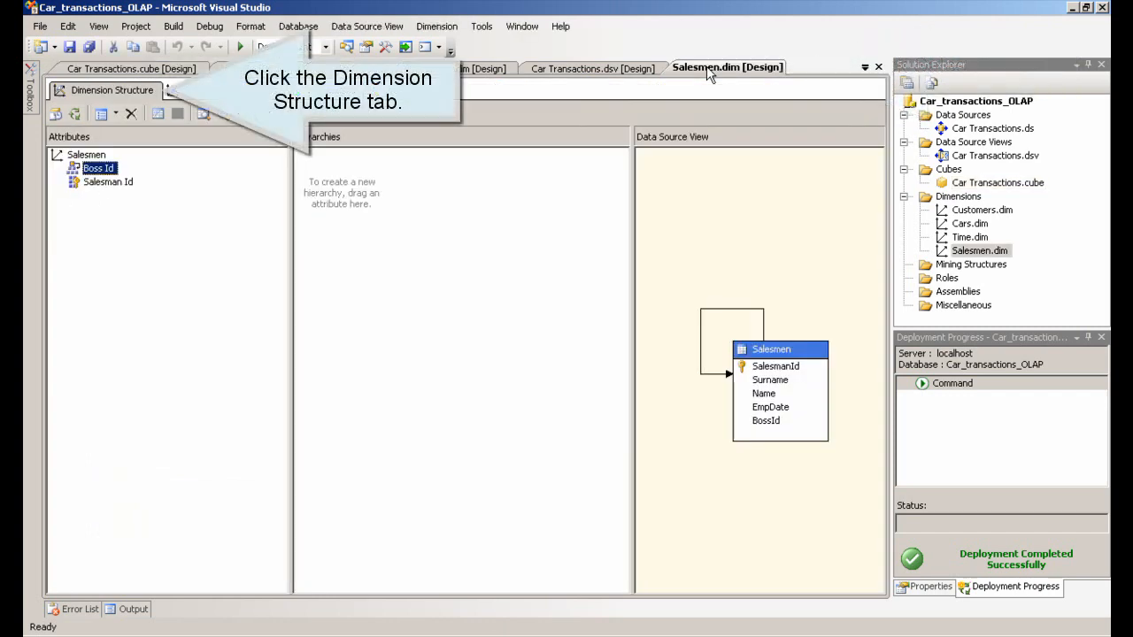
click(102, 91)
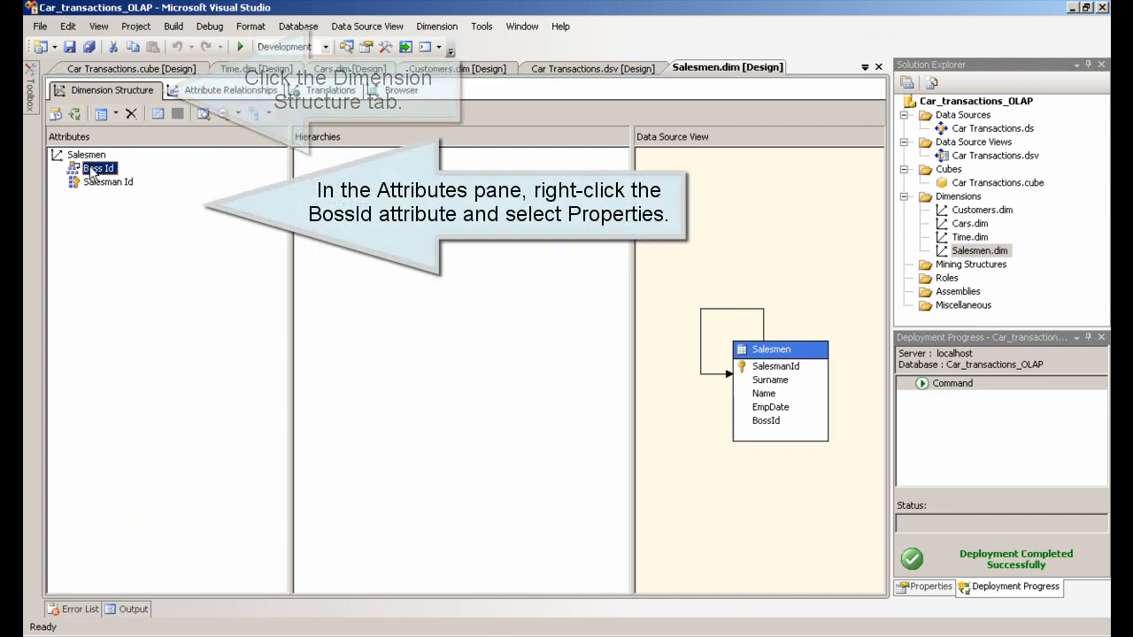
right_click(98, 167)
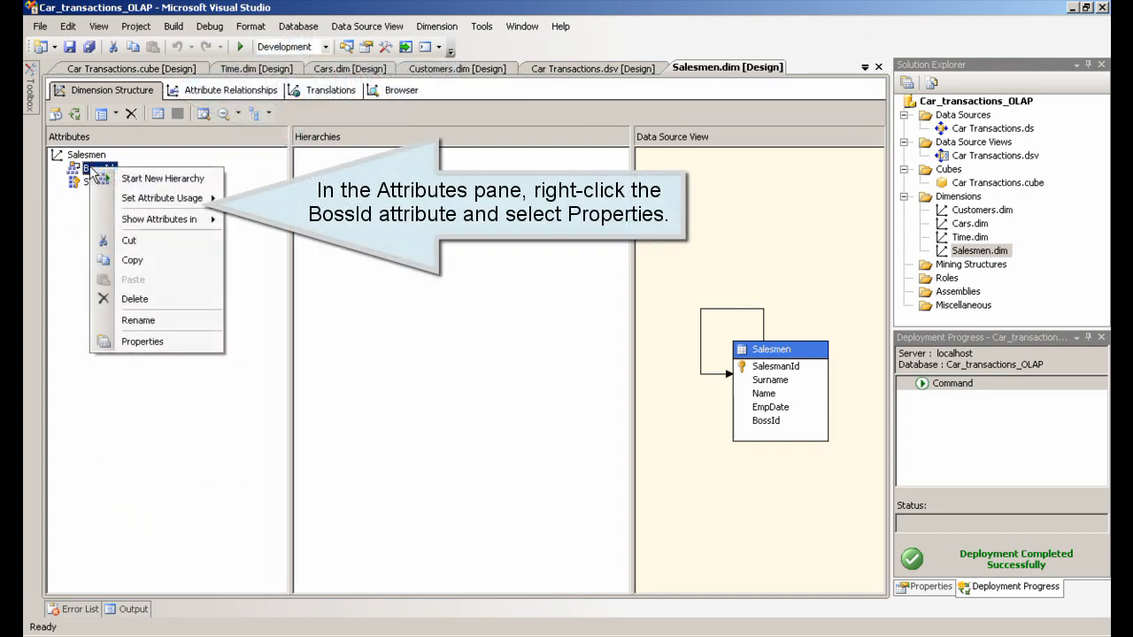
click(141, 342)
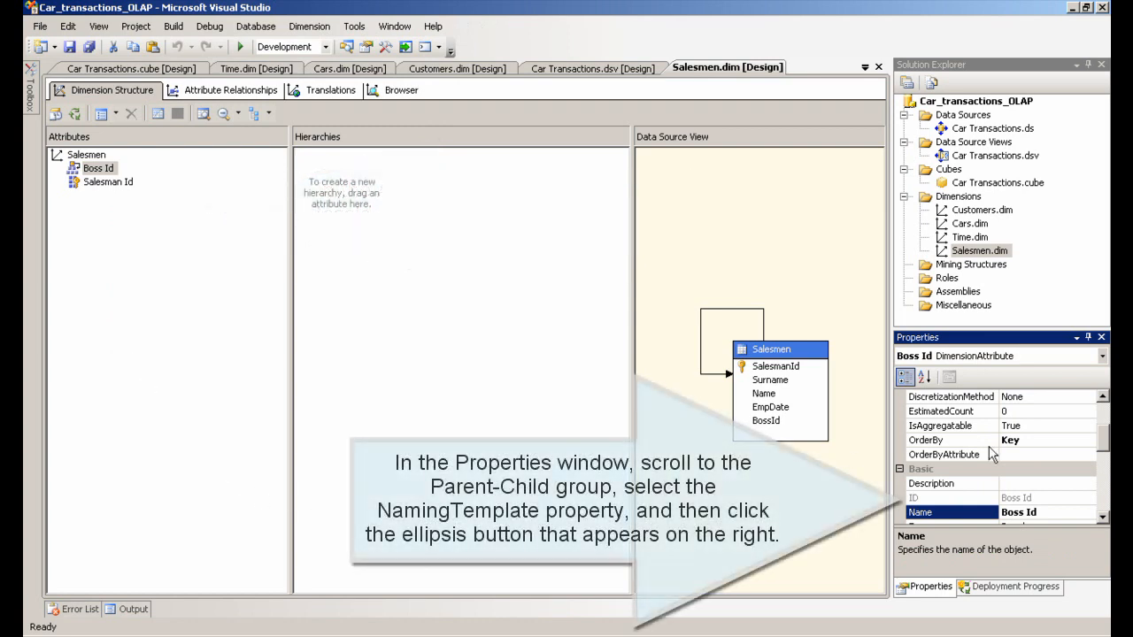
scroll(down, 3)
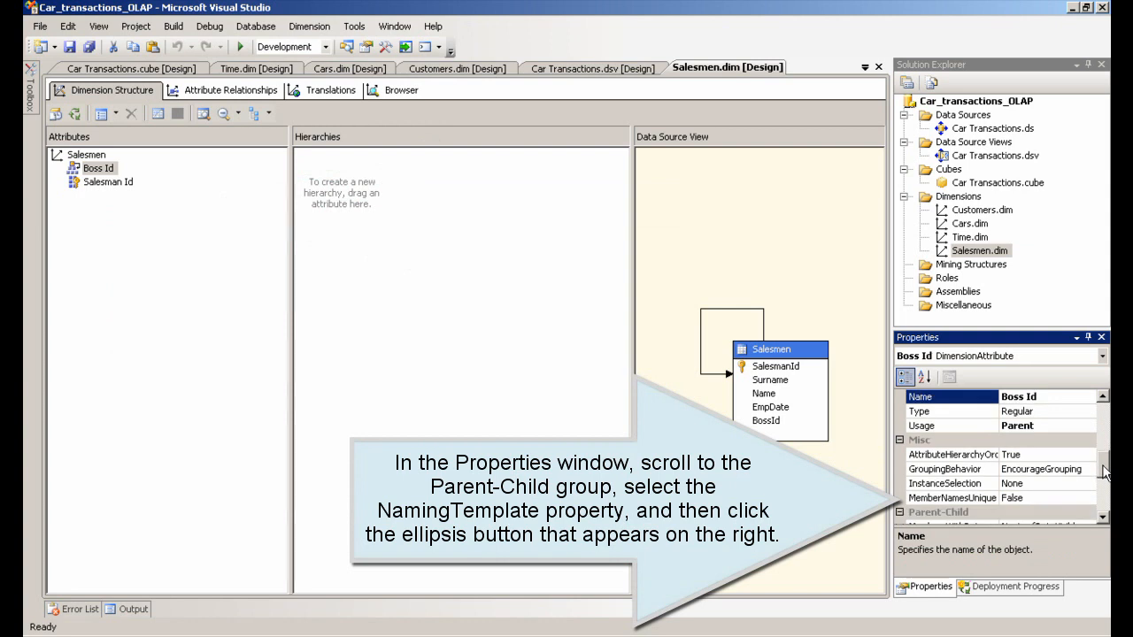
scroll(down, 3)
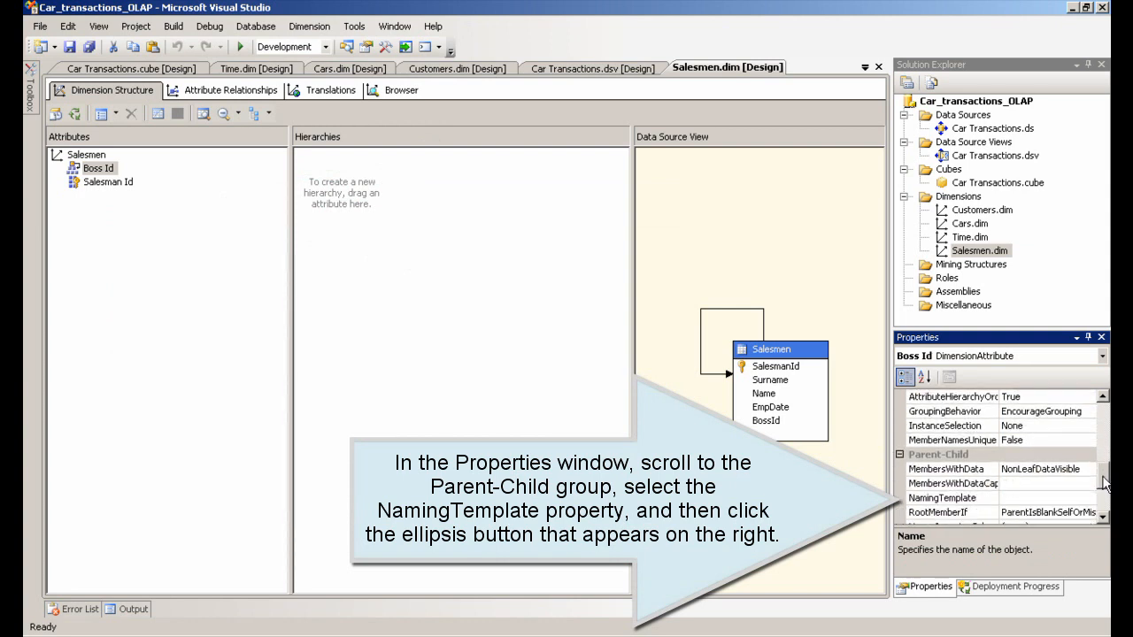
click(942, 497)
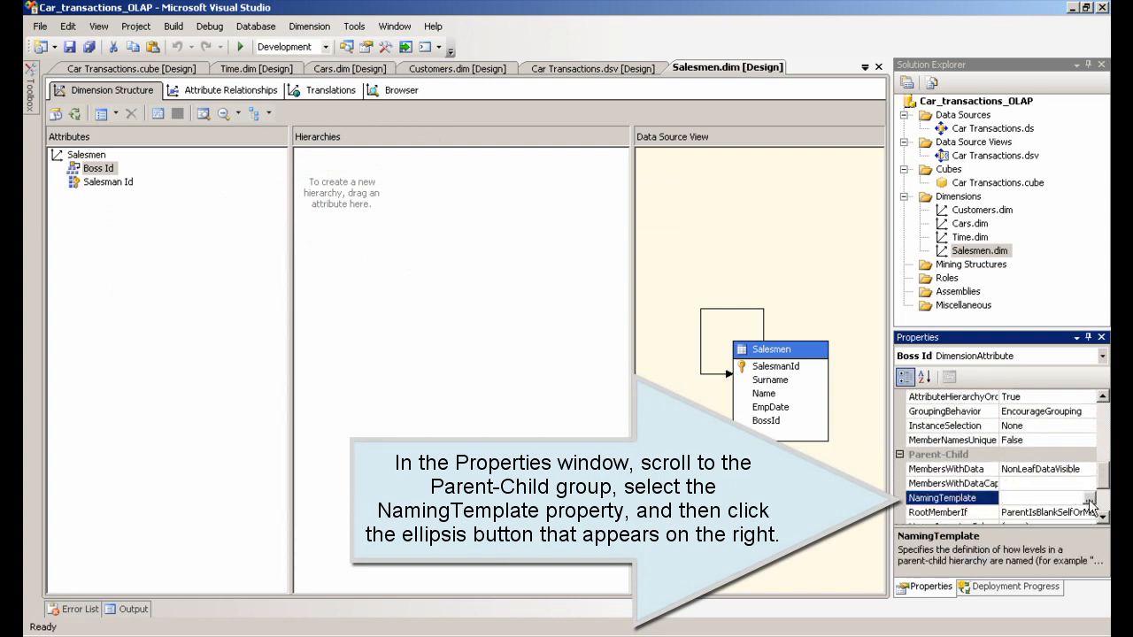
click(1085, 496)
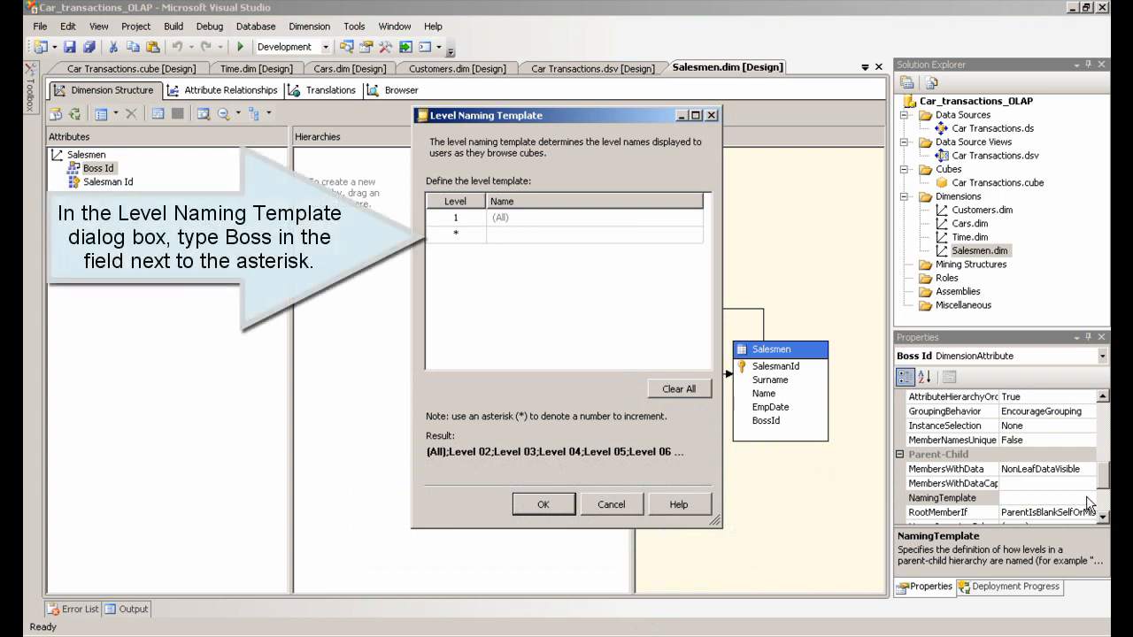
- Enter the level names Boss and Salesman in the naming template and confirm
click(595, 234)
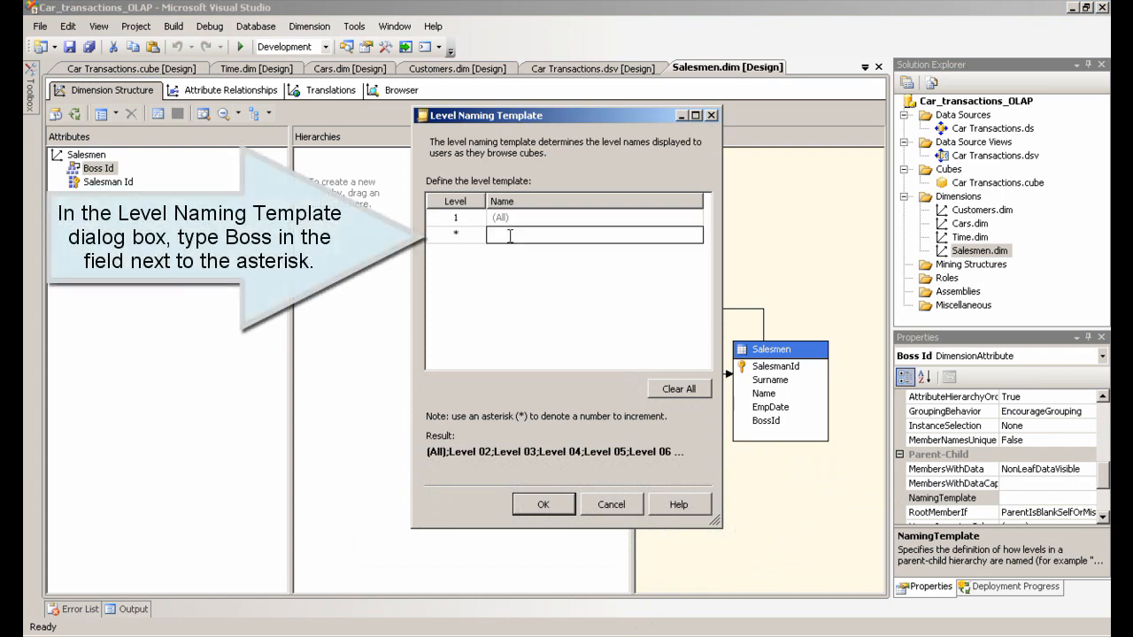
text(Boss)
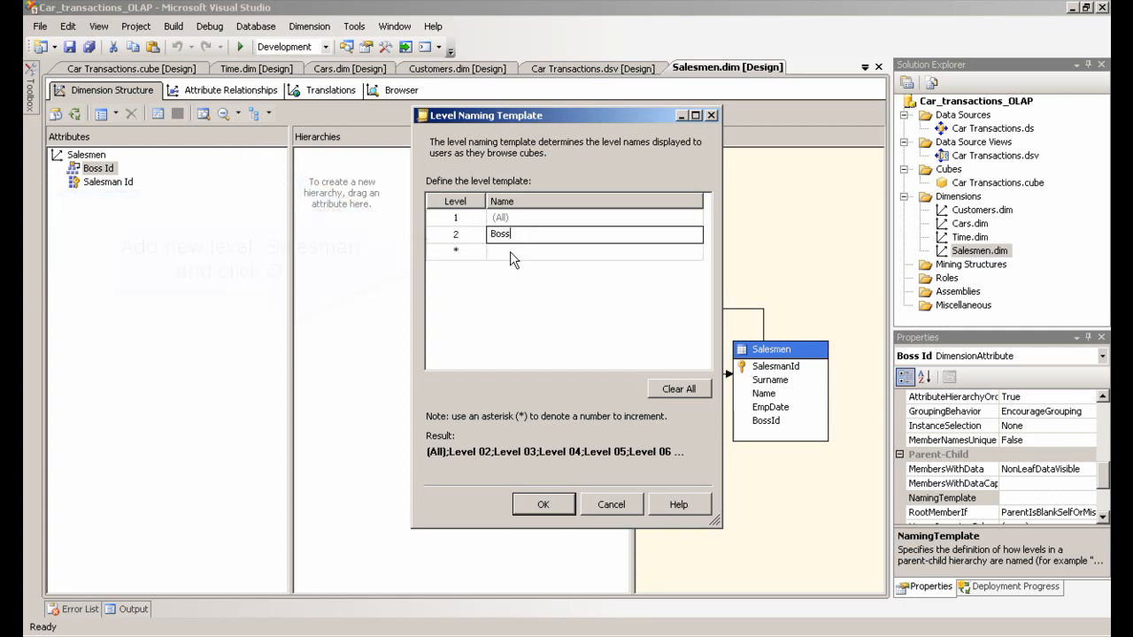
text(Sal)
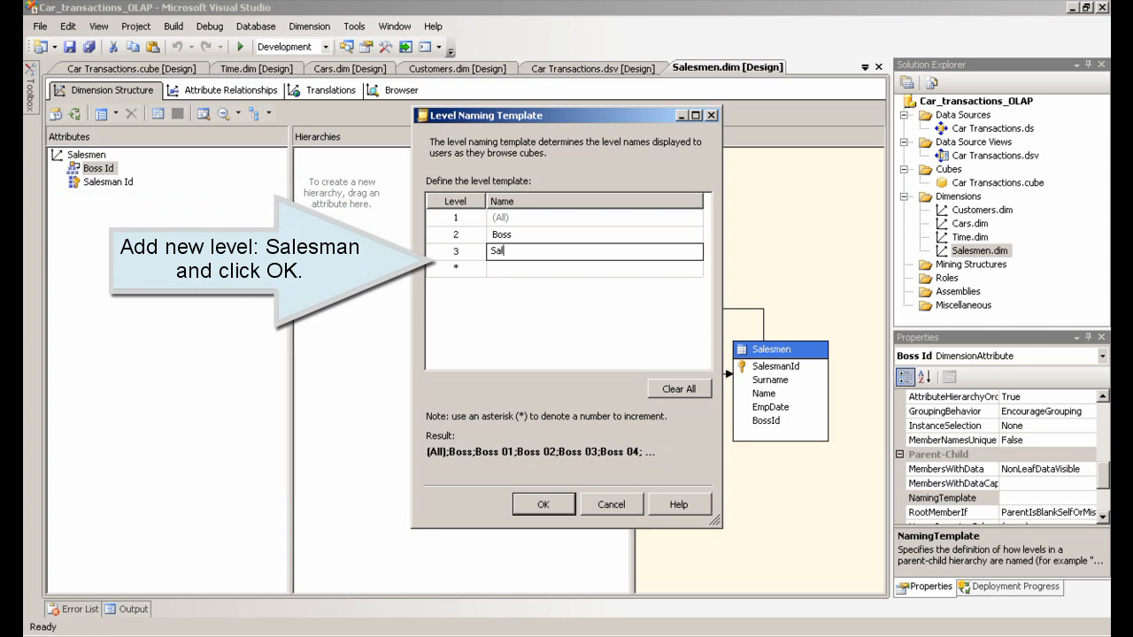
text(esman)
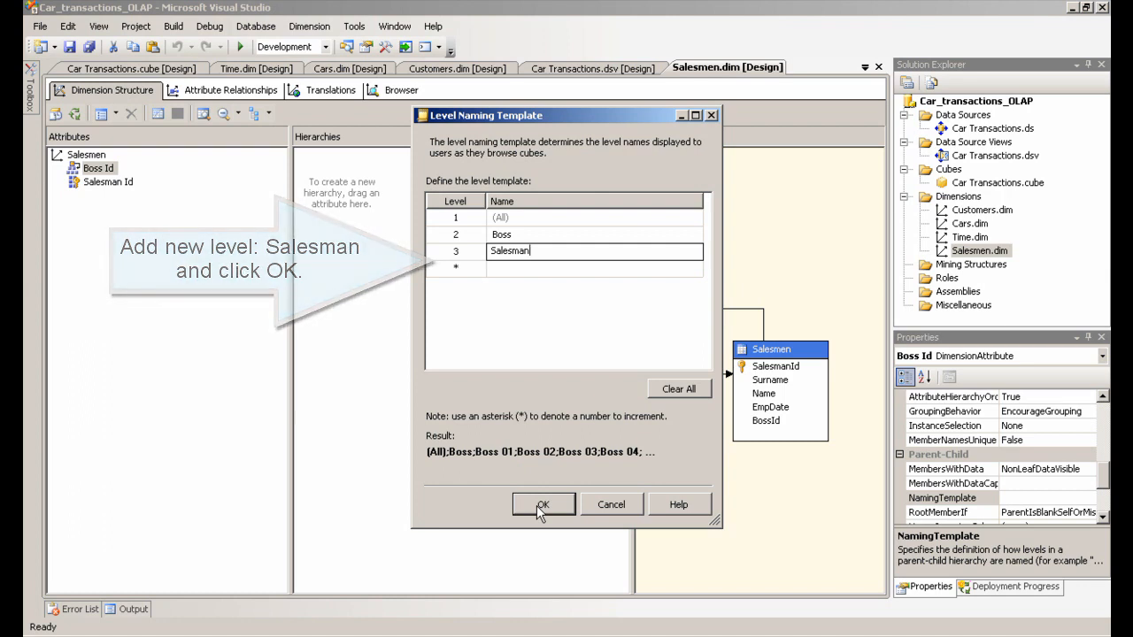
click(542, 504)
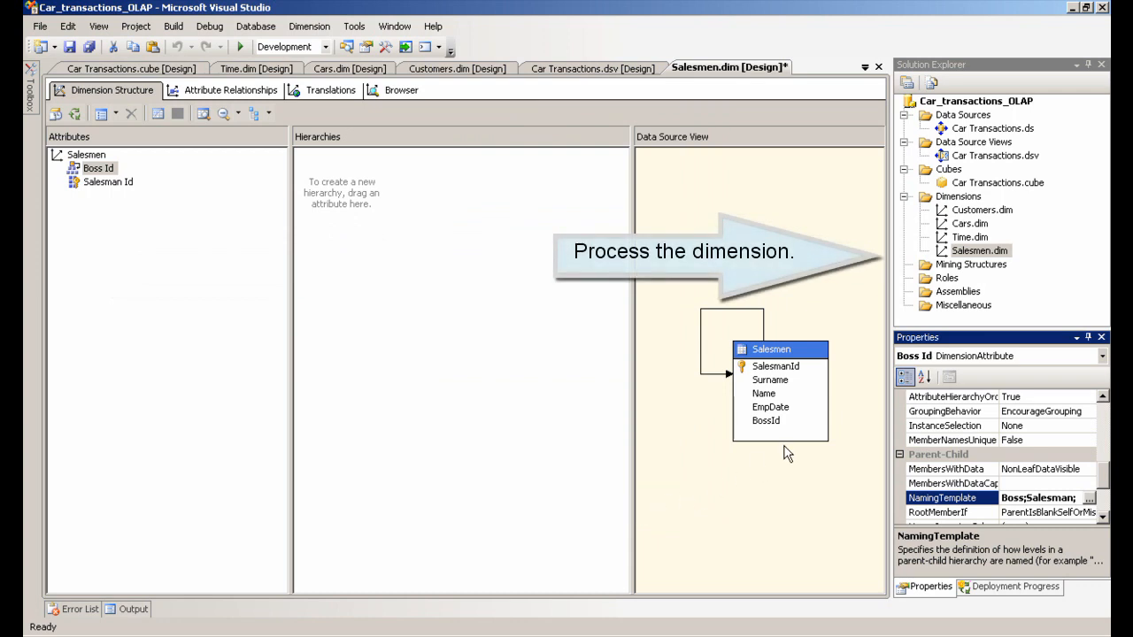
- Build, deploy and process the Salesmen dimension, then close both processing dialogs
right_click(979, 250)
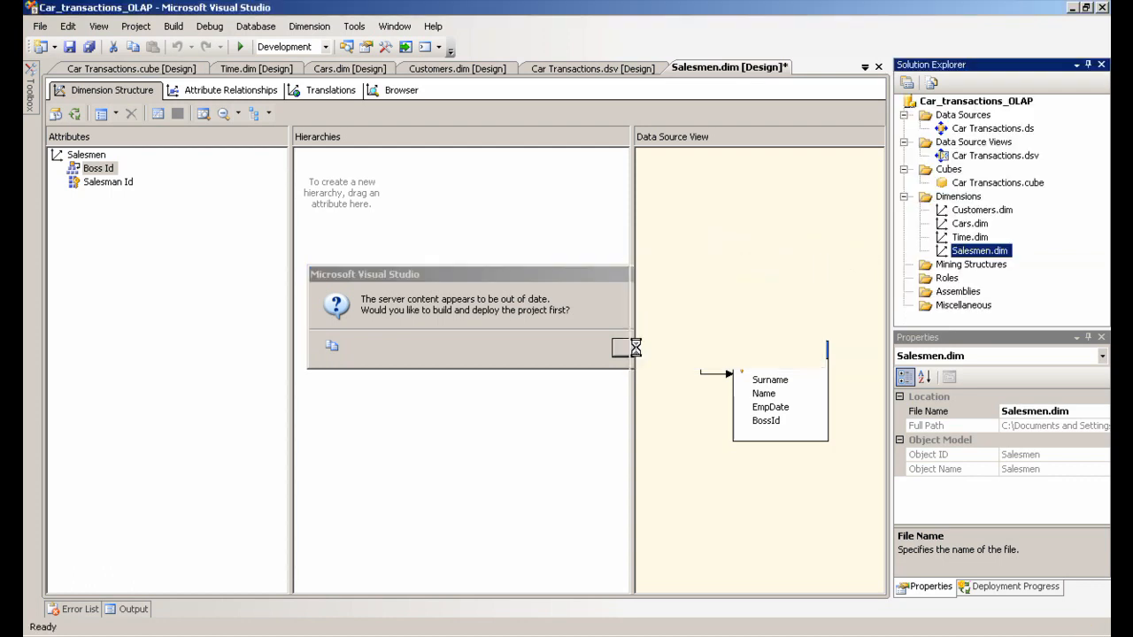
click(619, 346)
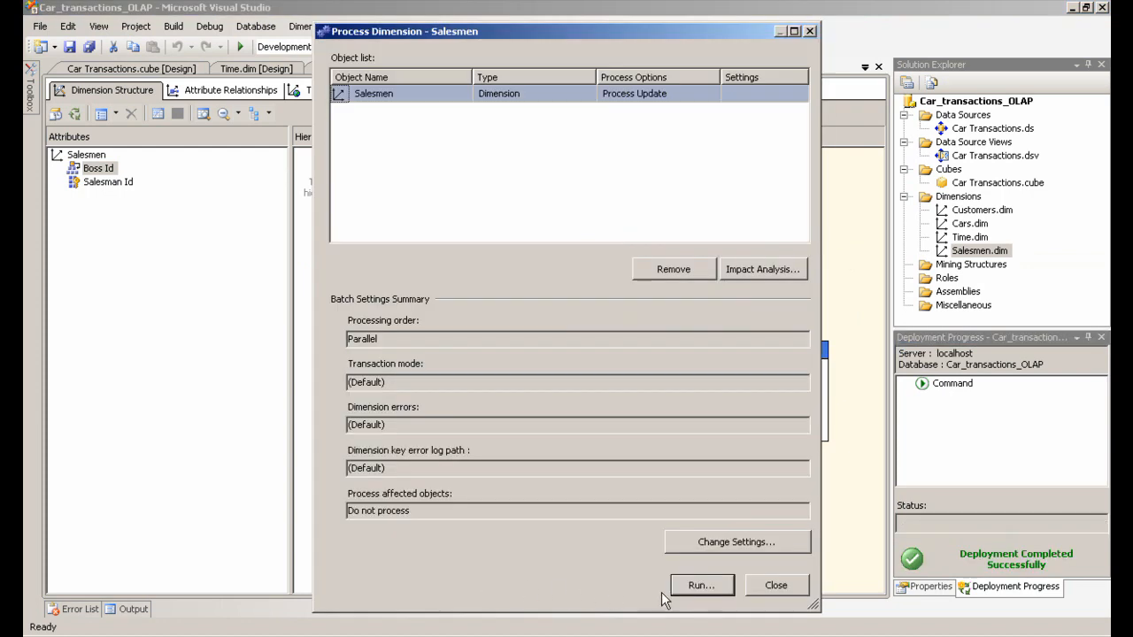
click(703, 585)
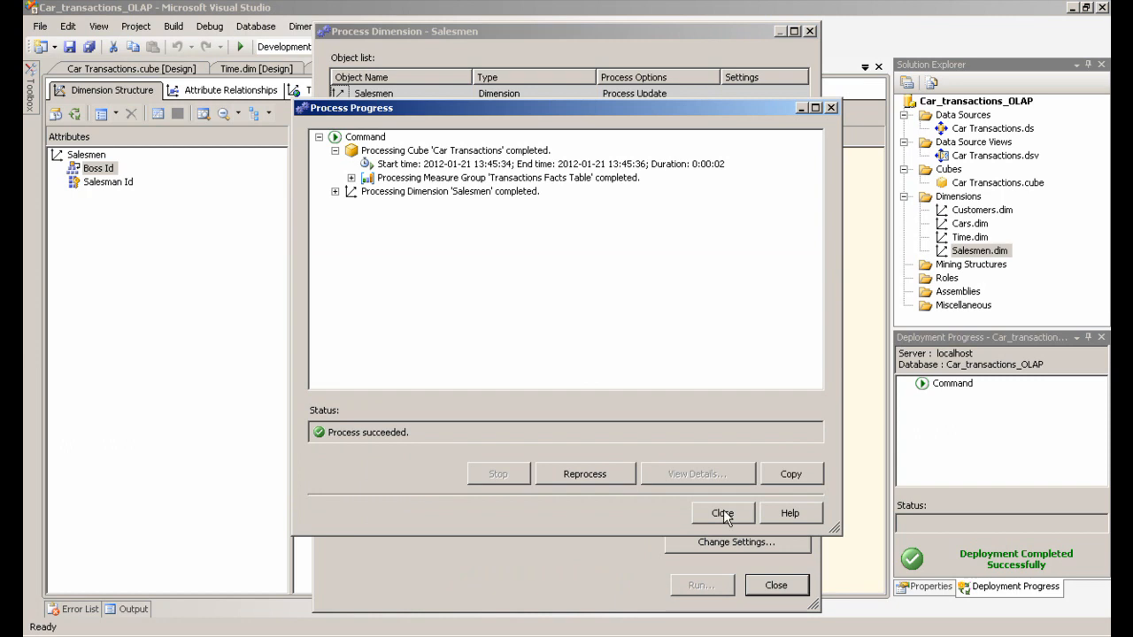
click(722, 513)
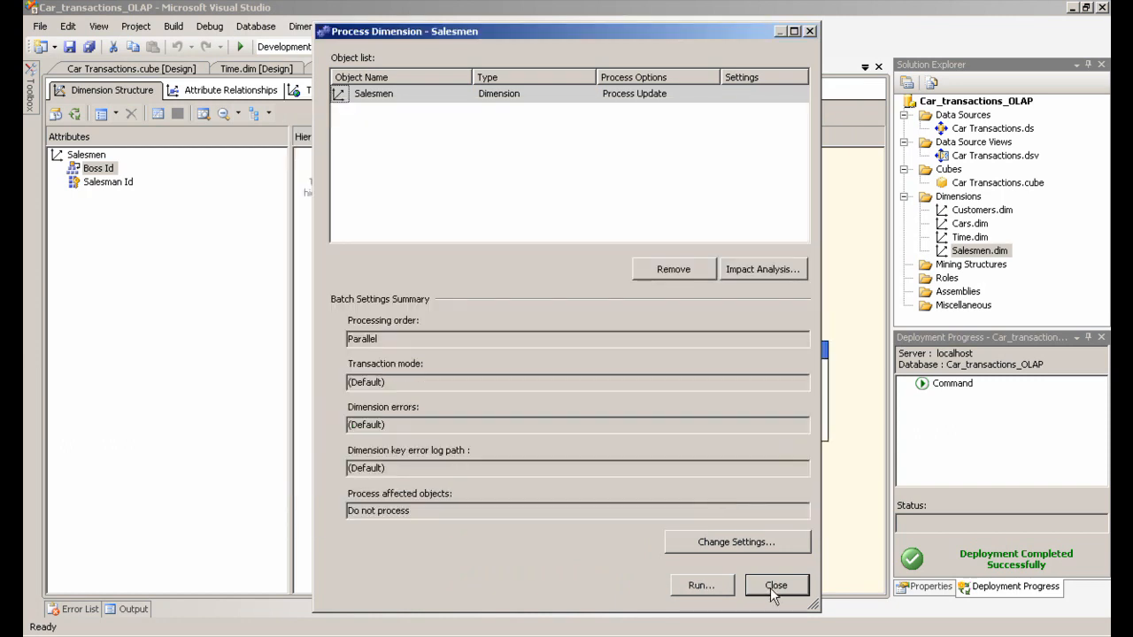
click(775, 585)
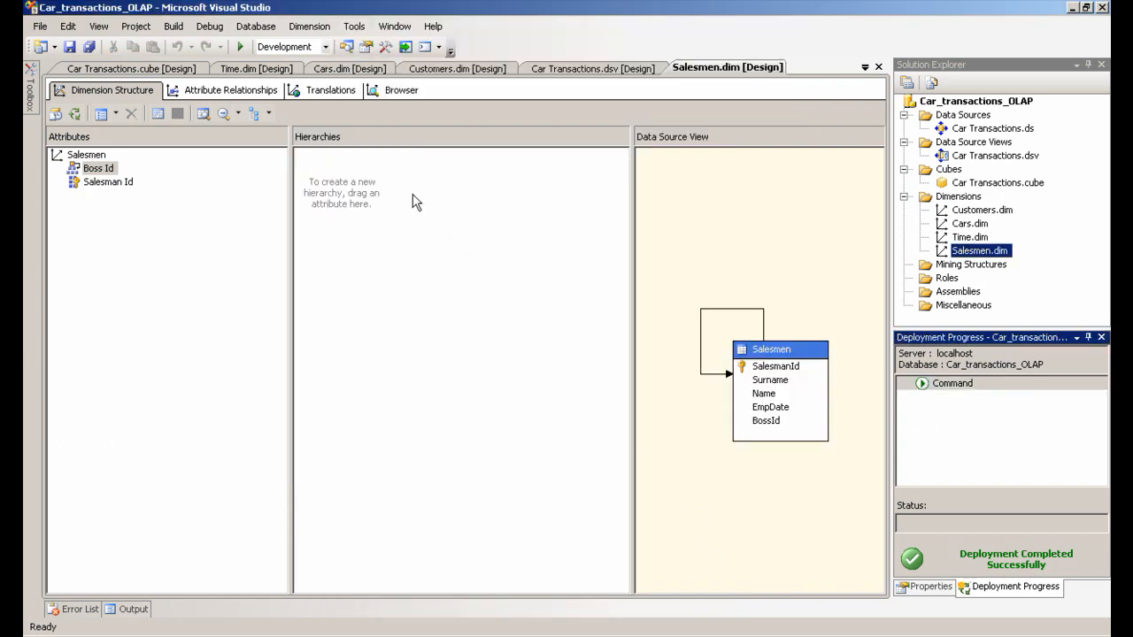
- Browse the Salesmen dimension to see All over Smith's five salesmen, plus Unknown
click(115, 68)
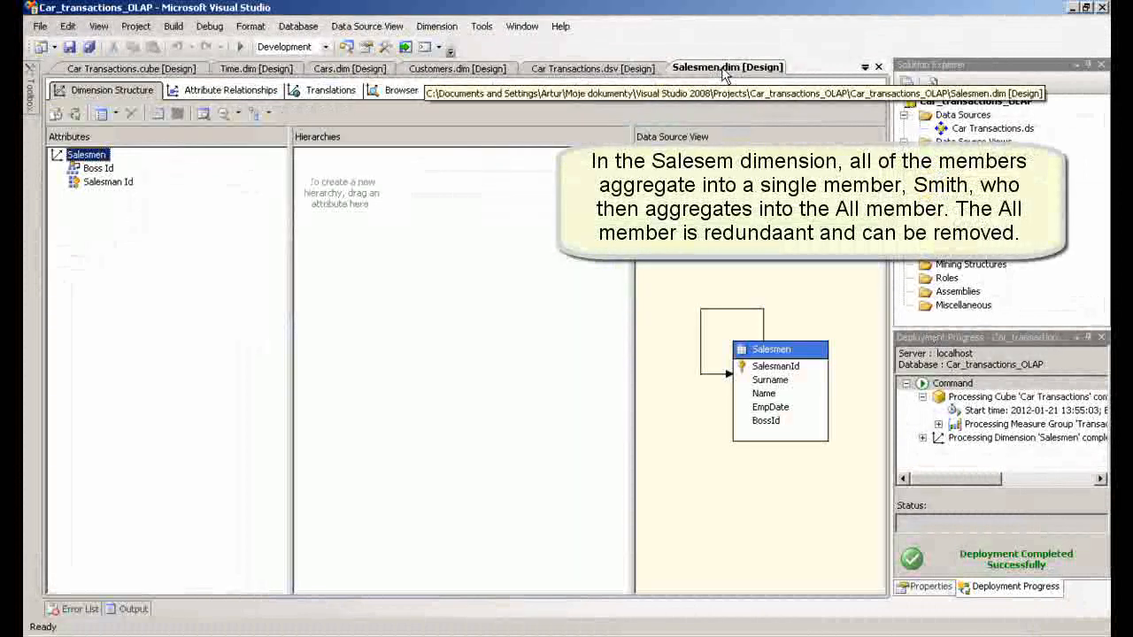
click(401, 90)
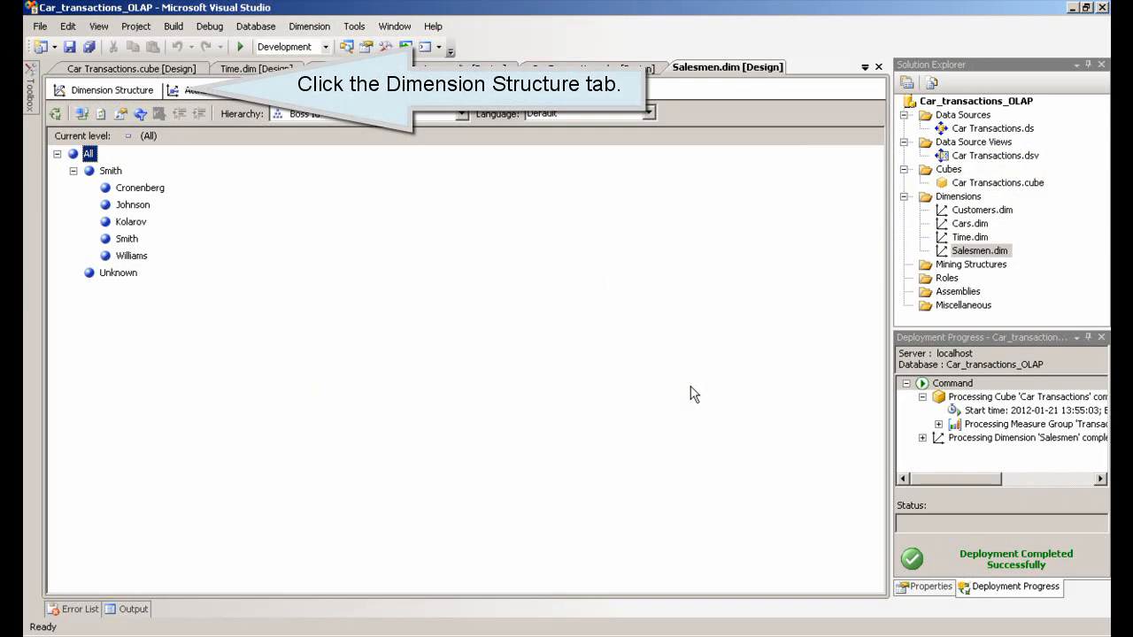
- Set the Salesmen dimension's UnknownMember property to Hidden
click(113, 90)
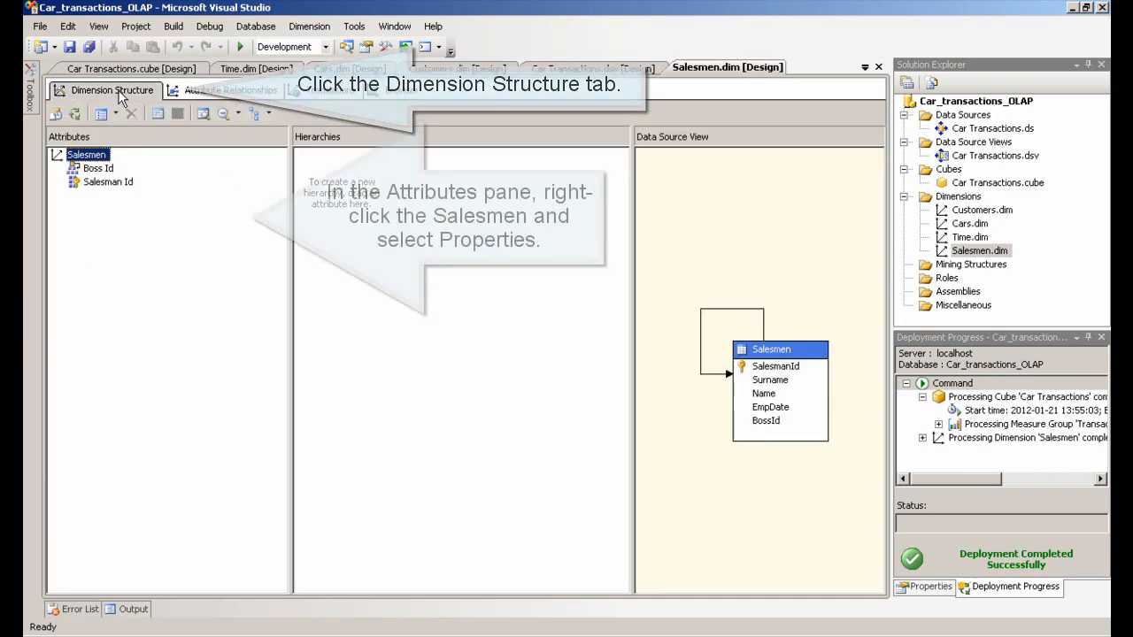
right_click(86, 154)
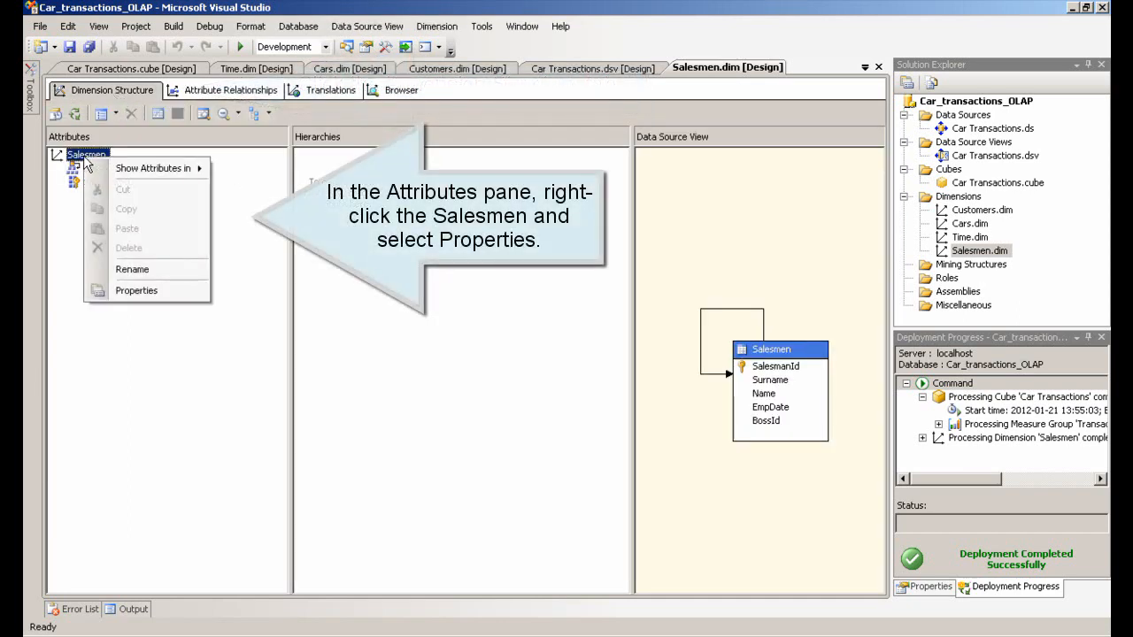
click(136, 291)
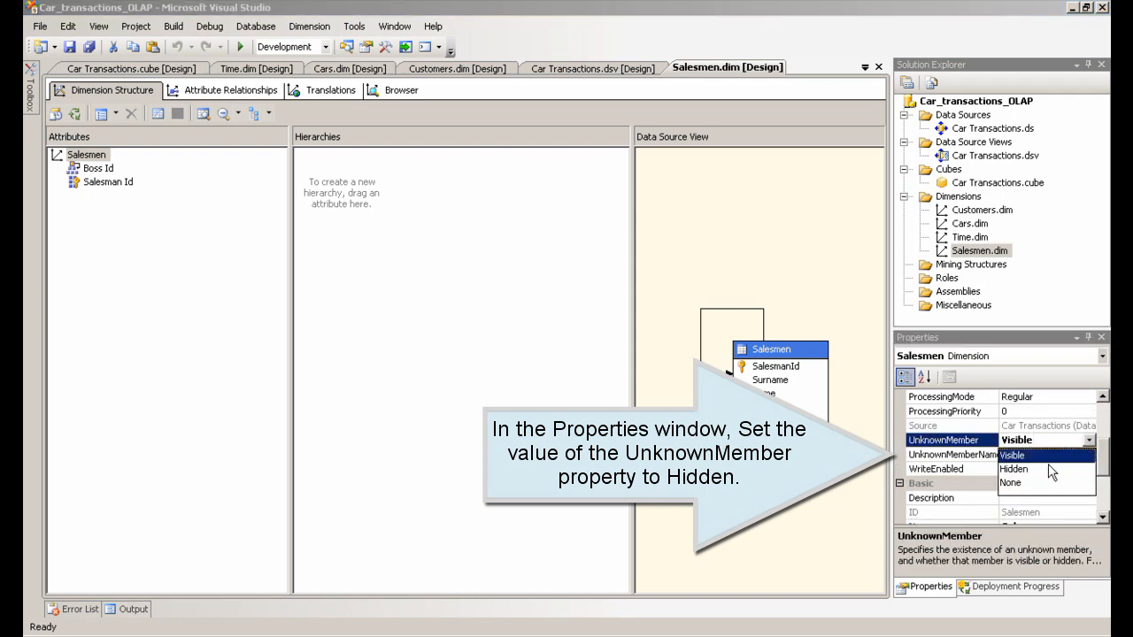
click(1013, 469)
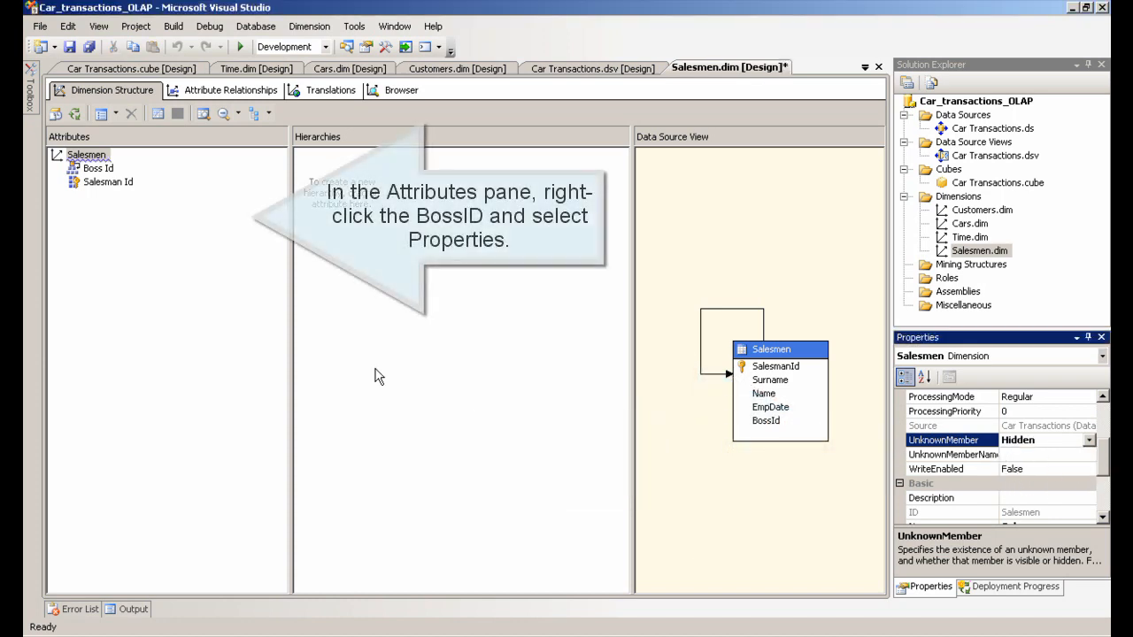
- Set the Boss Id attribute's IsAggregatable property to False
right_click(96, 168)
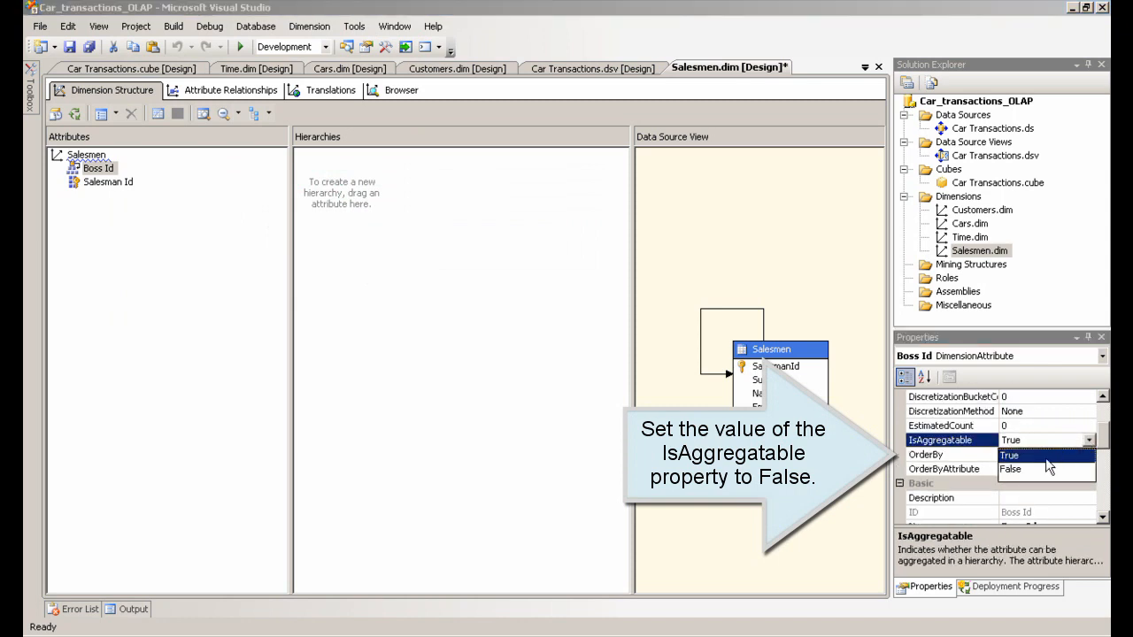
click(1009, 469)
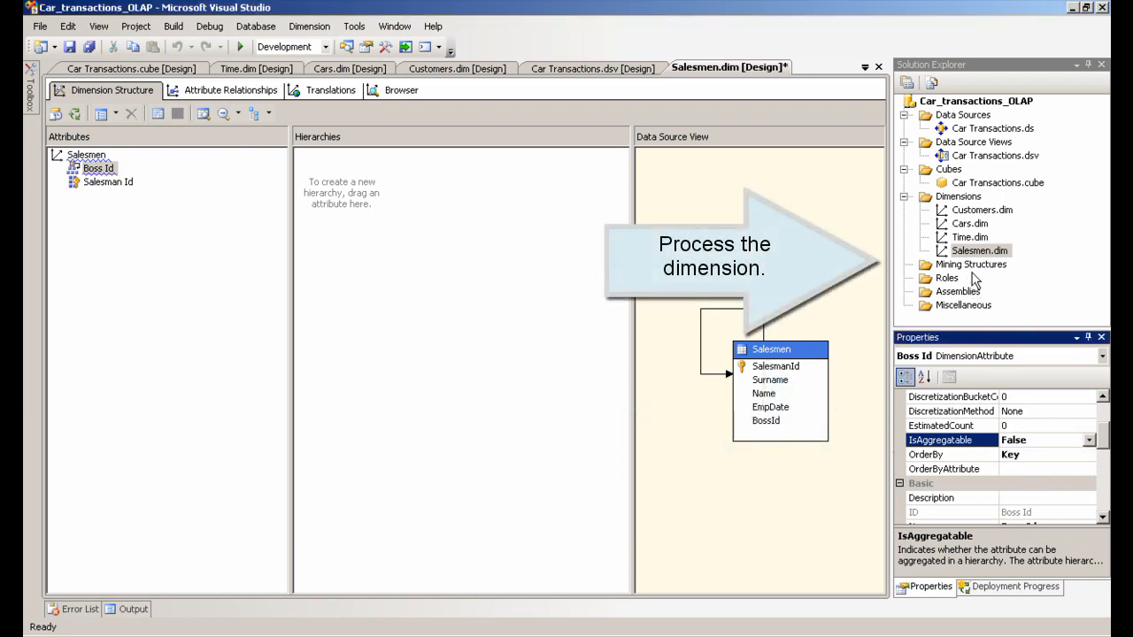
right_click(978, 250)
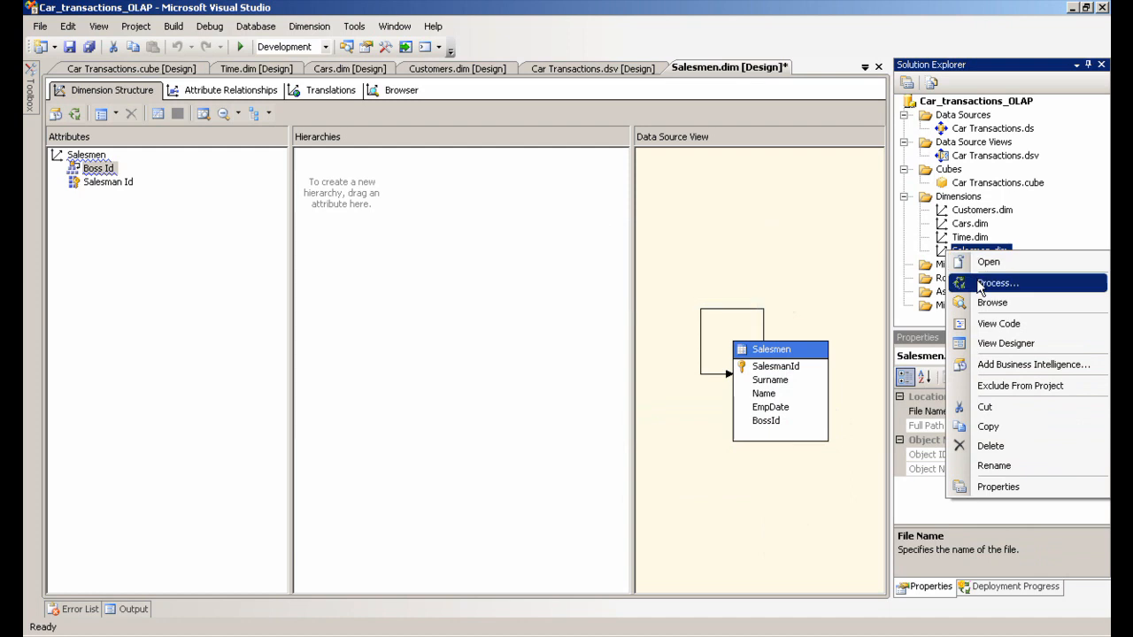
- Run full processing on Salesmen.dim and close the progress and processing dialogs
click(998, 283)
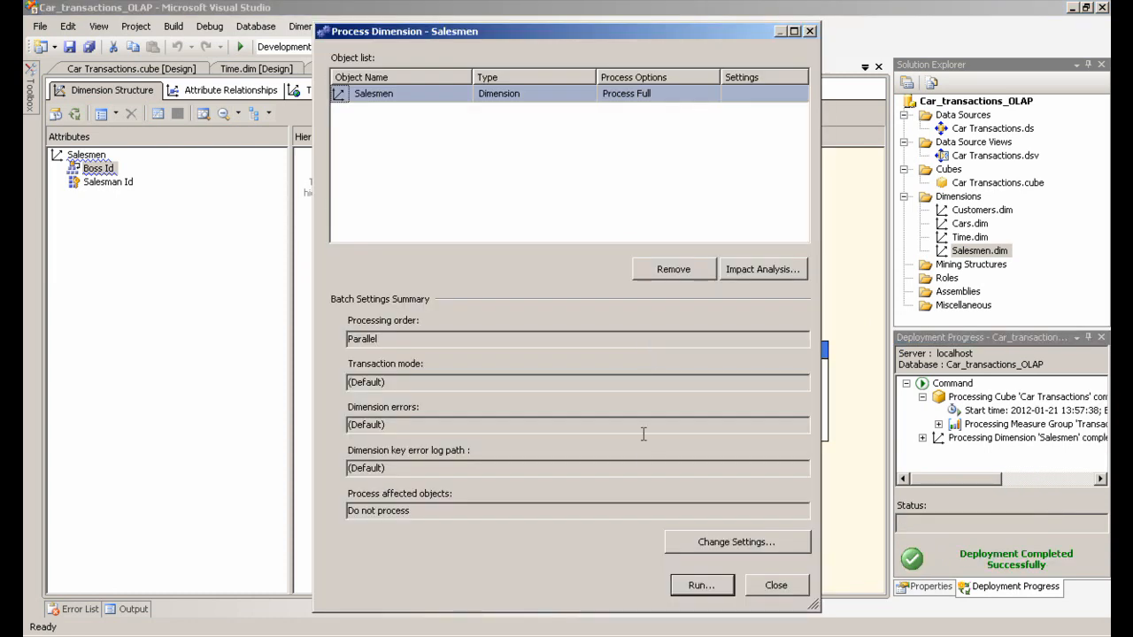
click(701, 585)
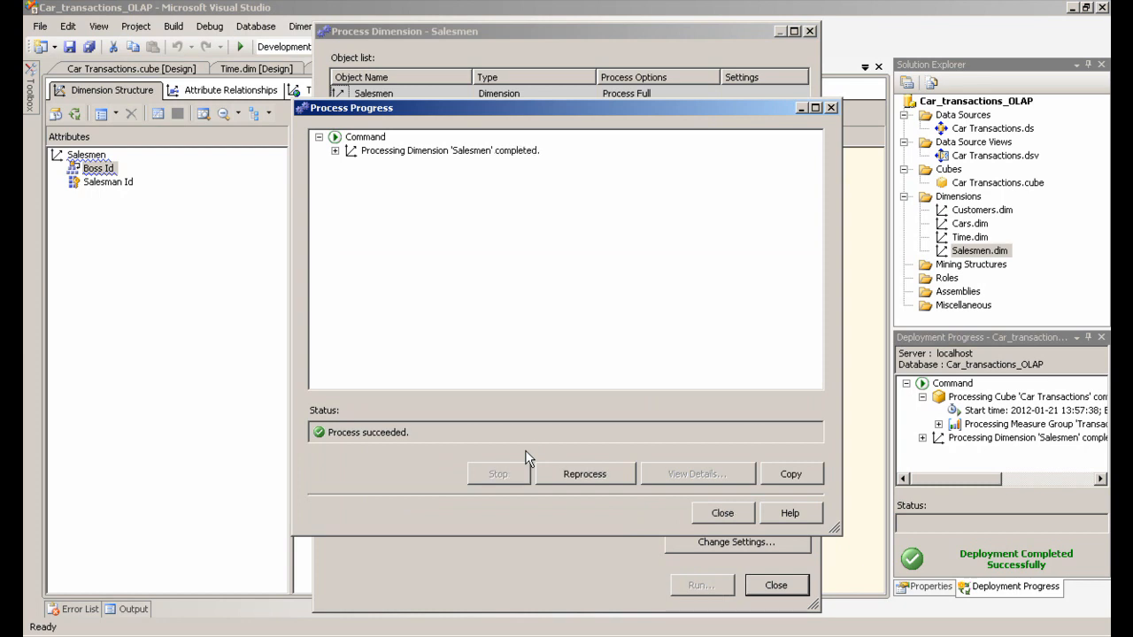
click(723, 512)
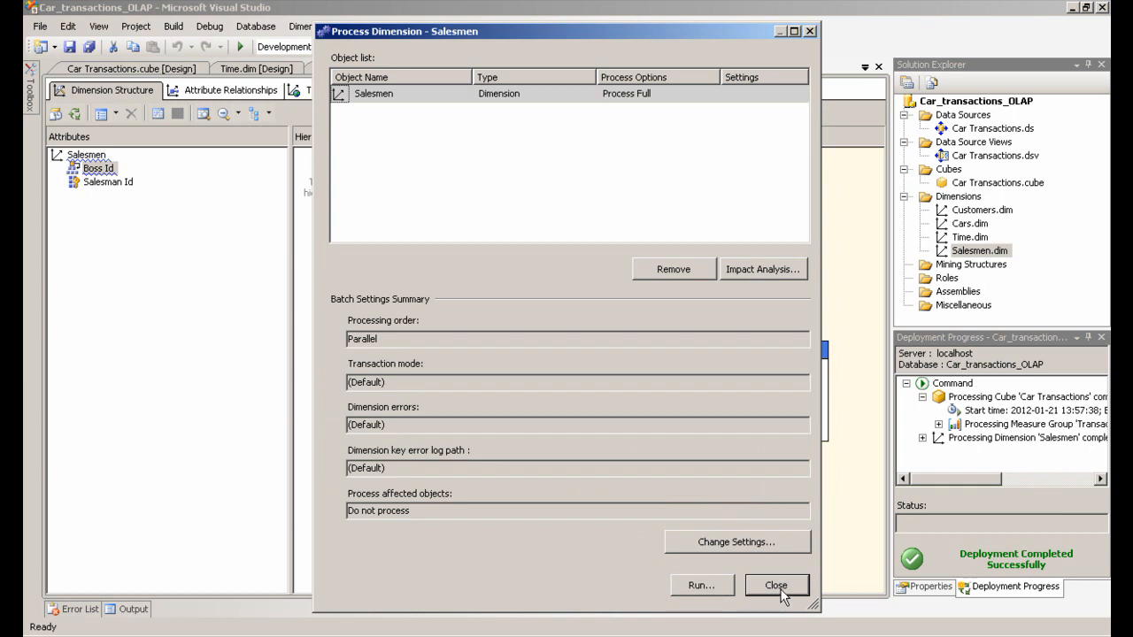
click(776, 585)
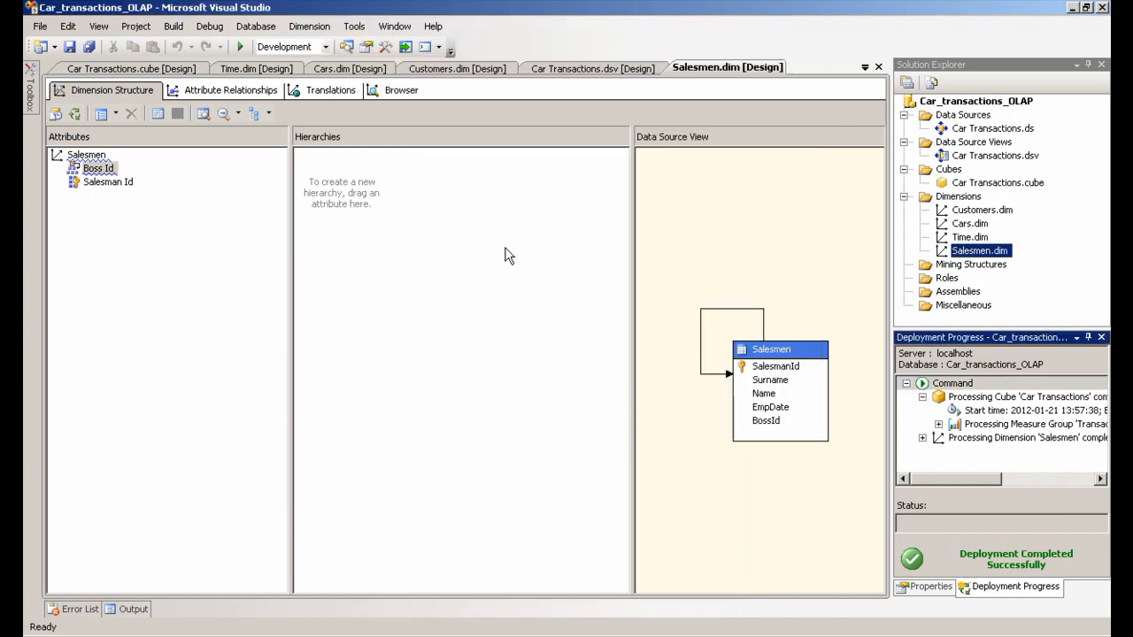
- Browse the reprocessed Salesmen dimension, then open the Car Transactions cube designer
click(399, 89)
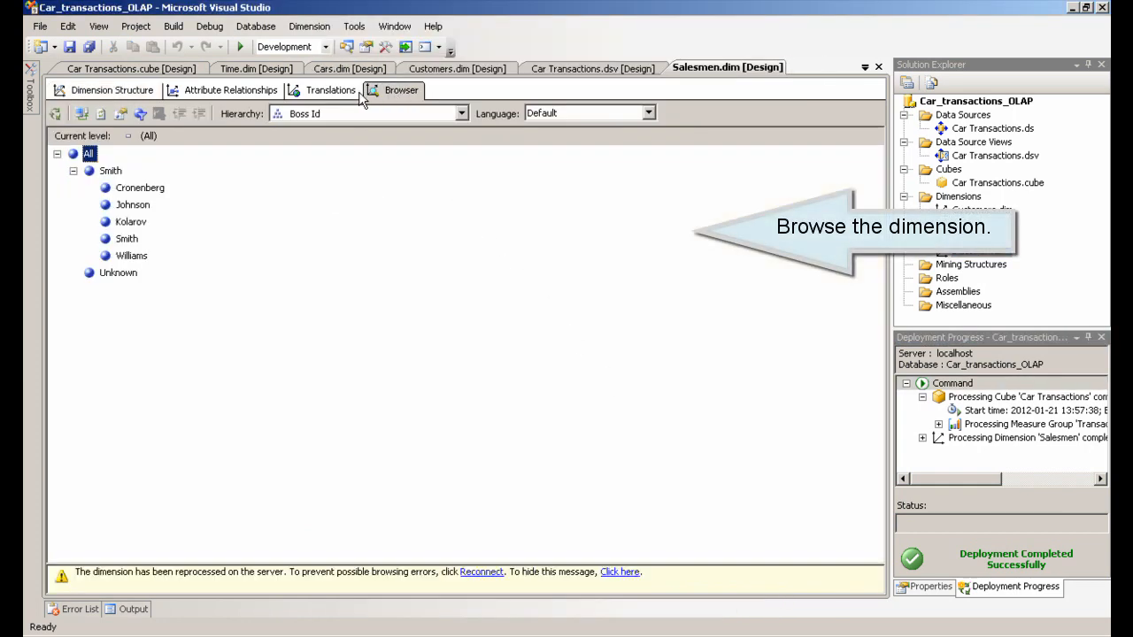
mouse_move(81, 114)
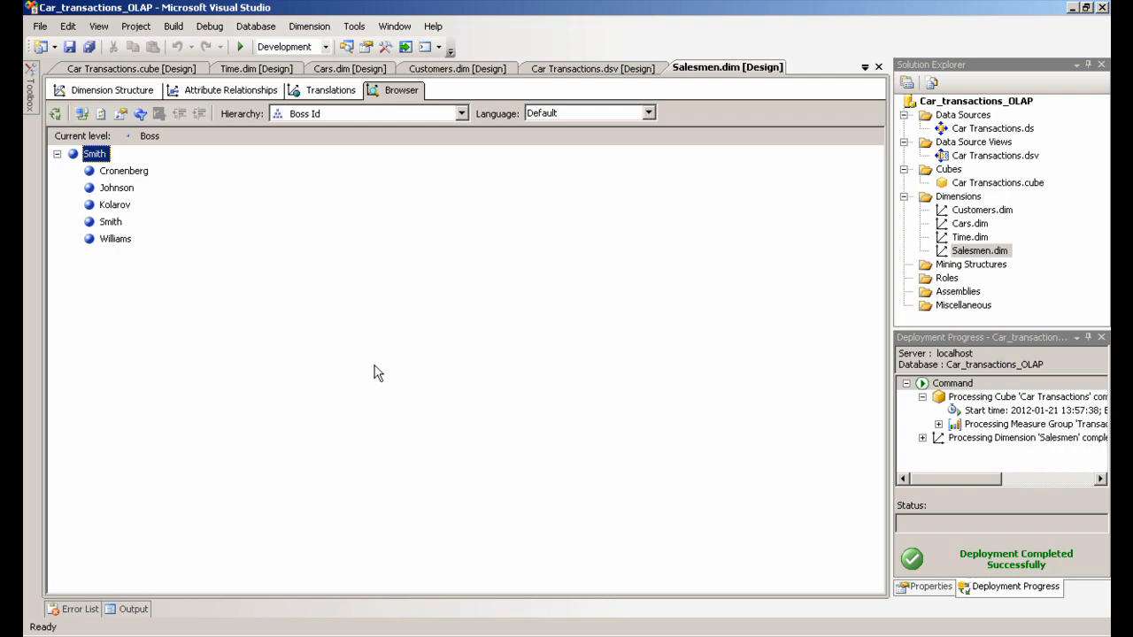
mouse_move(535, 586)
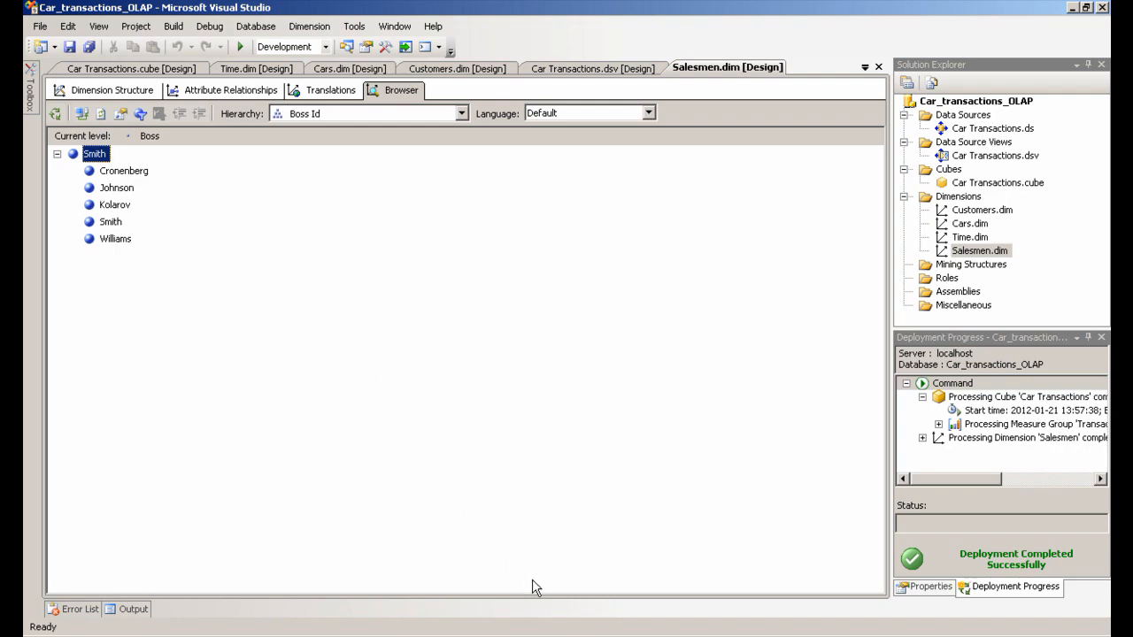
click(118, 73)
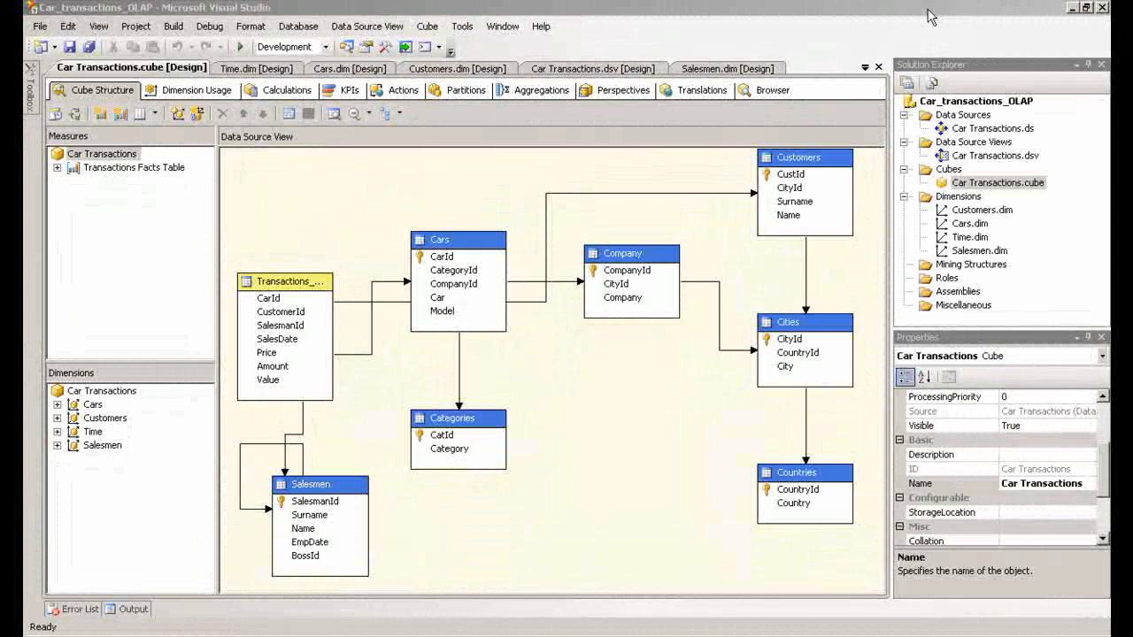
mouse_move(772, 97)
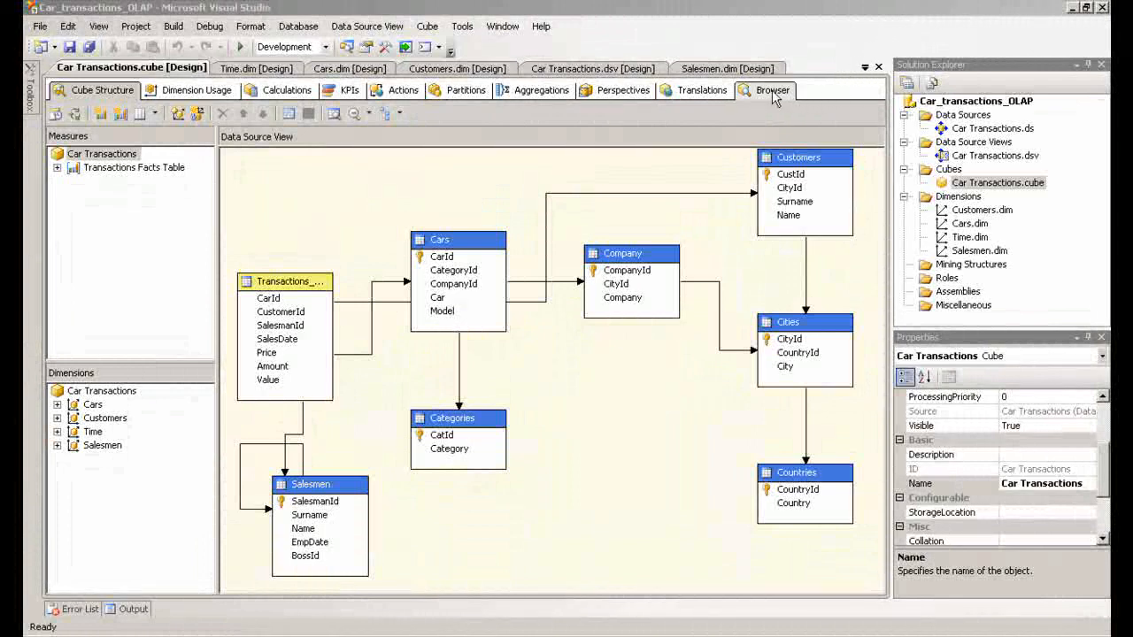
- Drag Cars > Category onto the cube browser's row fields to break down Amount
click(769, 90)
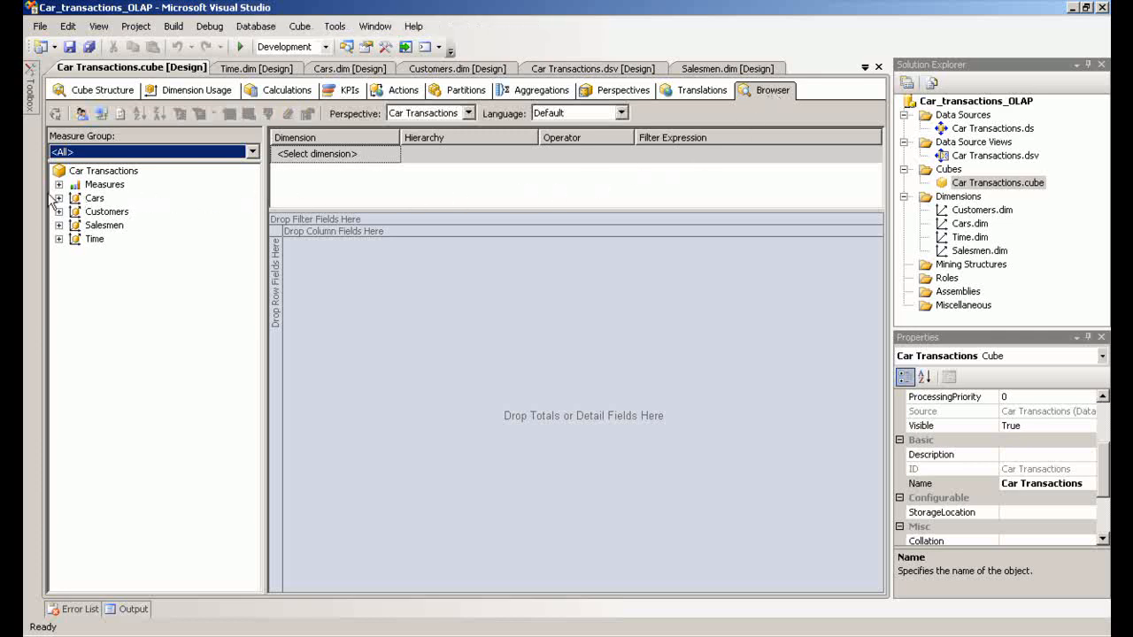
click(59, 197)
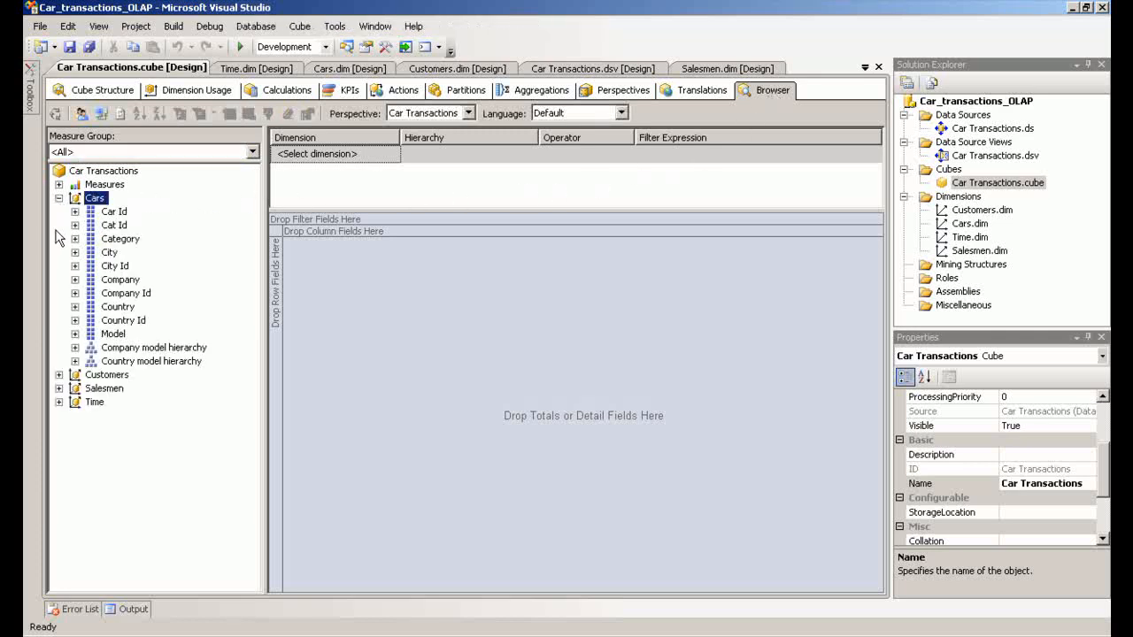
mouse_move(118, 306)
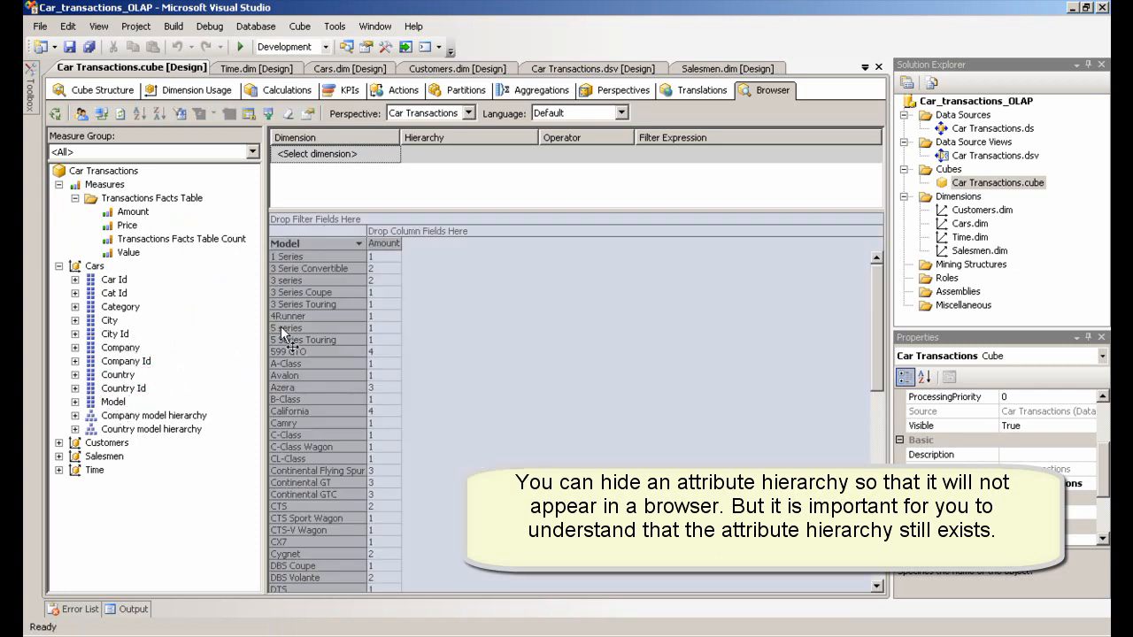
mouse_move(322, 345)
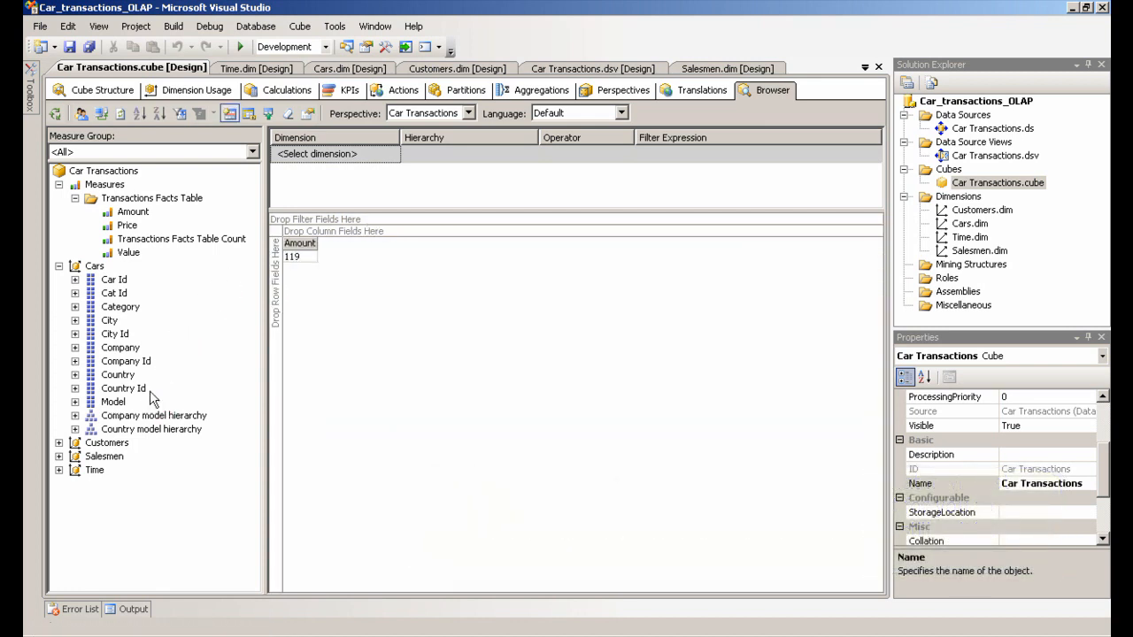
click(121, 306)
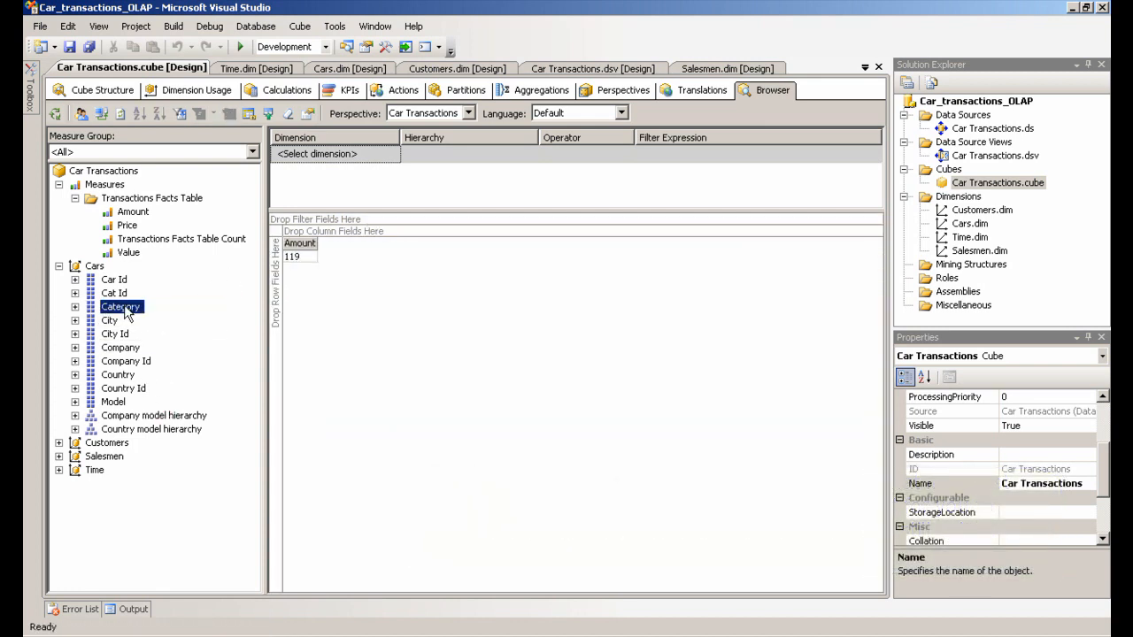
drag(121, 306, 288, 296)
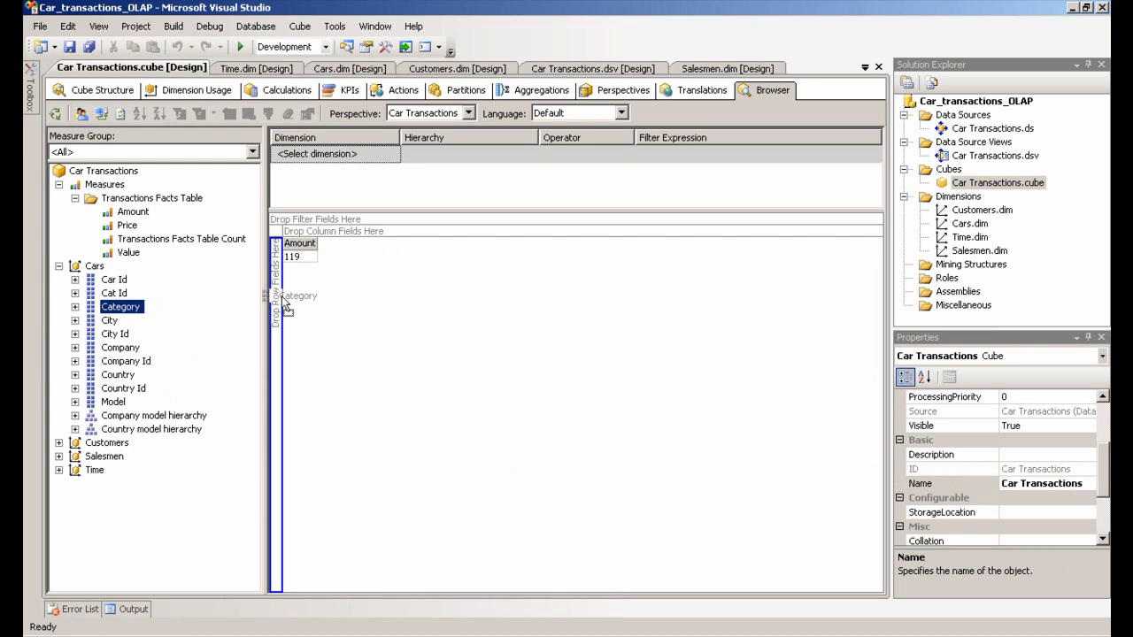
drag(121, 306, 300, 296)
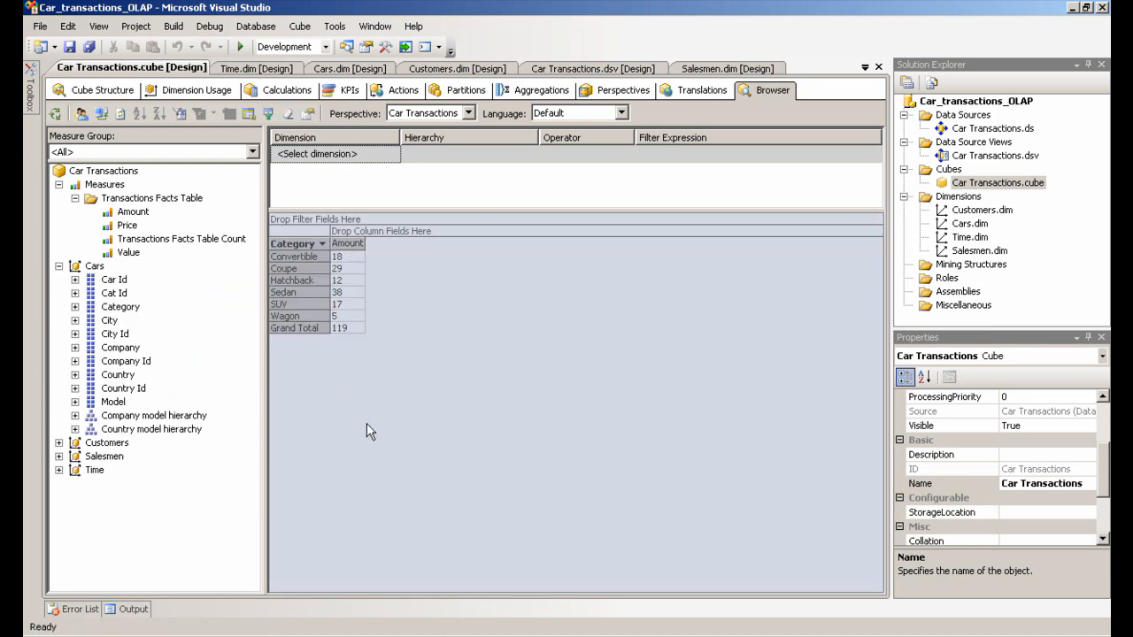
mouse_move(302, 250)
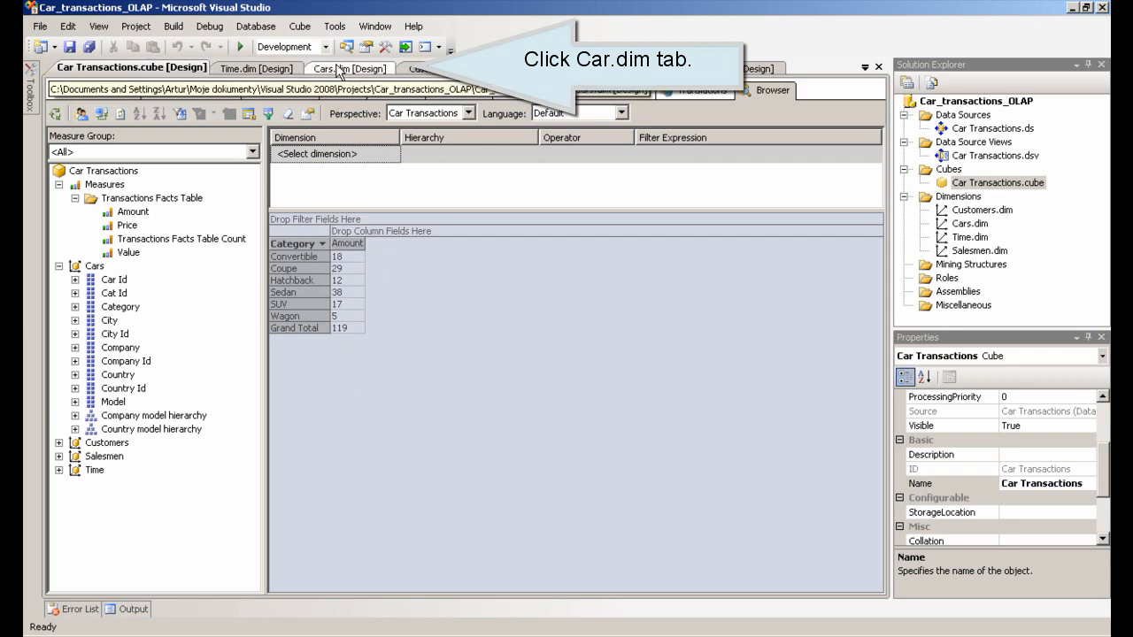
- Set AttributeHierarchyEnabled to False for the Cars dimension's Category attribute
click(356, 69)
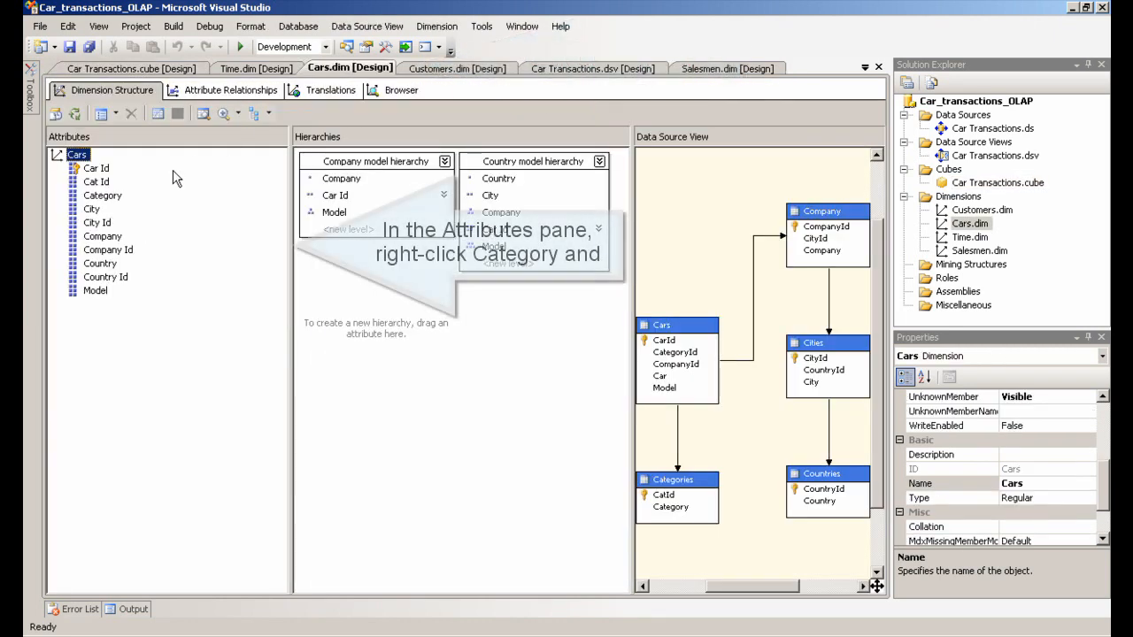
click(103, 195)
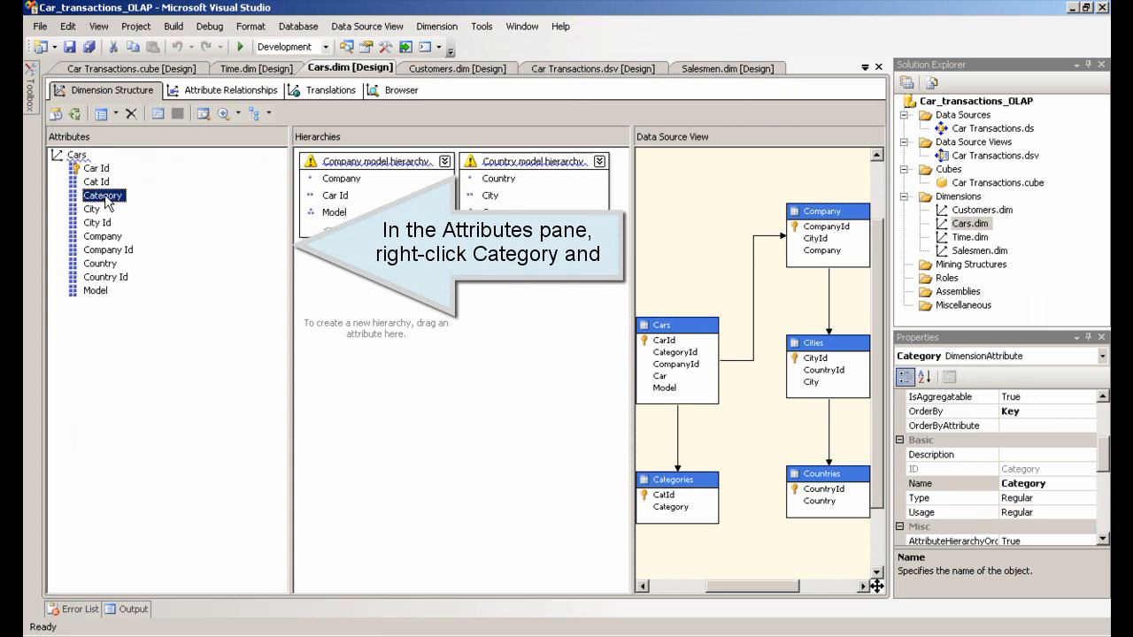
right_click(103, 195)
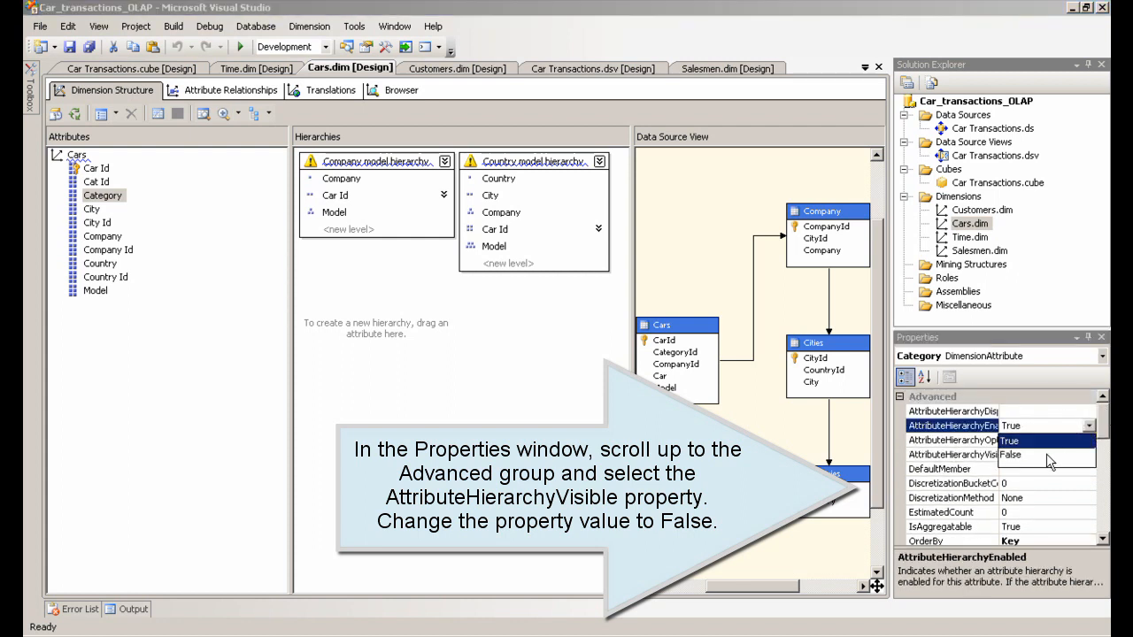
click(1021, 454)
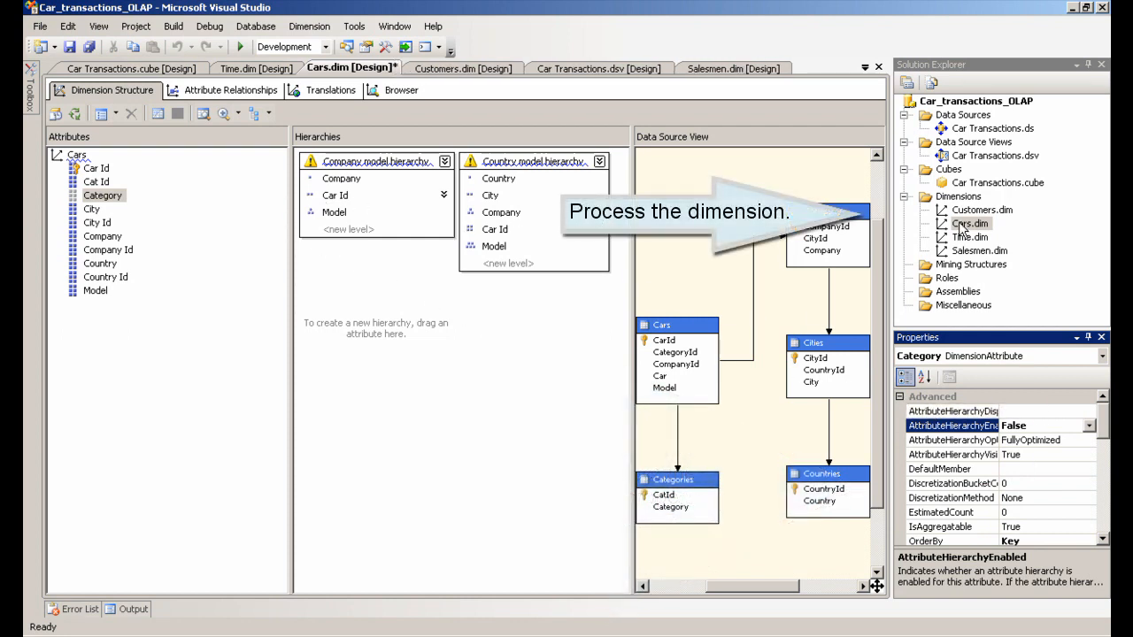
right_click(971, 223)
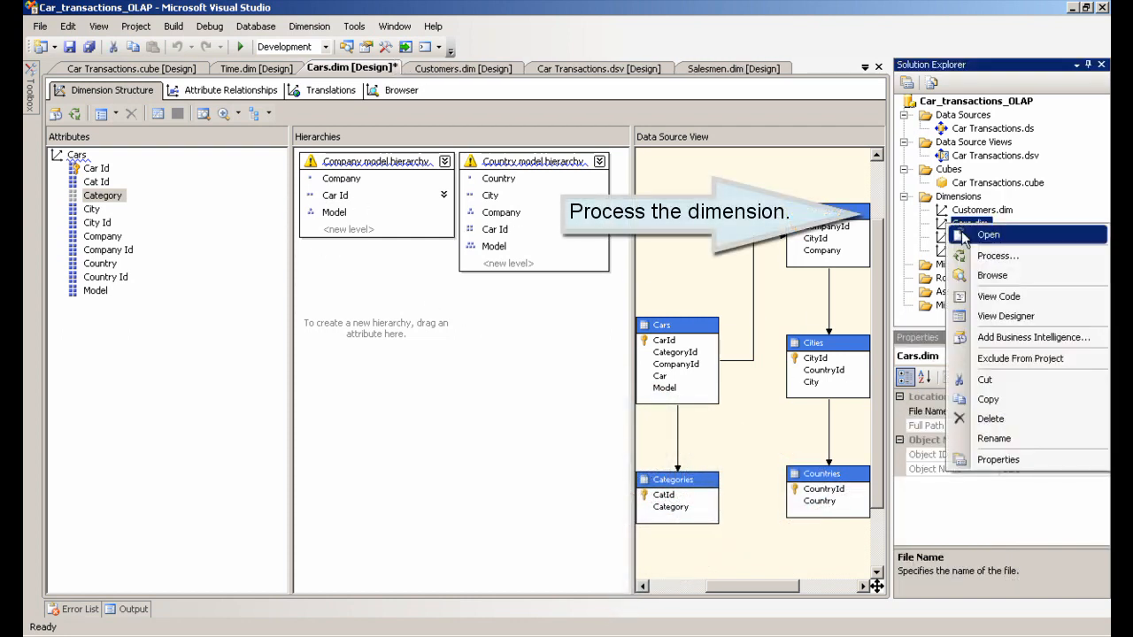
- Build, deploy and process the Cars dimension, then close both processing dialogs
click(998, 256)
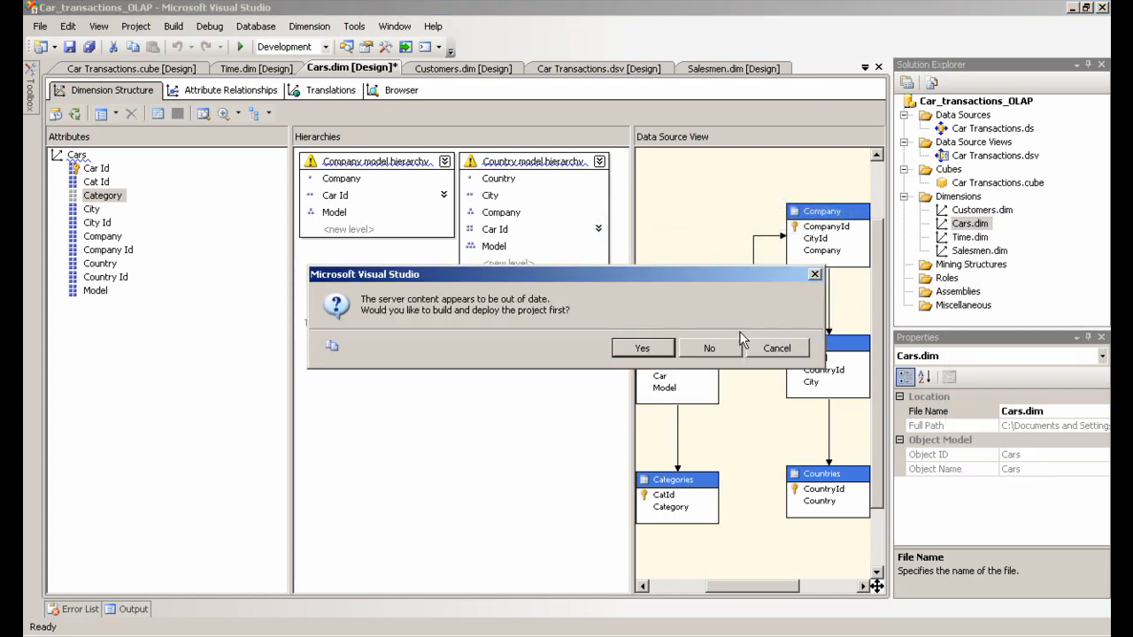
click(709, 348)
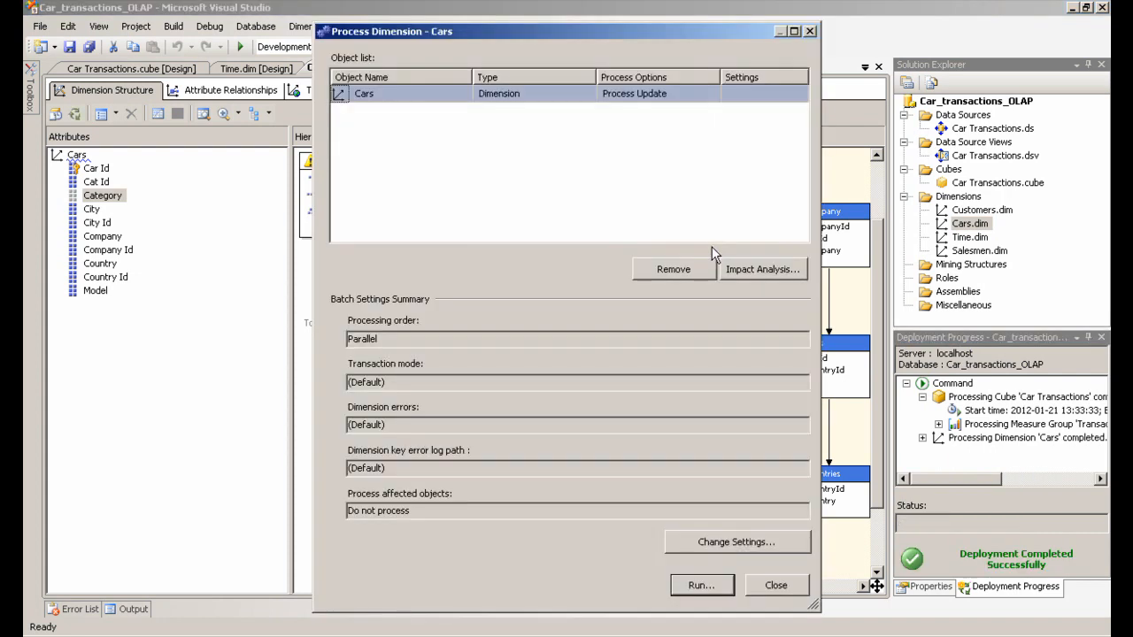
click(701, 585)
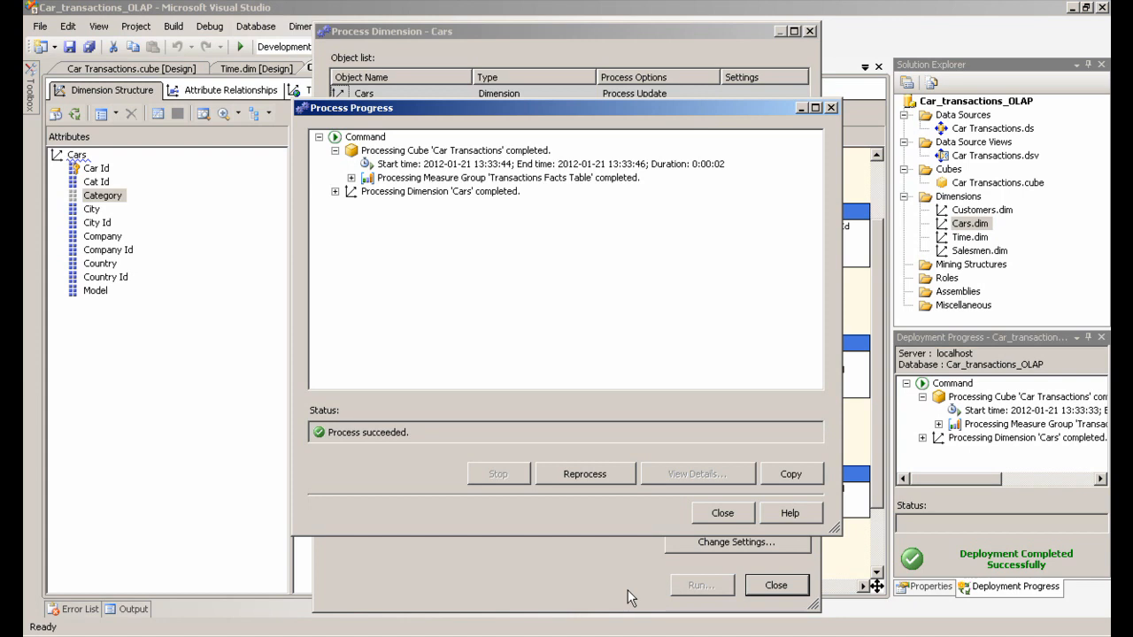
mouse_move(722, 513)
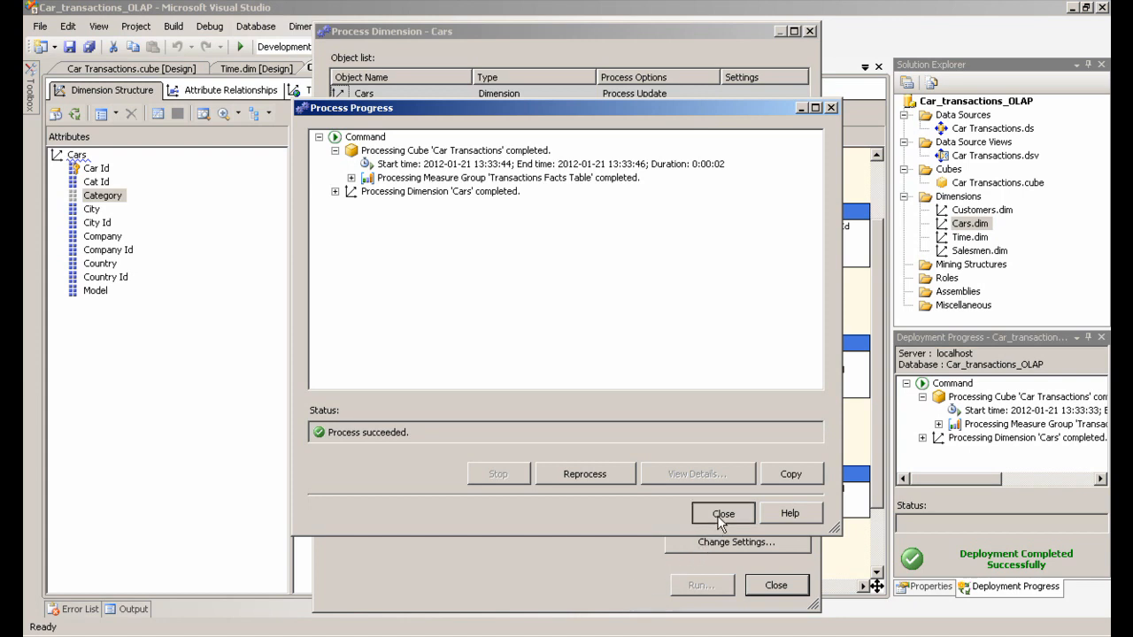
click(723, 514)
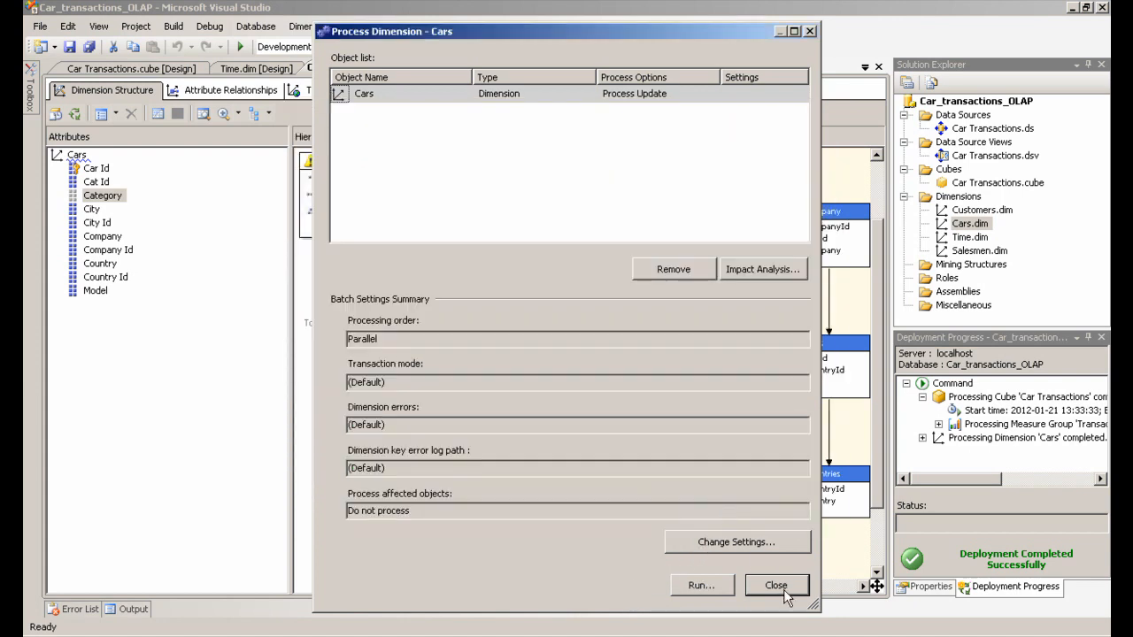
click(776, 585)
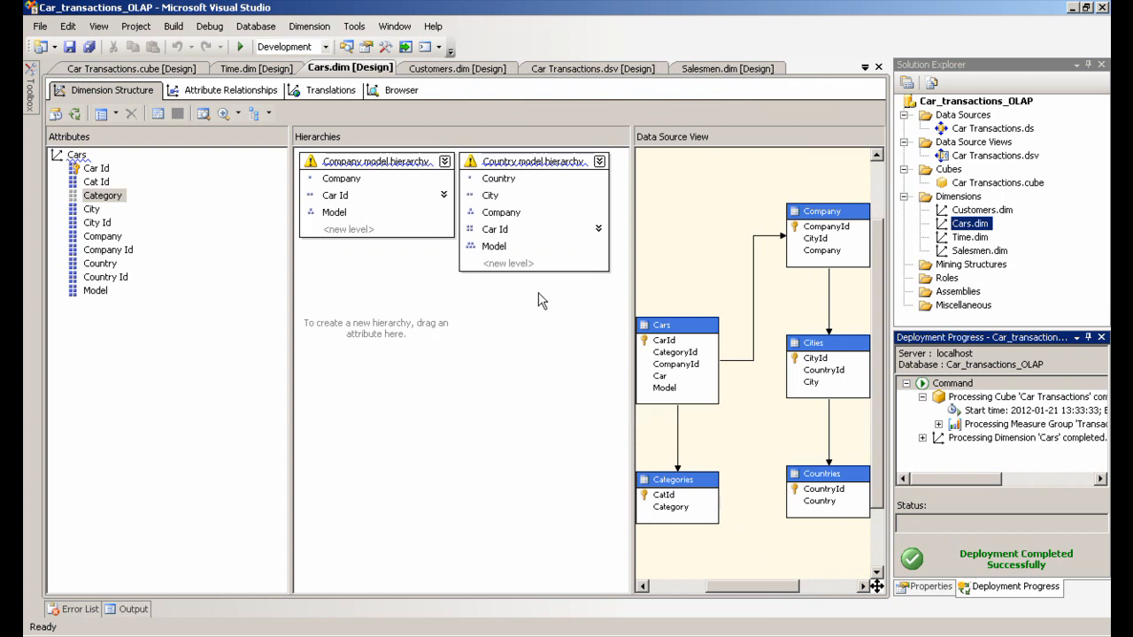
mouse_move(389, 96)
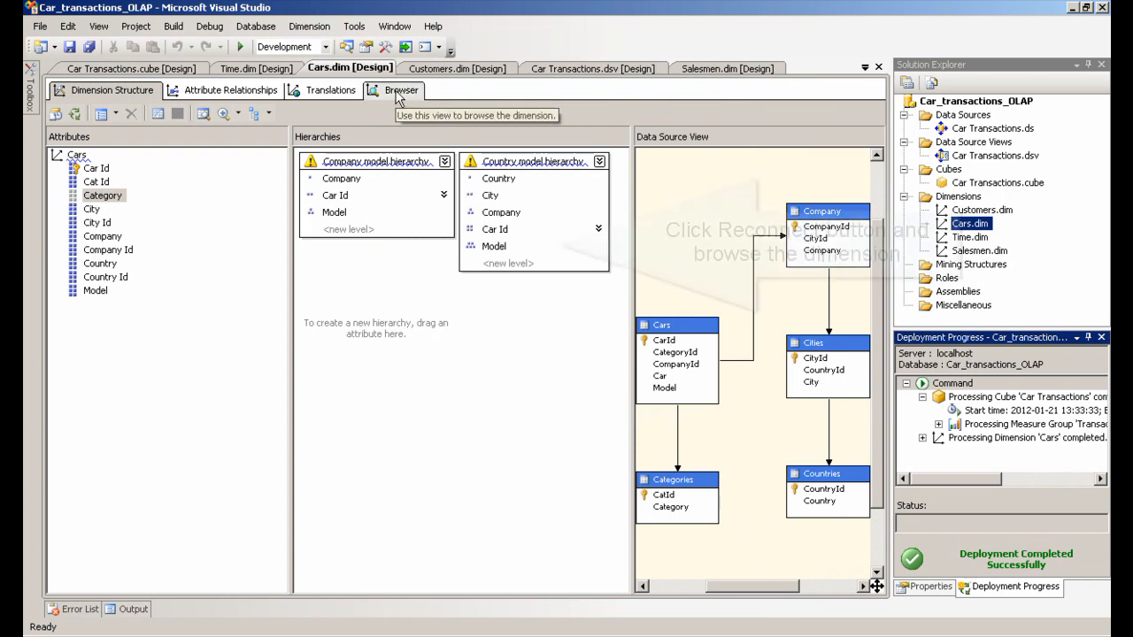
- Reconnect the Cars dimension browser, confirm Category is gone from the hierarchy list, and return to Car Transactions
click(396, 90)
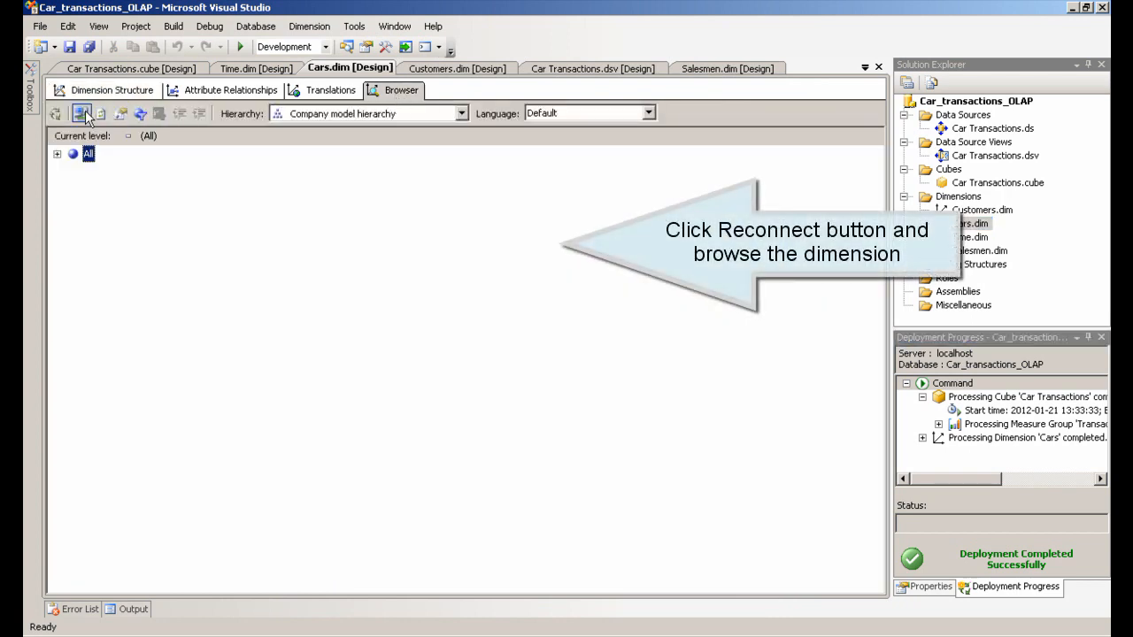
mouse_move(84, 113)
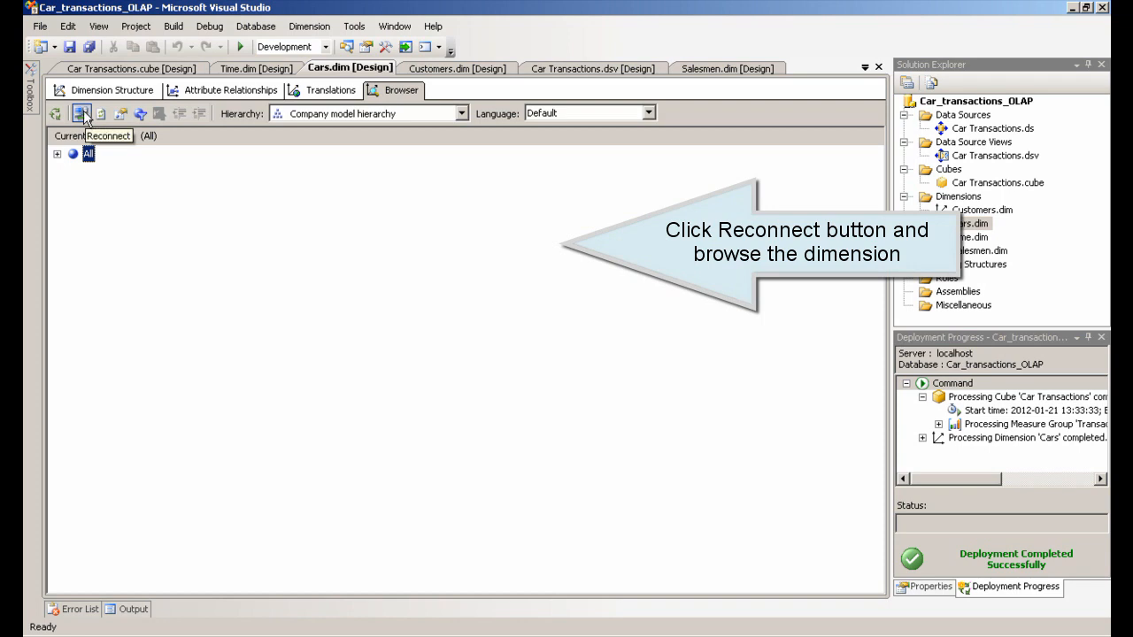
click(462, 114)
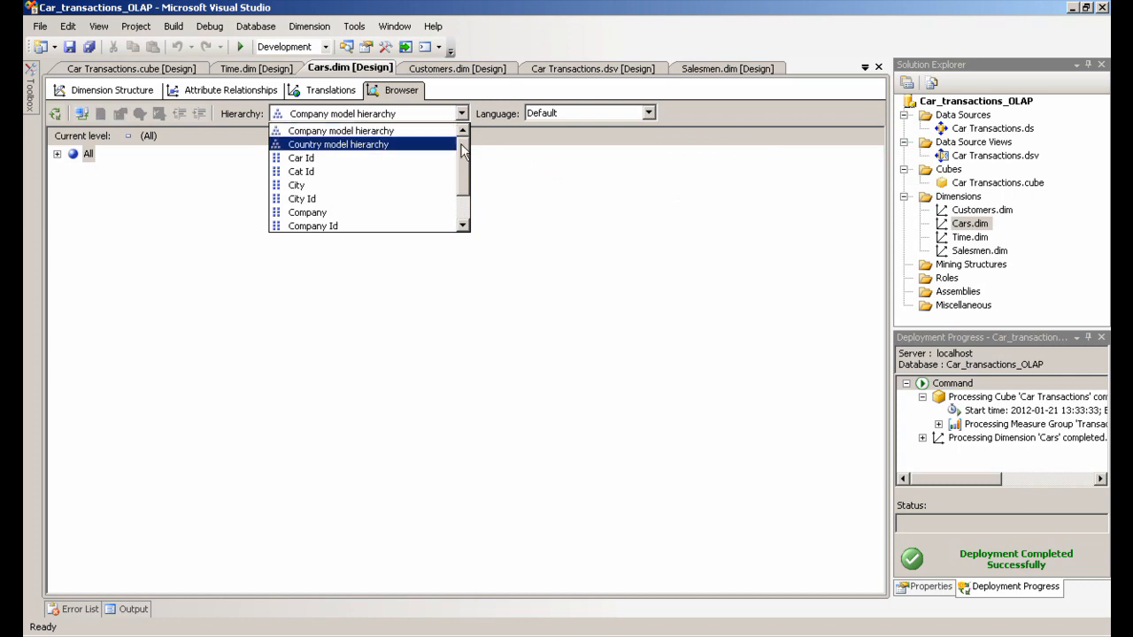
click(340, 130)
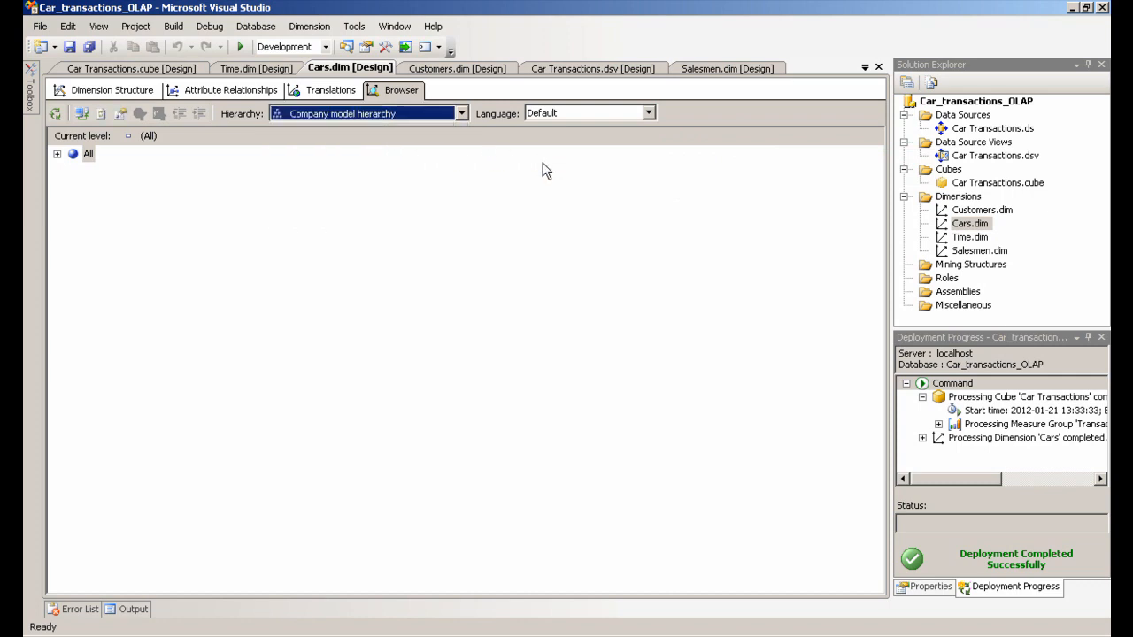
mouse_move(143, 74)
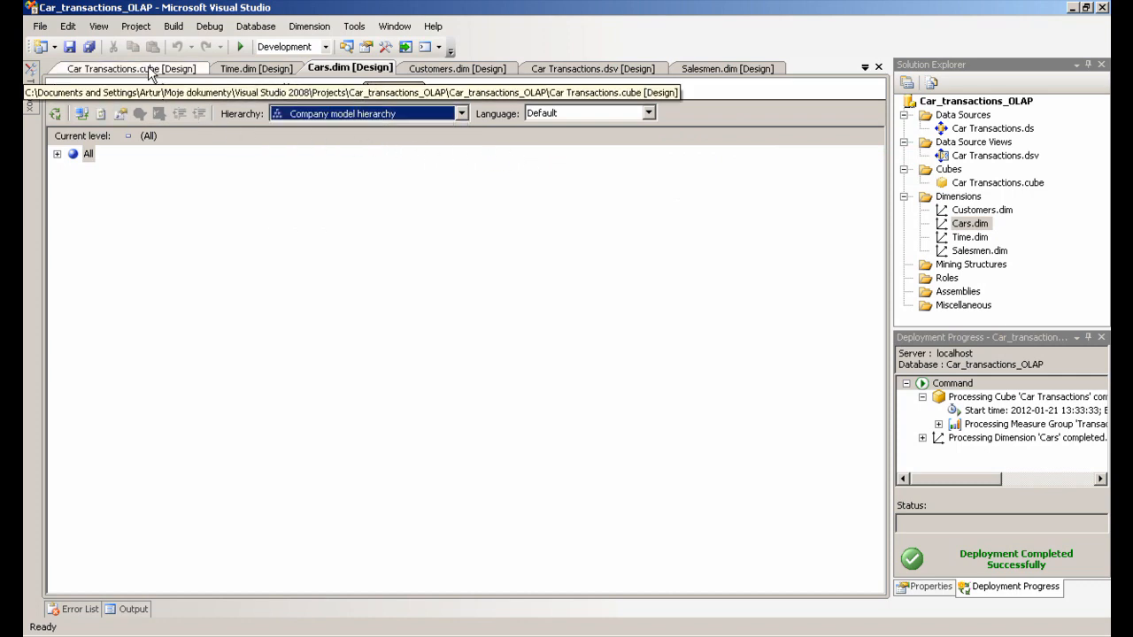
click(109, 68)
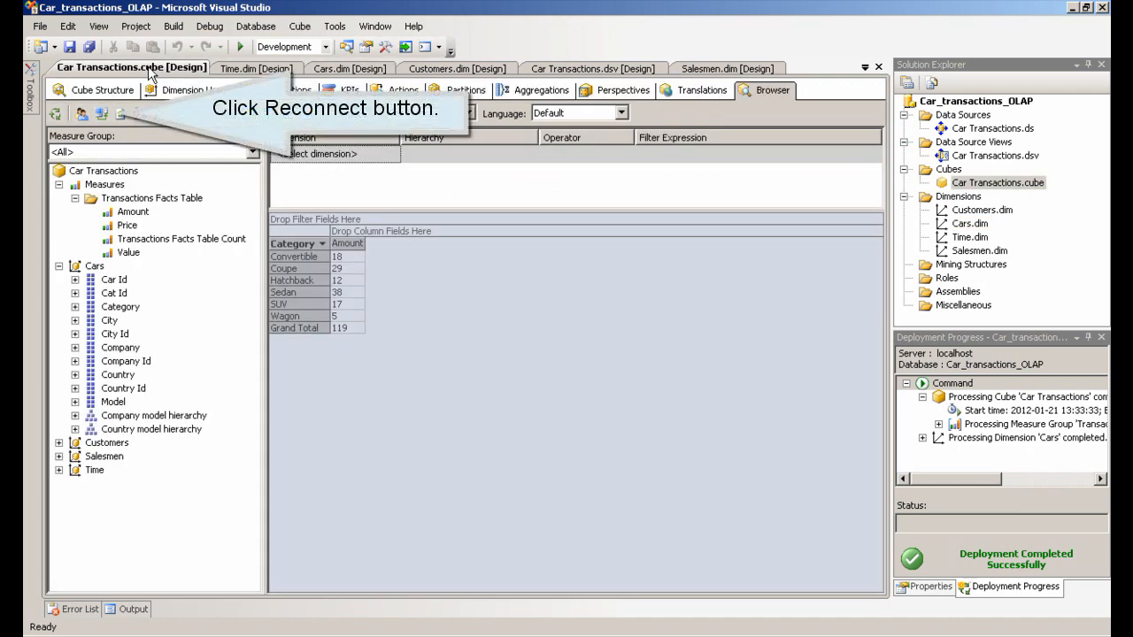
mouse_move(80, 113)
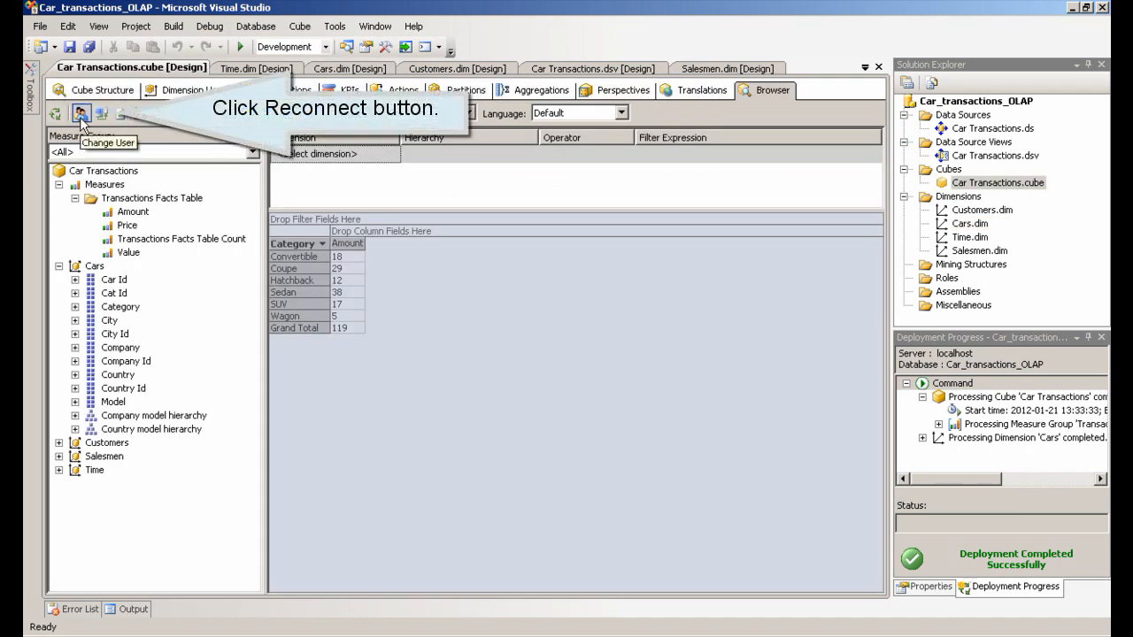
mouse_move(103, 129)
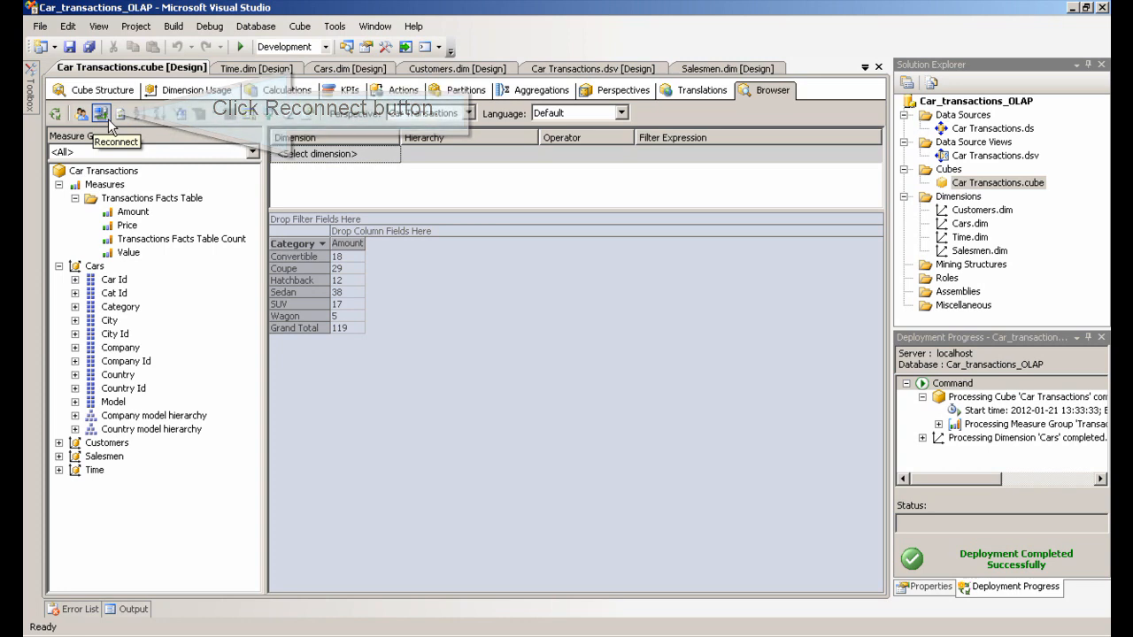